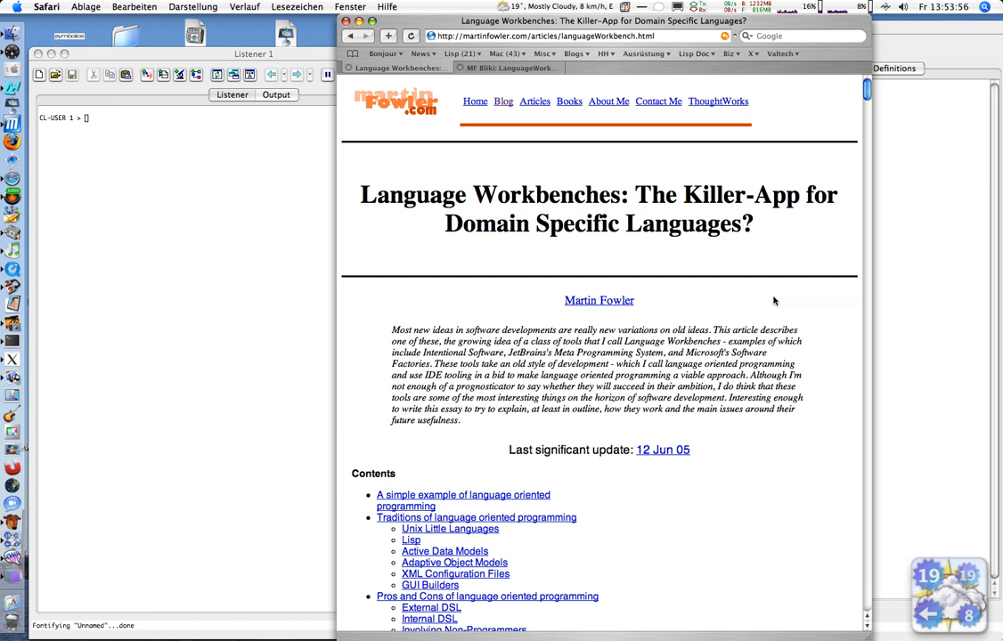
mouse_move(768, 299)
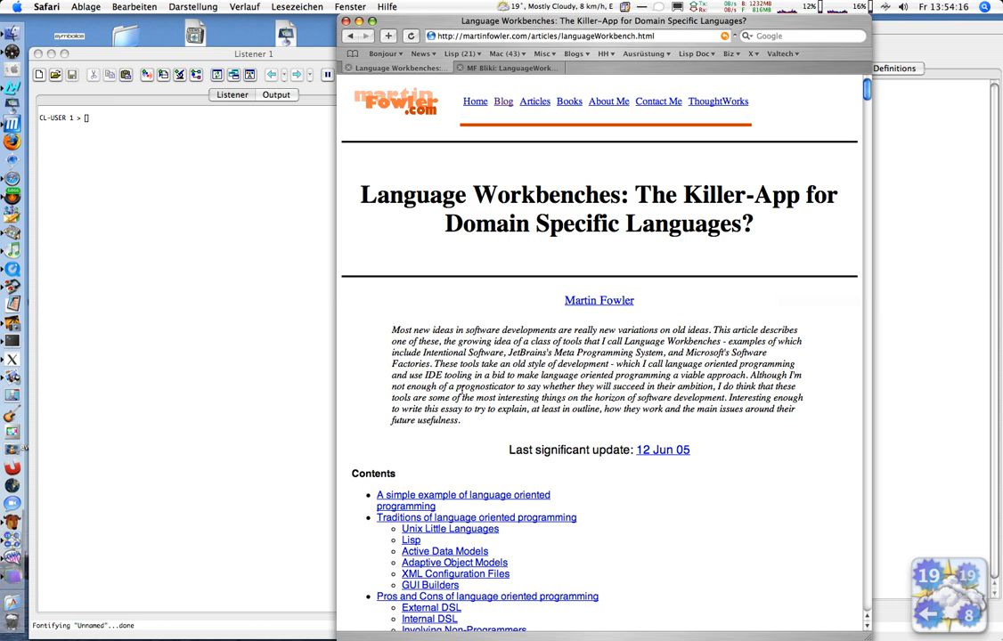
Scroll the article down past the C# reader code to the SVCL/USGE custom-syntax mapping example.
scroll("down", 3)
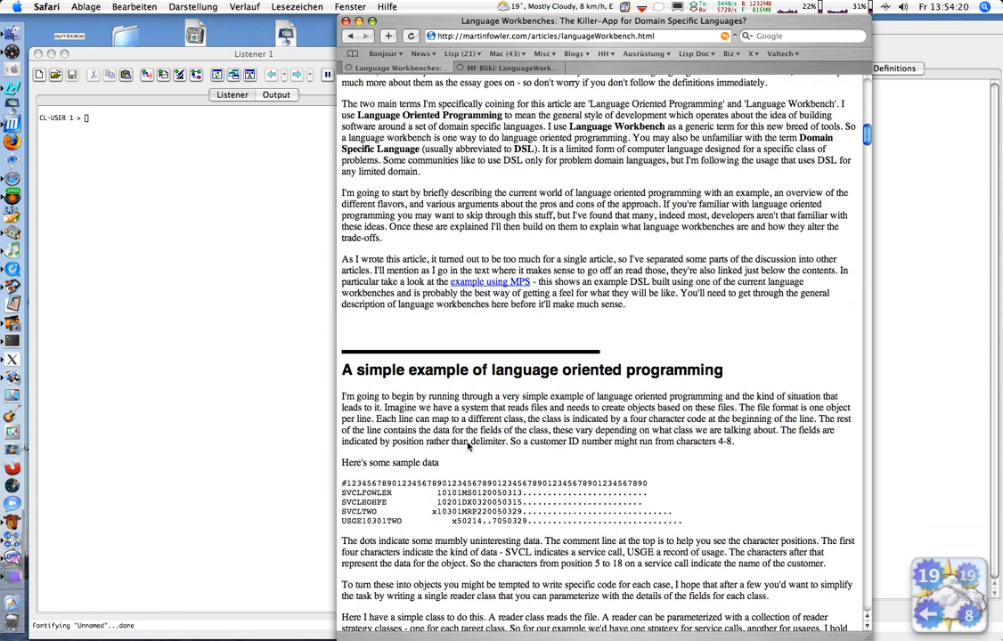
scroll("down", 3)
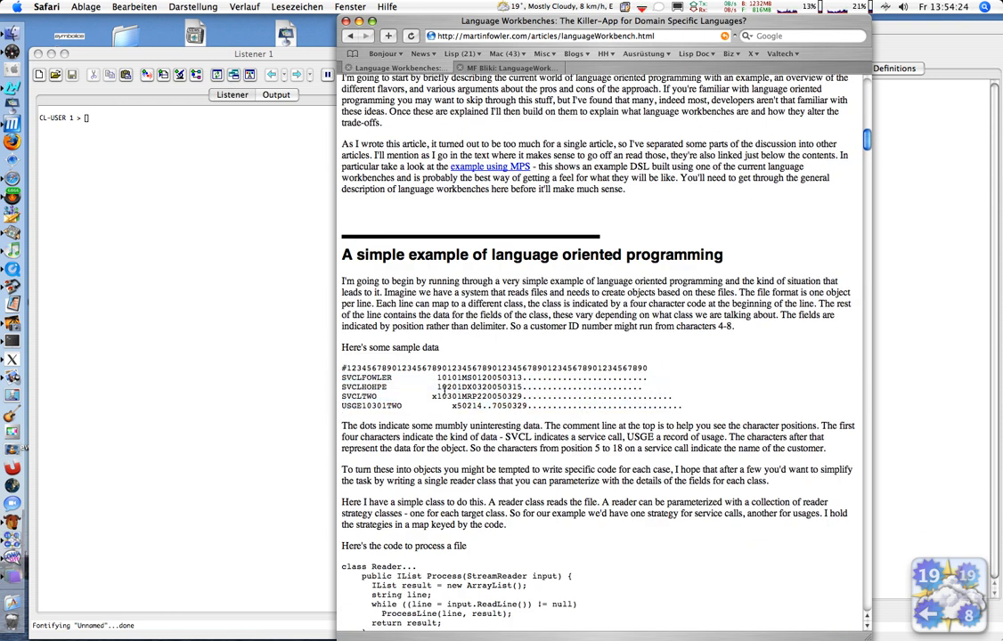
scroll("down", 3)
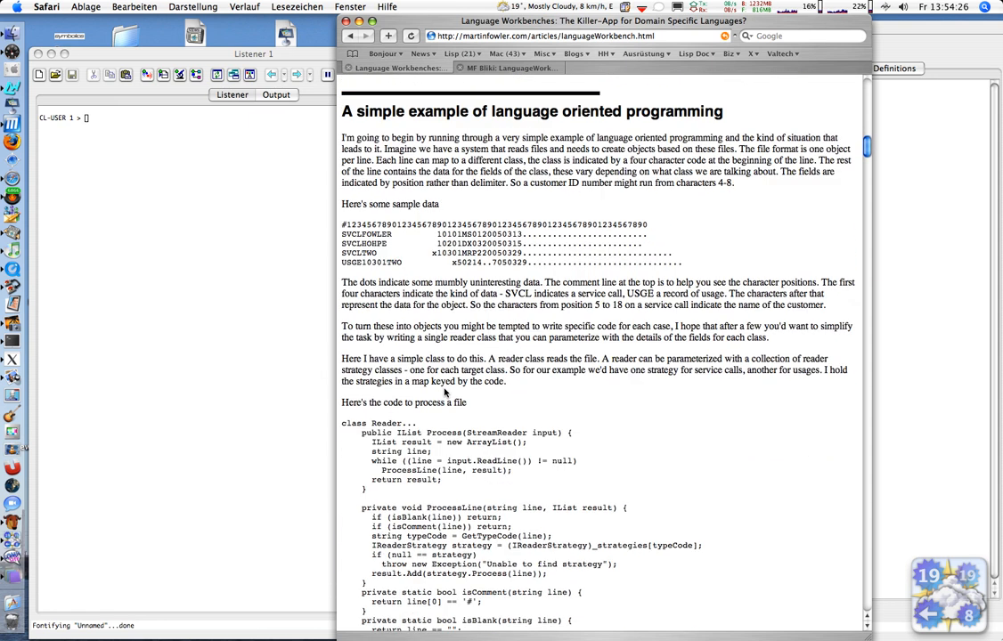
scroll("down", 3)
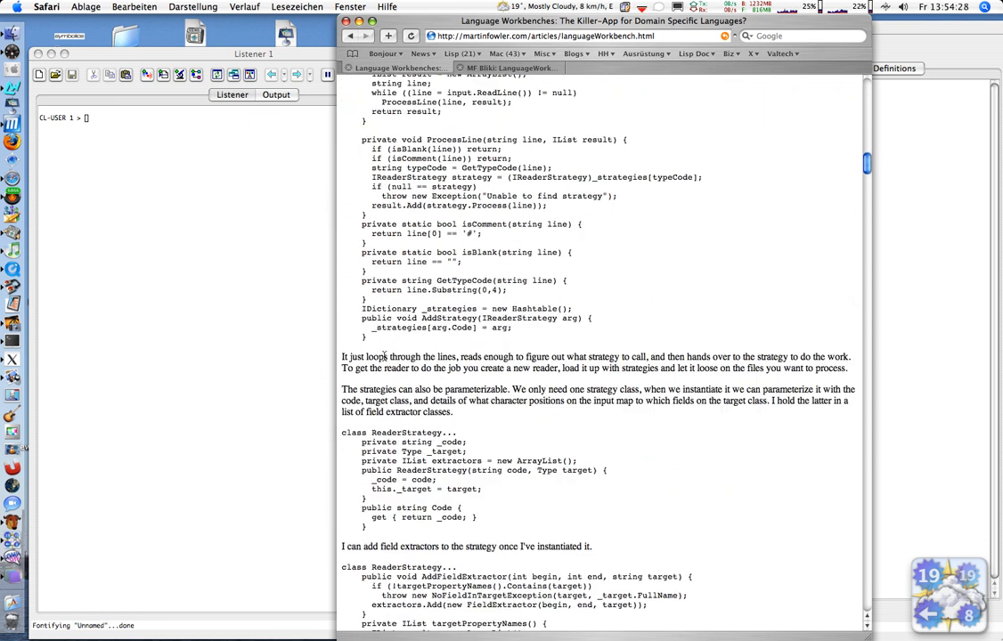
scroll("down", 3)
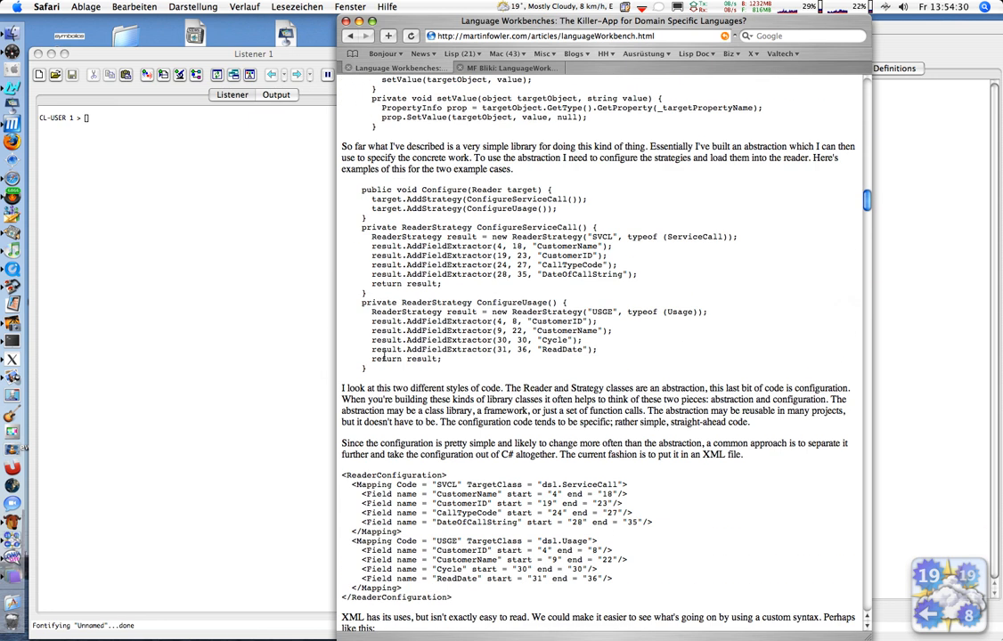
scroll("down", 3)
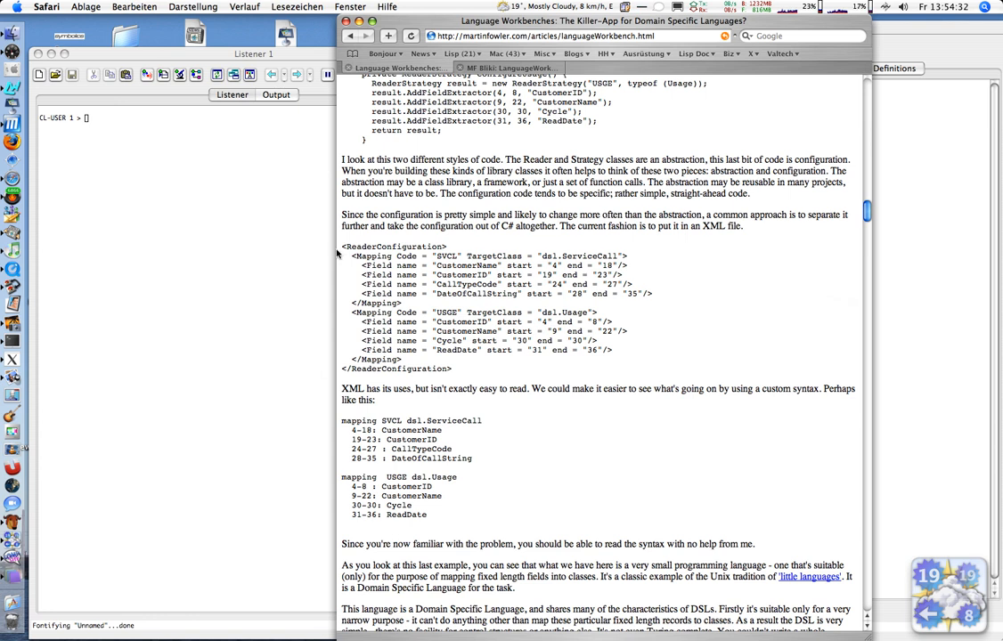
mouse_move(338, 253)
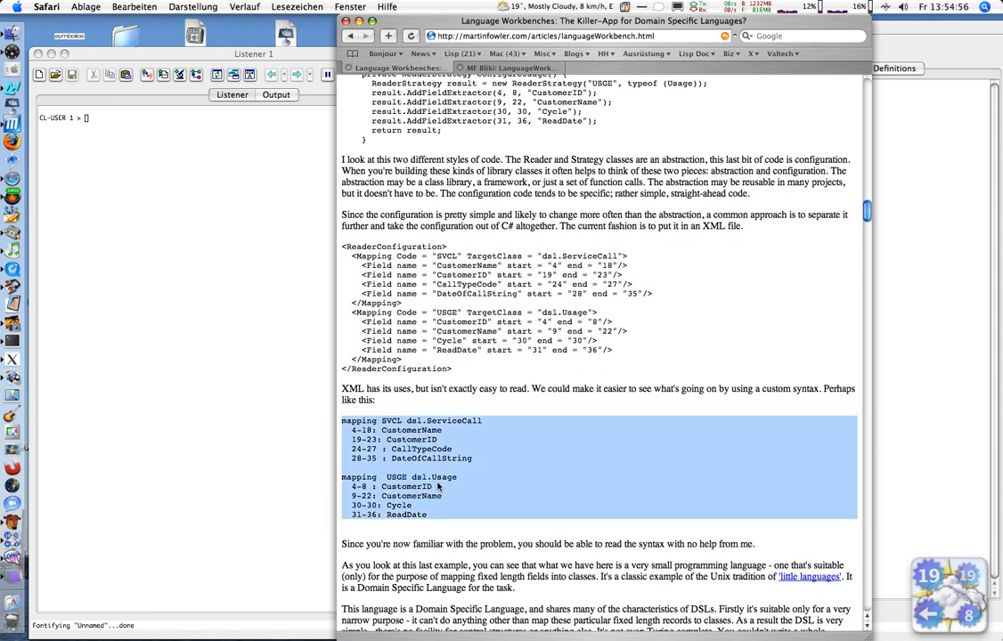
Scroll back to 'Here's some sample data' and drag-select the sample record lines for copying.
scroll("down", 3)
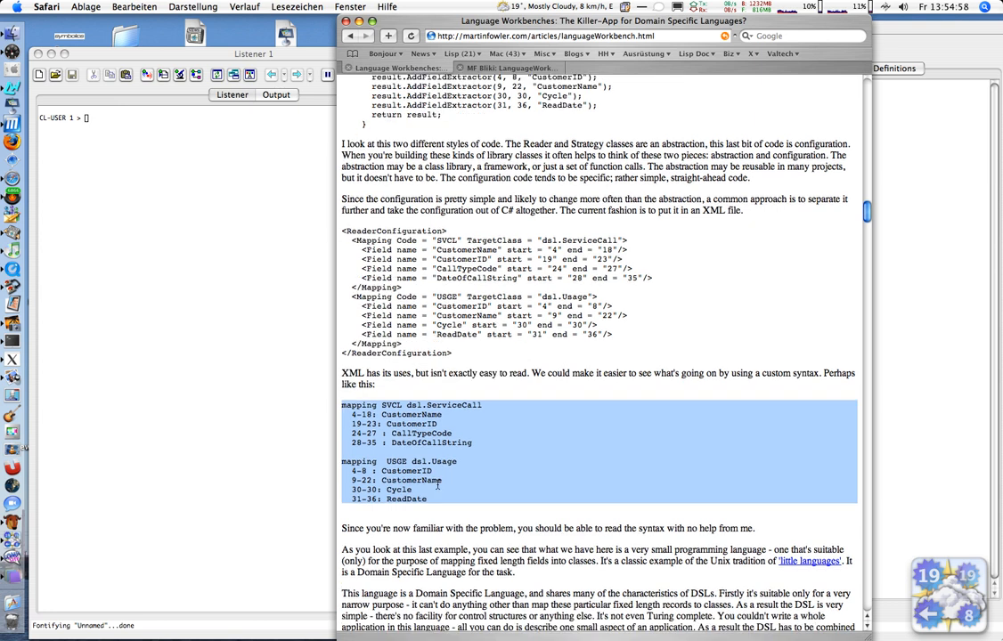
scroll("down", 3)
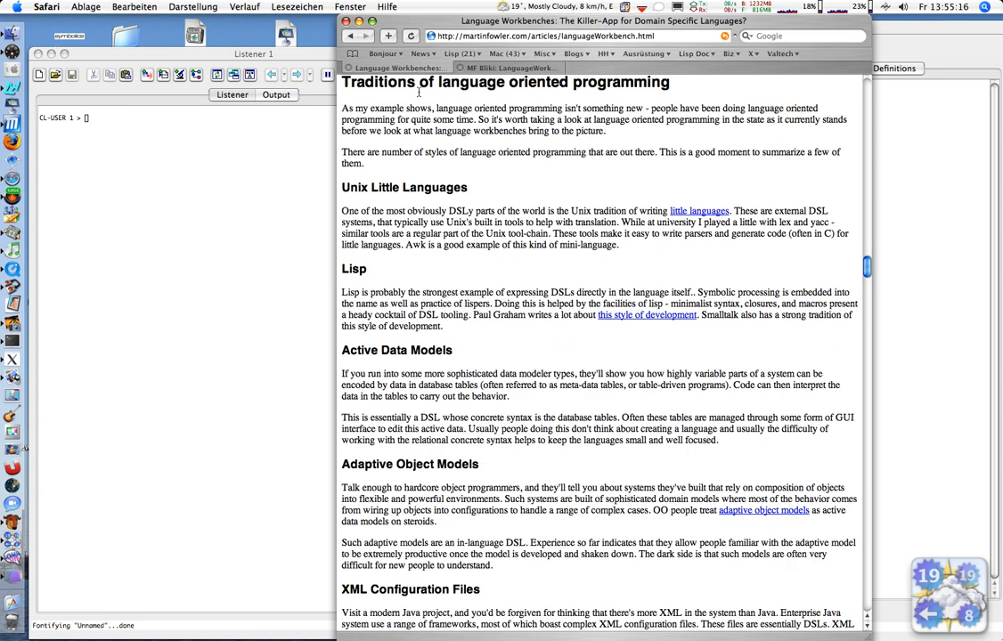
mouse_move(880, 267)
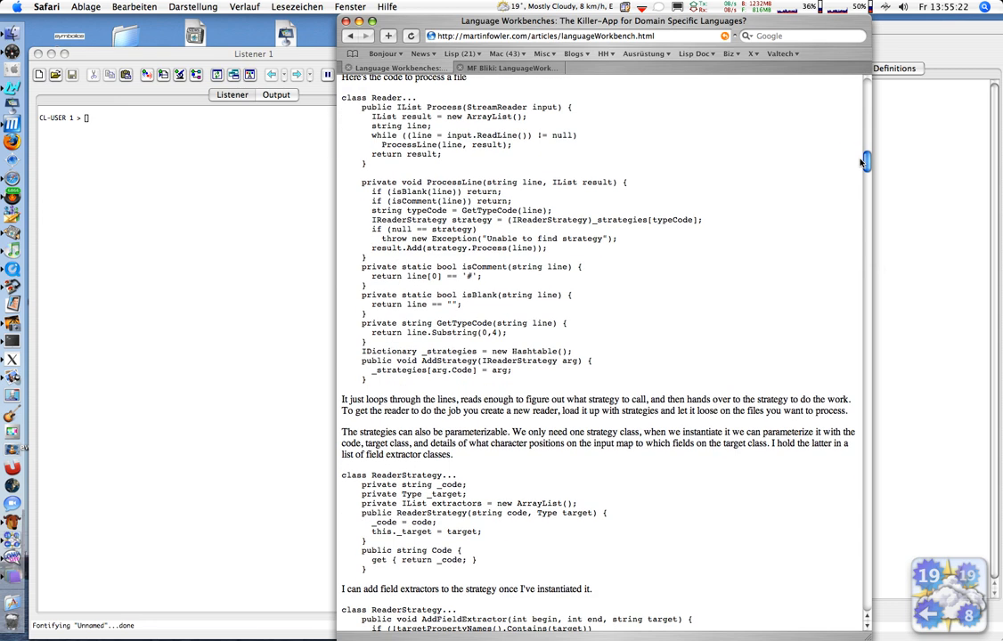
scroll("up", 3)
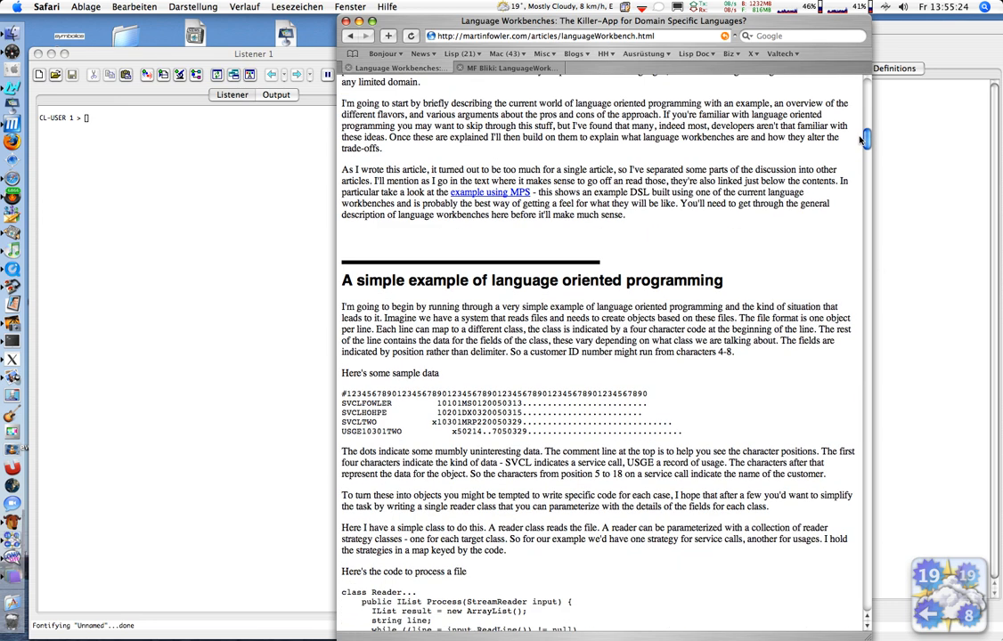
scroll("down", 3)
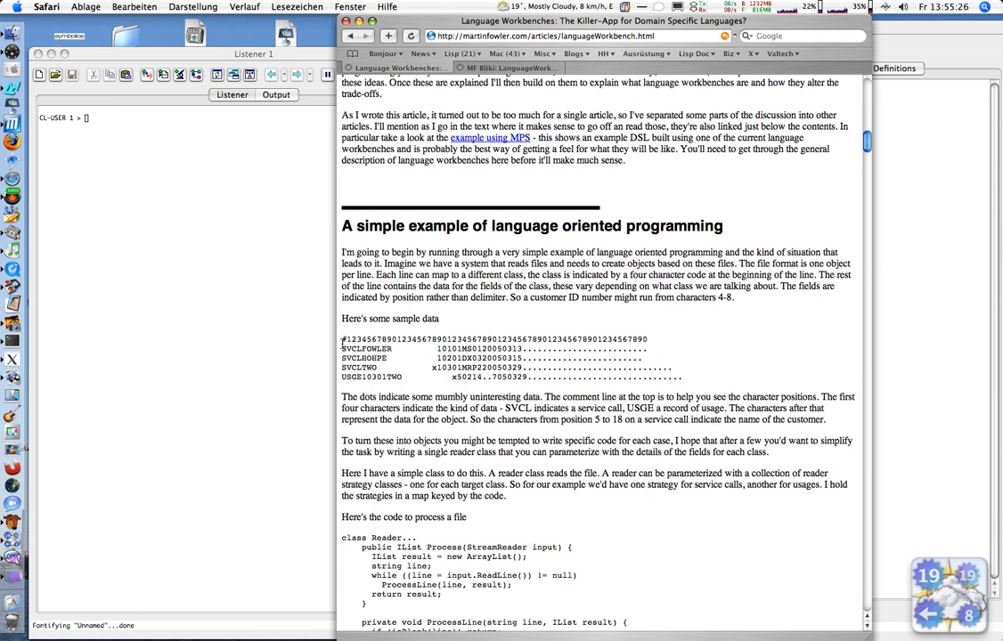
left_click_drag(342, 348, 684, 377)
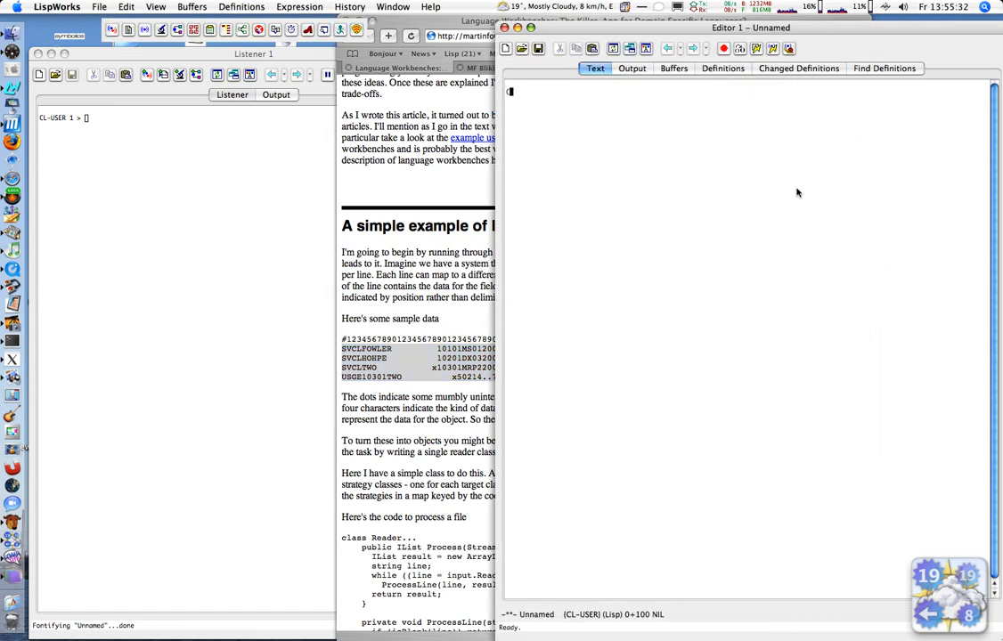
Write (defparameter *example-data* "…") with the sample lines and evaluate *example-data* in the listener.
type("(defparameter *example")
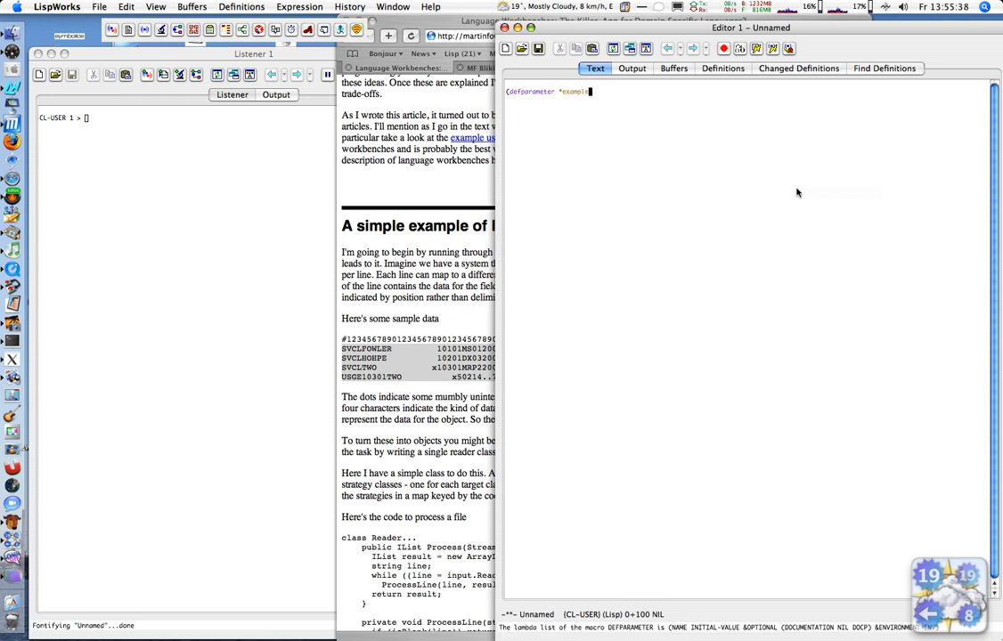
type("-data*")
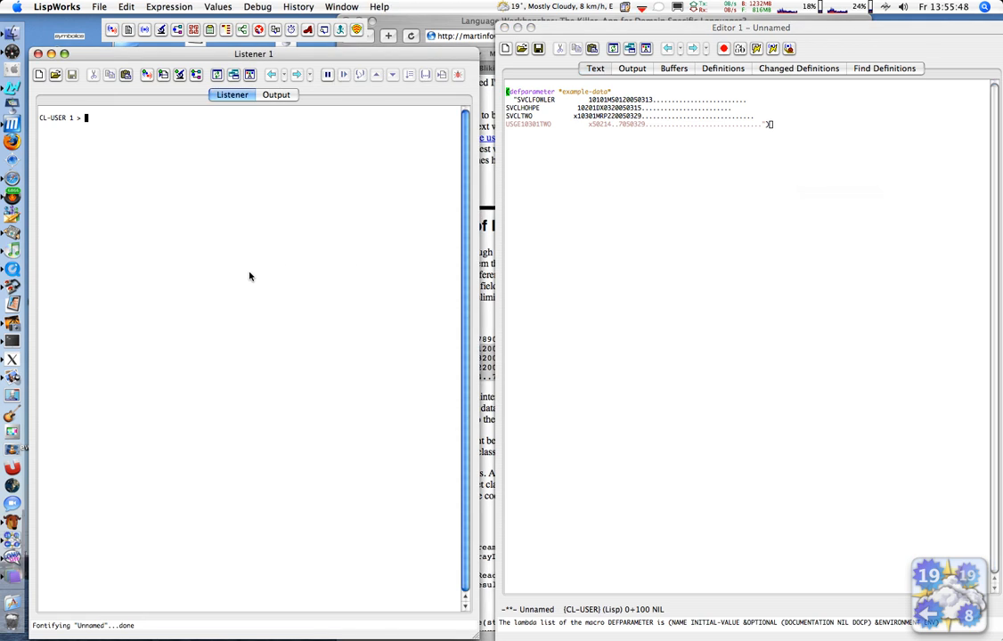
type("*example-data*")
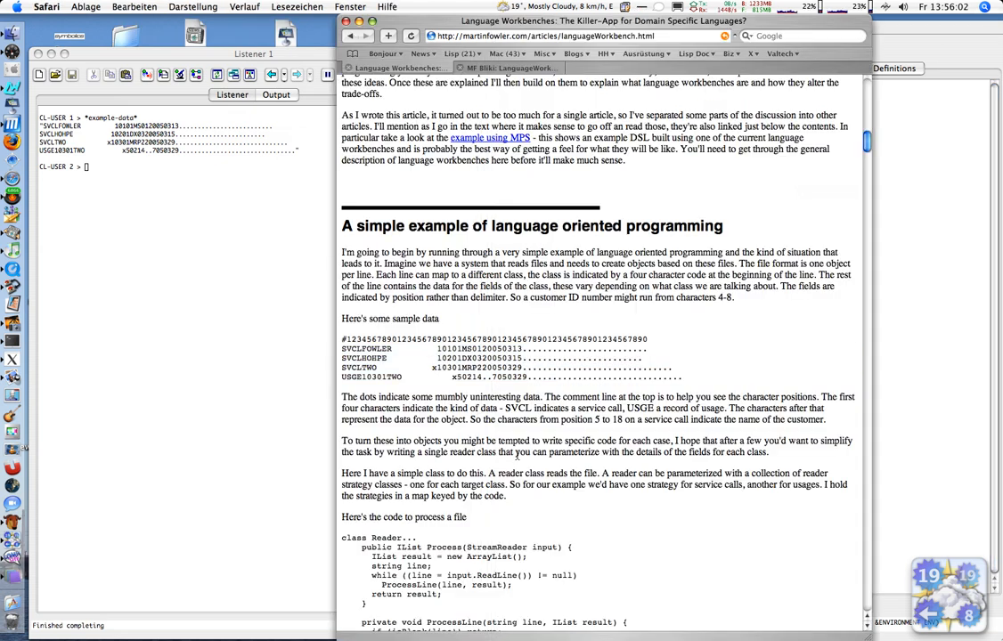
Scroll Safari to the SVCL/USGE mapping example to copy it into a *mapping* defparameter.
scroll("down", 3)
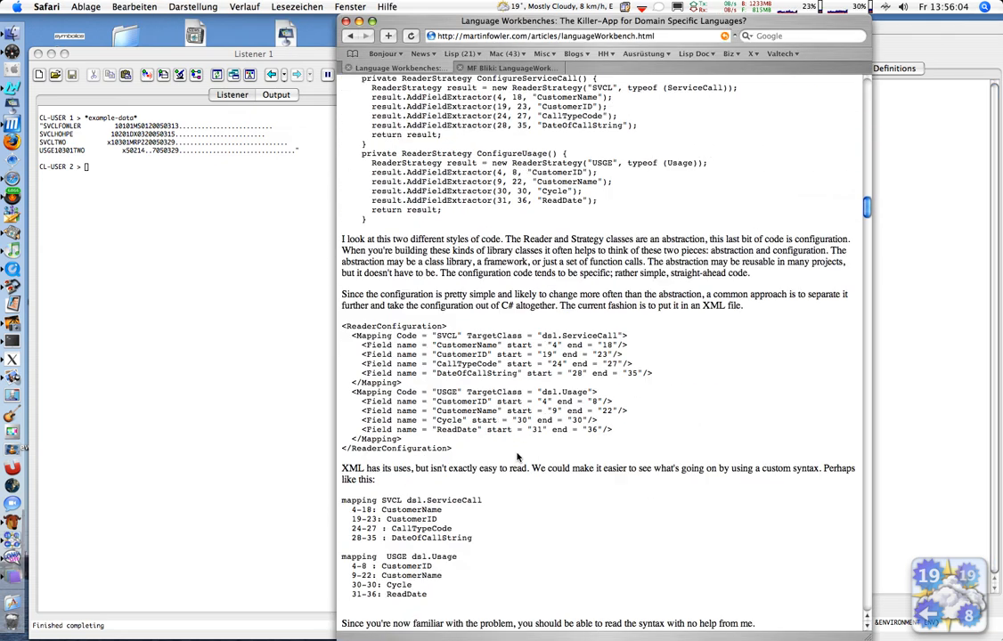
scroll("down", 3)
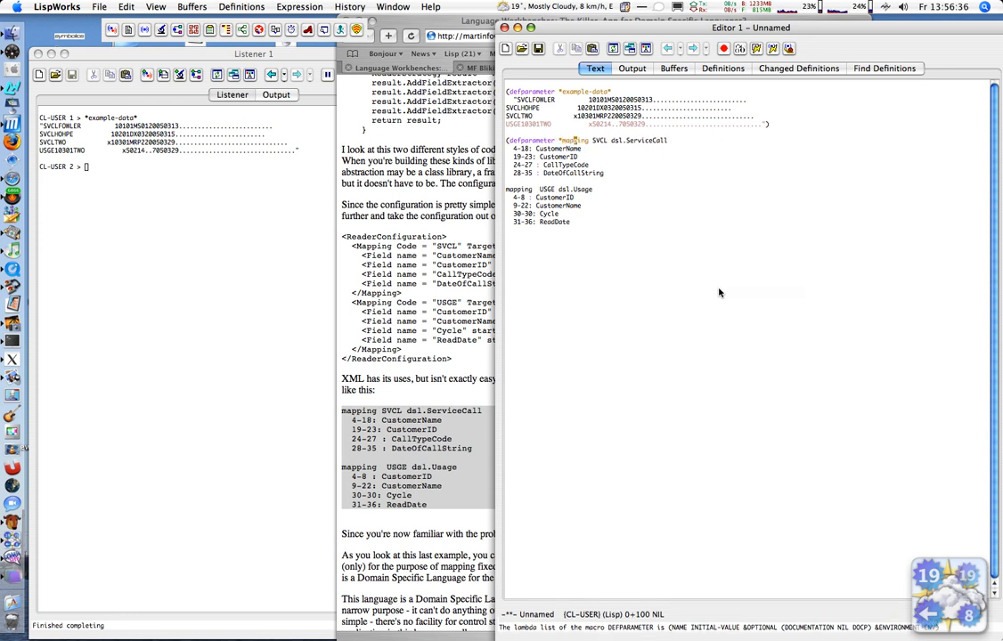
Edit *mapping* into quoted lists: ("SVCL" service-call (4 18 customer-name) …) and ("USGE" usage (4 8 customer-id) …).
type("s")
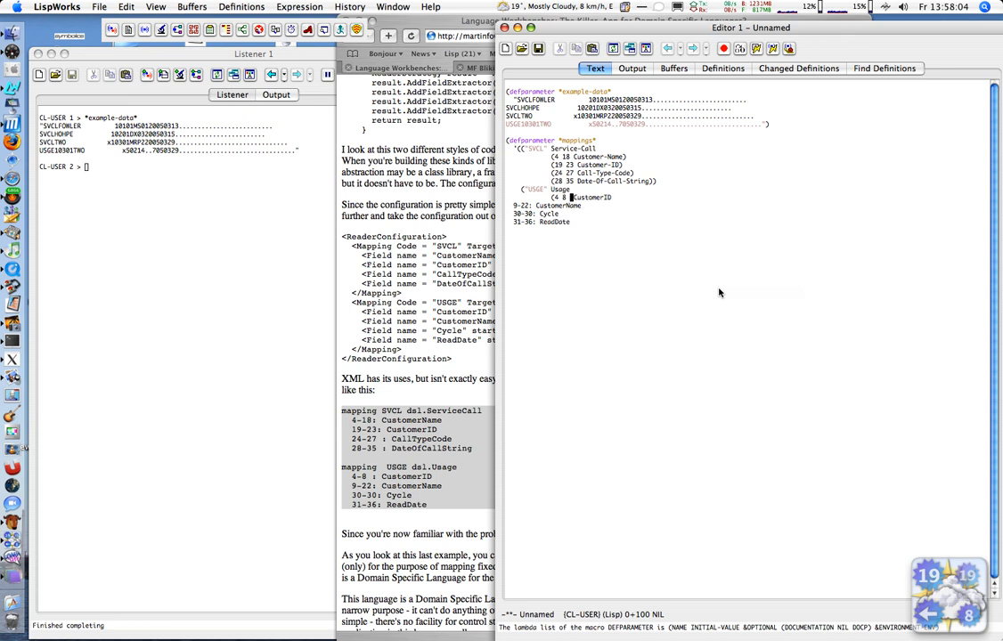
type("CustomerID")
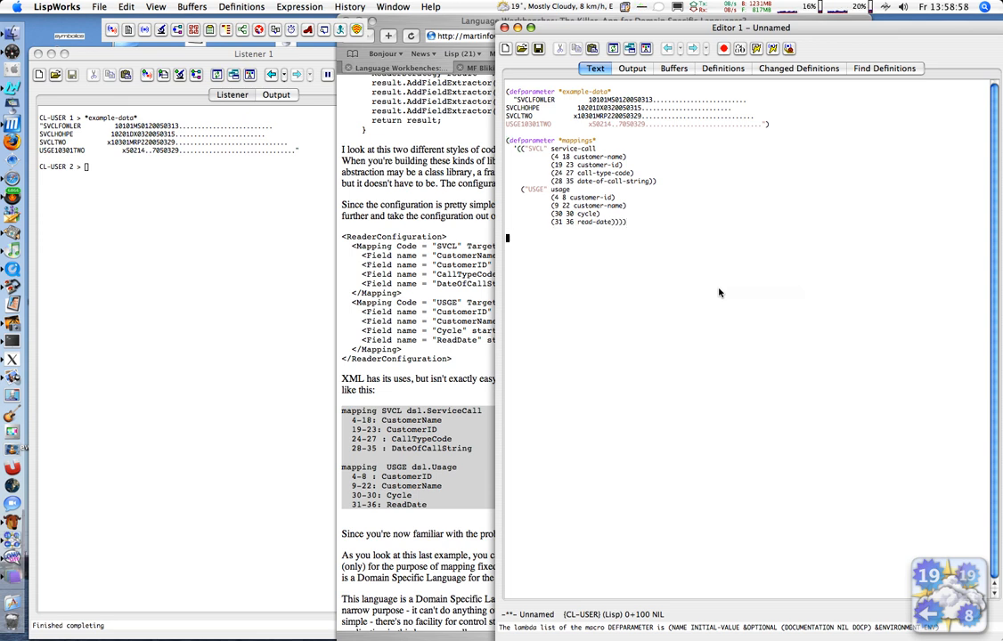
Write (defclass service-call ()) with customer-name and customer-id slots taken from the mapping.
type("(def")
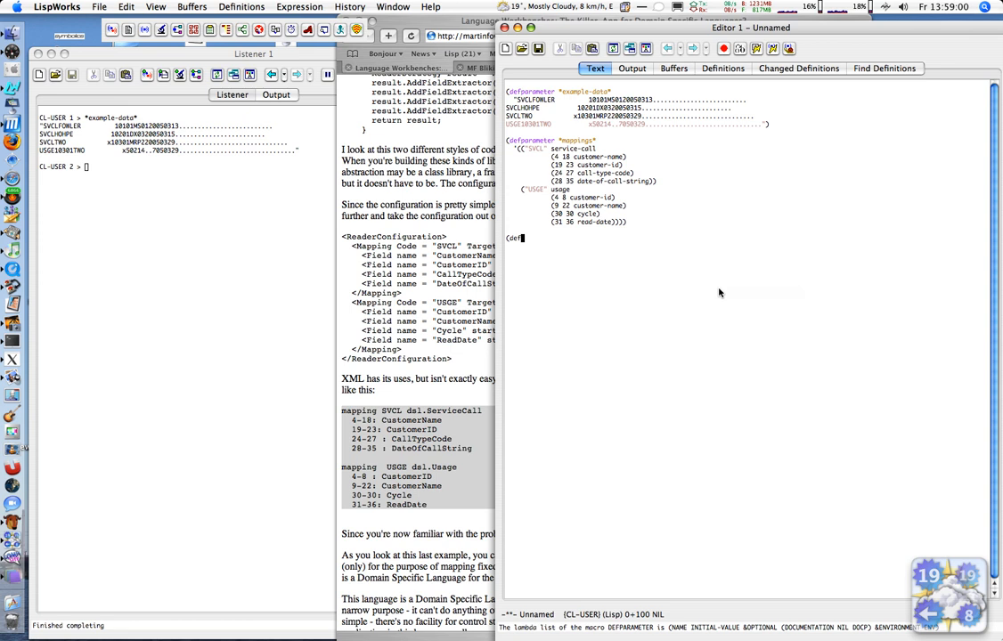
type("class")
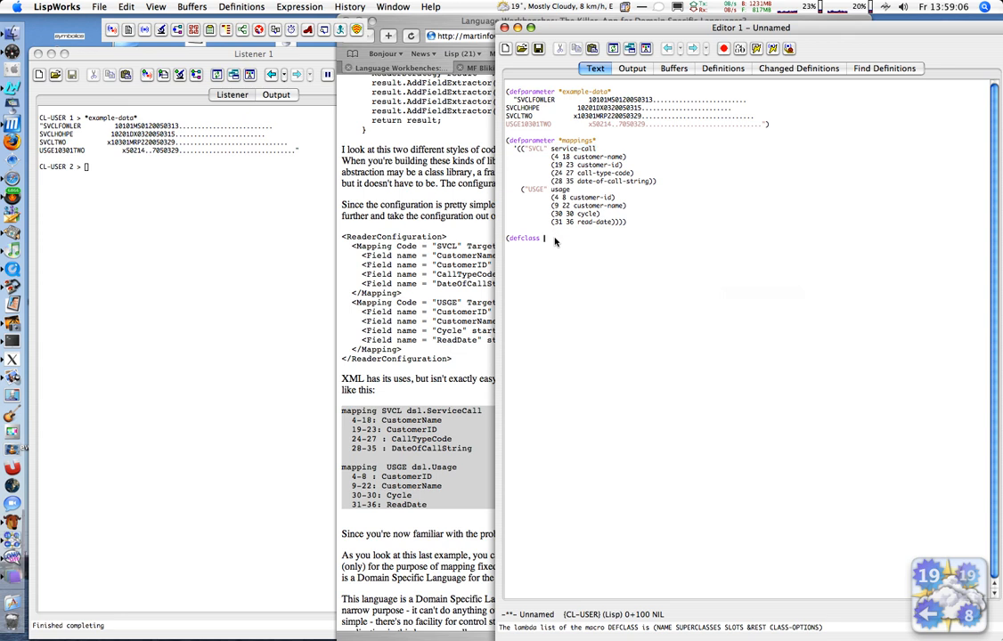
type("service-call ()")
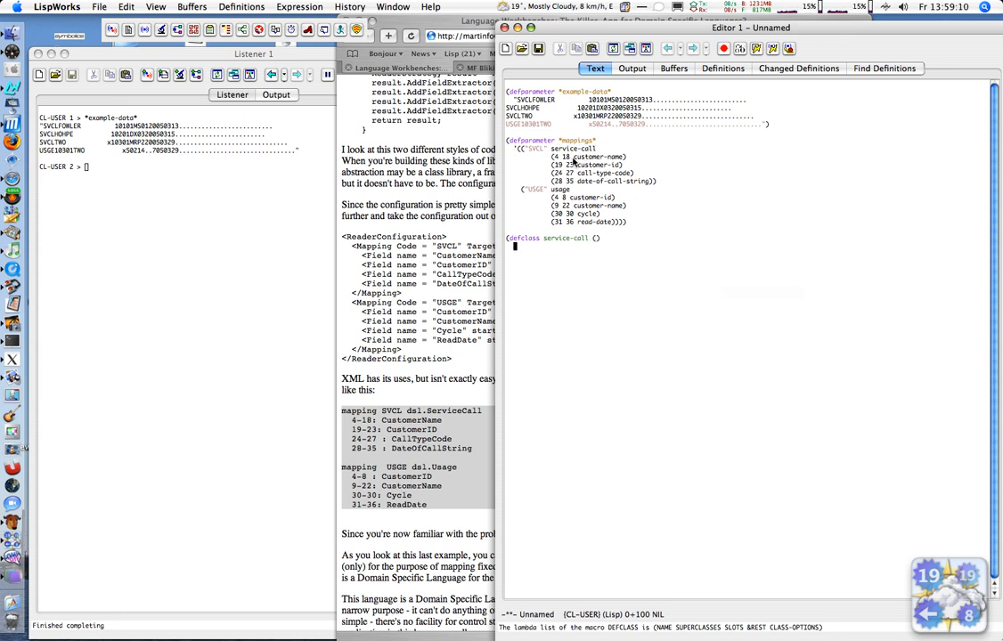
double_click(595, 157)
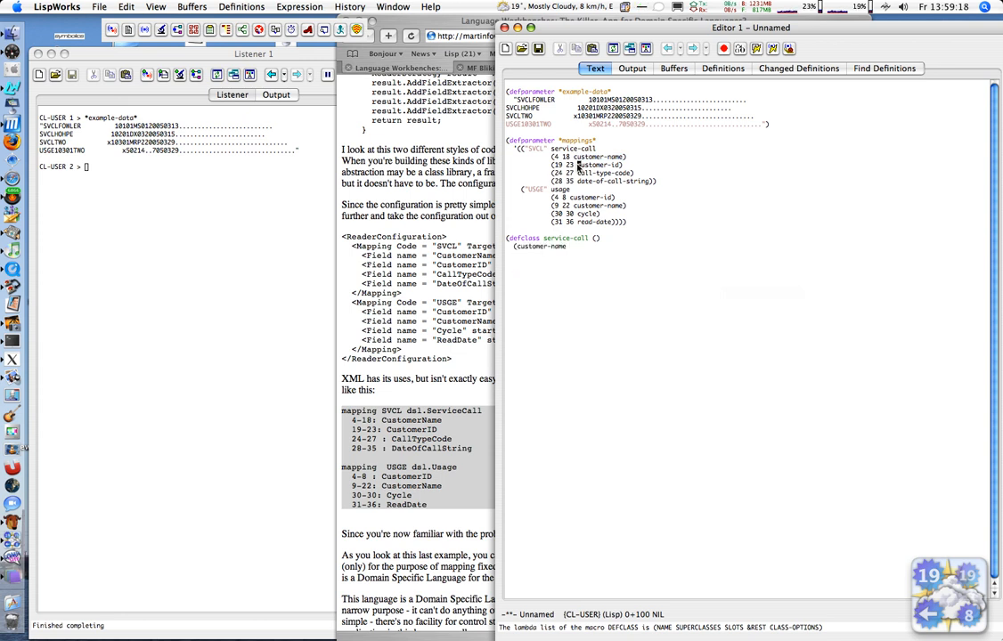
type("customer-id")
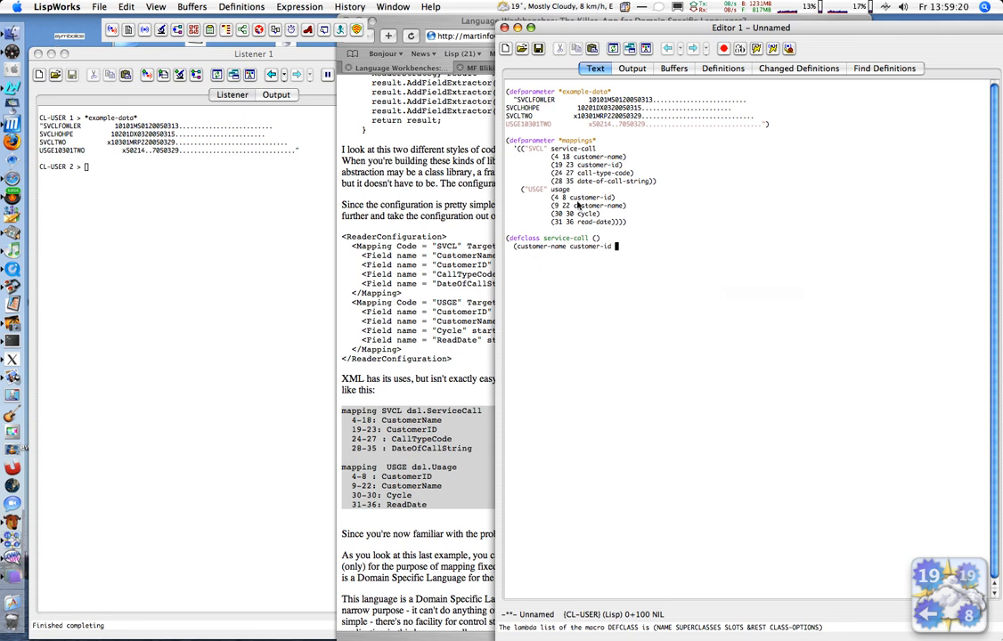
Add call-type-code and date-of-call-string slots and compile the service-call class.
double_click(609, 173)
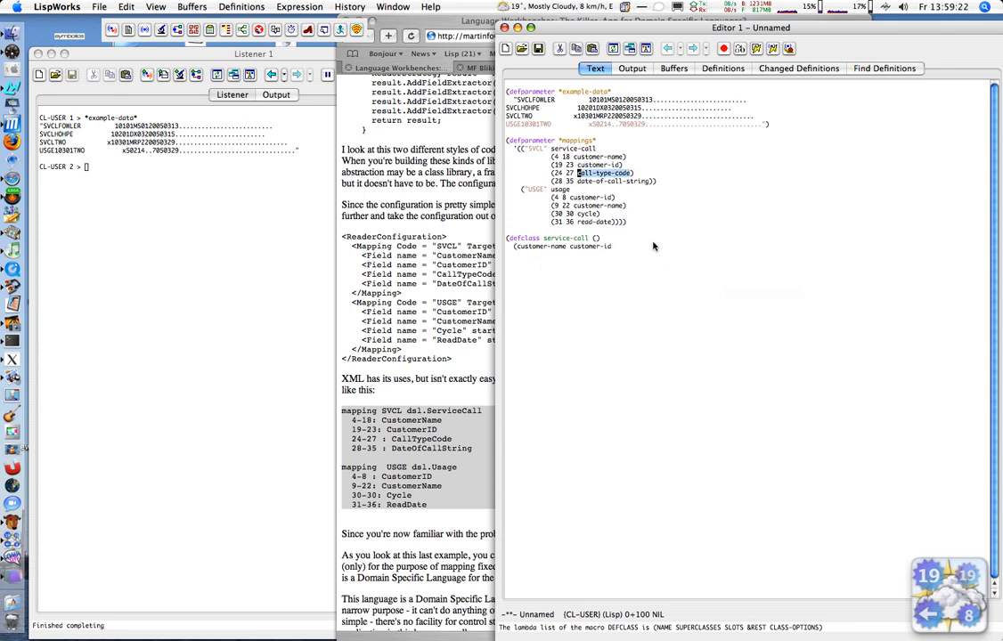
type("call-type-code")
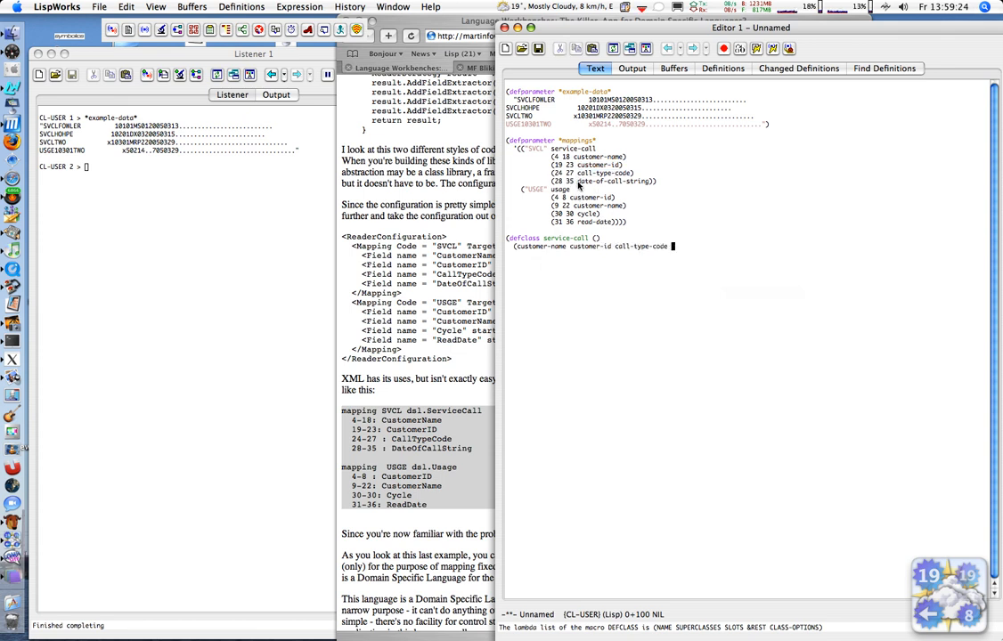
type("date-of-call-string")
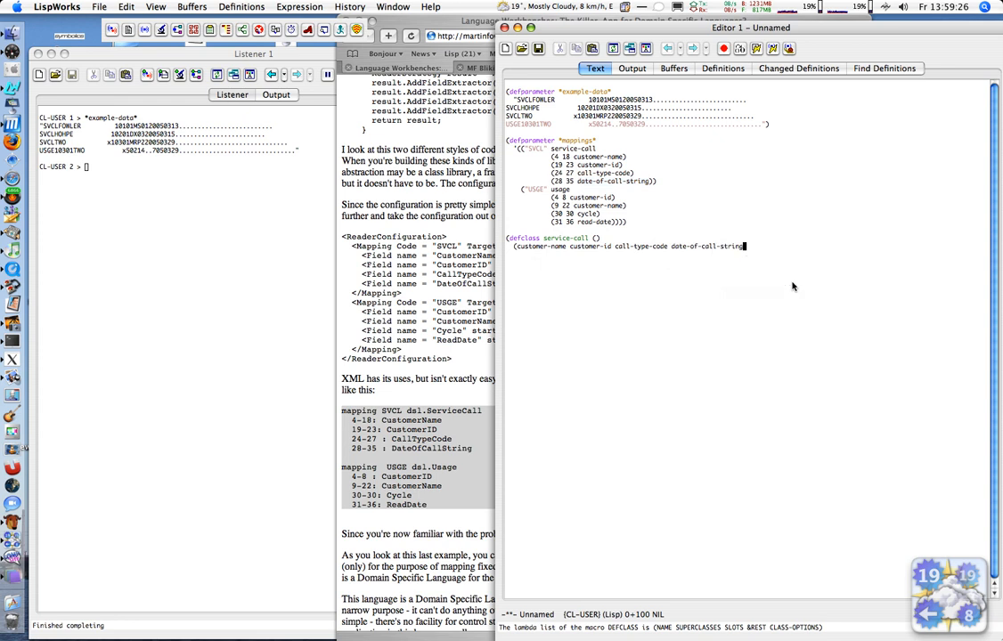
left_click(631, 68)
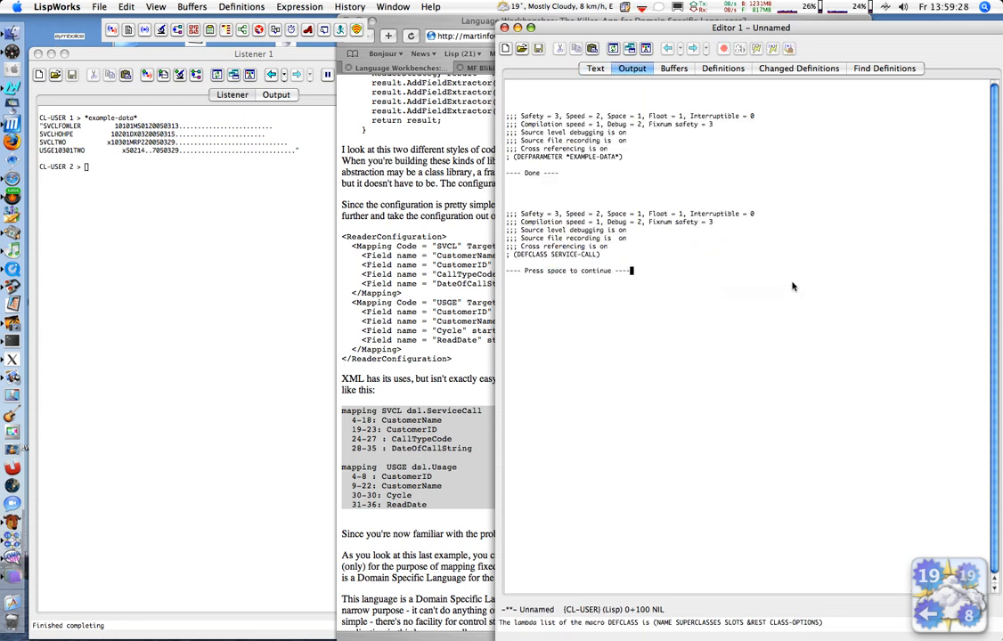
Evaluate (find-class 'service-call) in the listener, returning a standard-class SERVICE-CALL object.
left_click(594, 67)
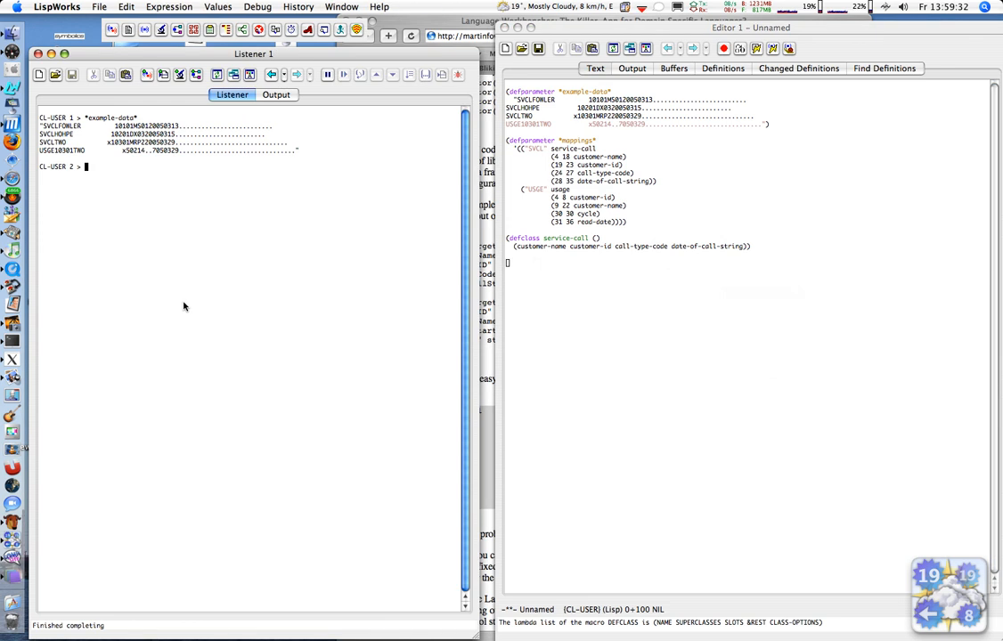
type("(find")
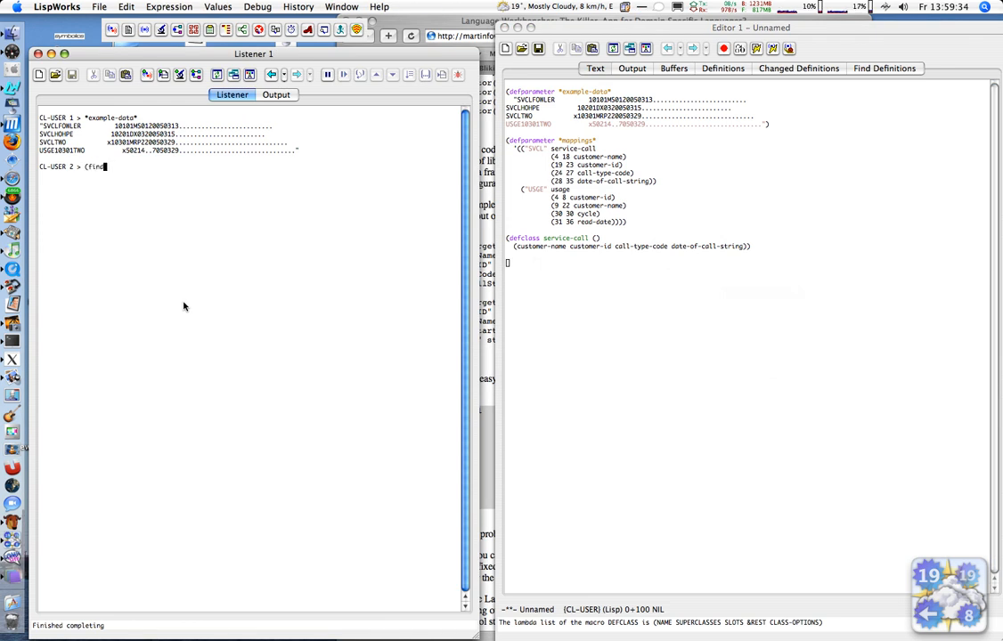
type("-class '")
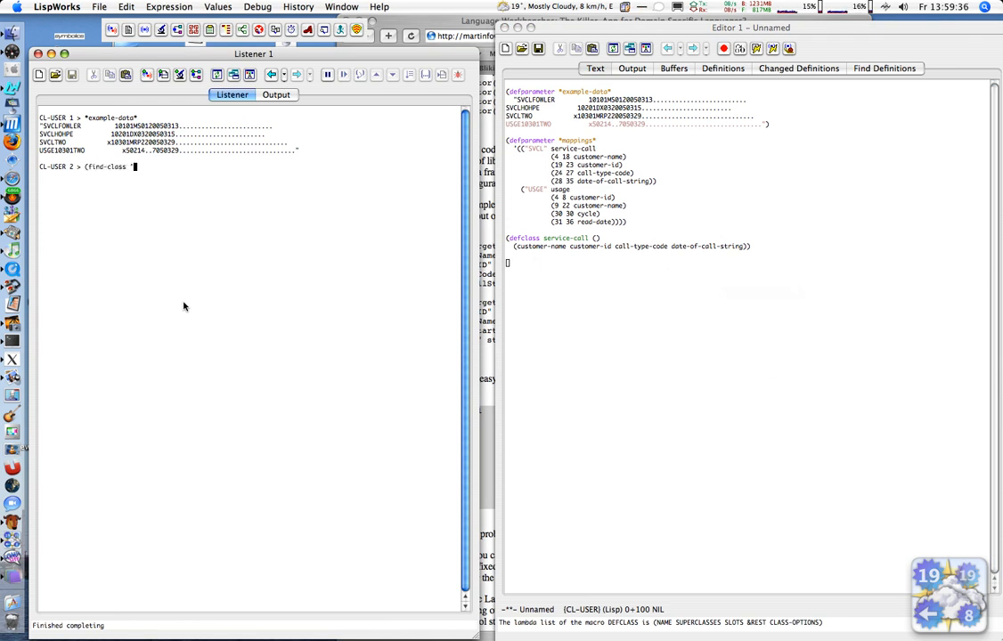
type("serv")
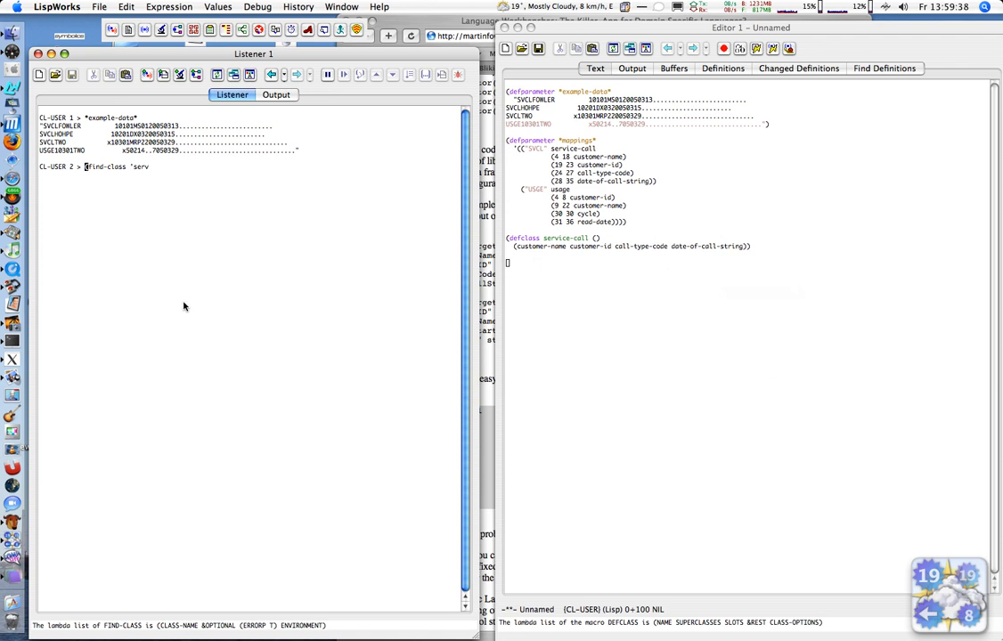
key("Return")
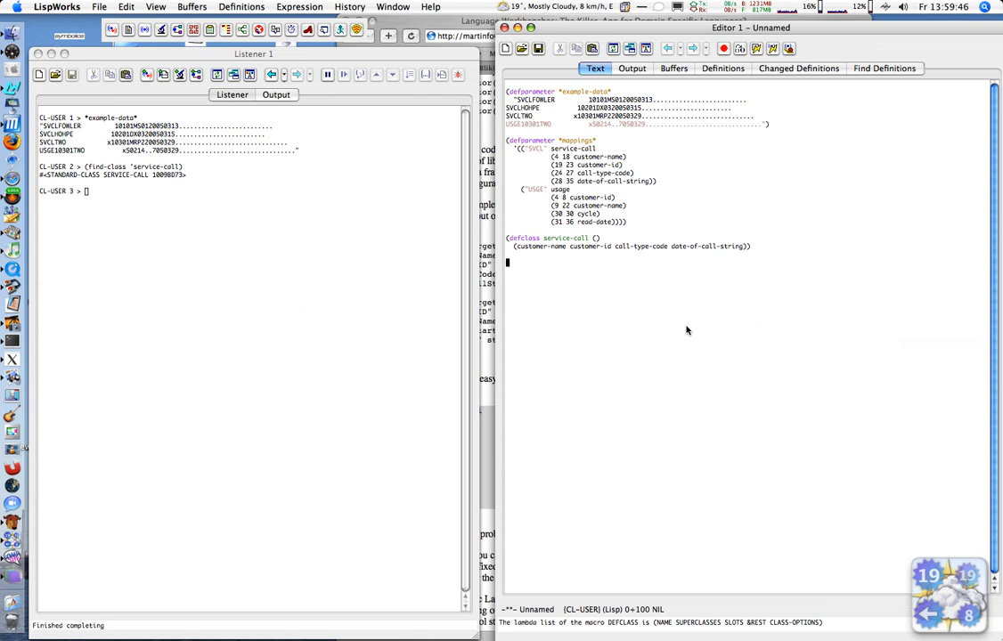
mouse_move(685, 360)
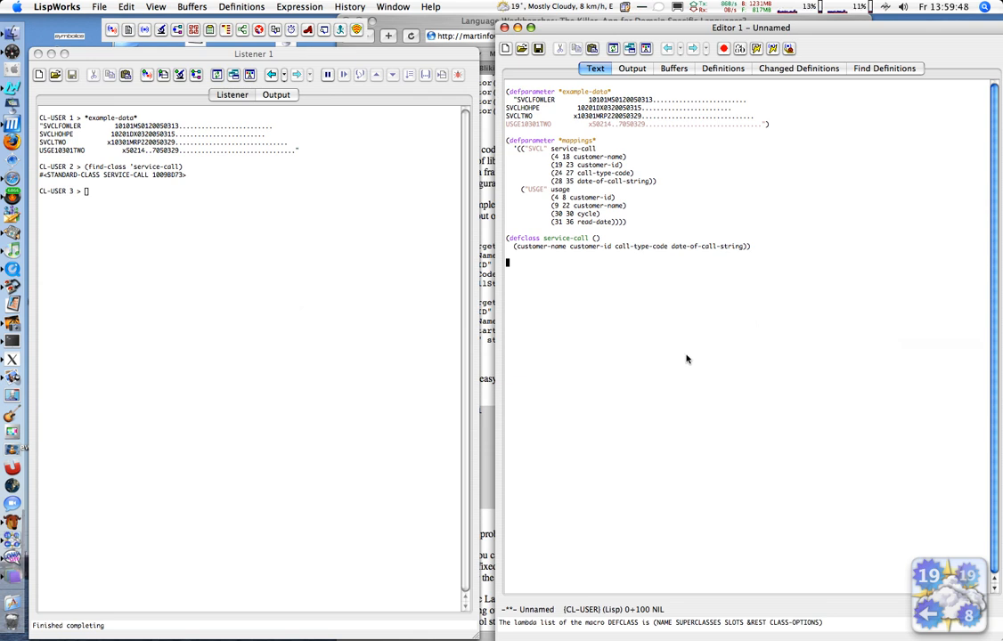
mouse_move(709, 351)
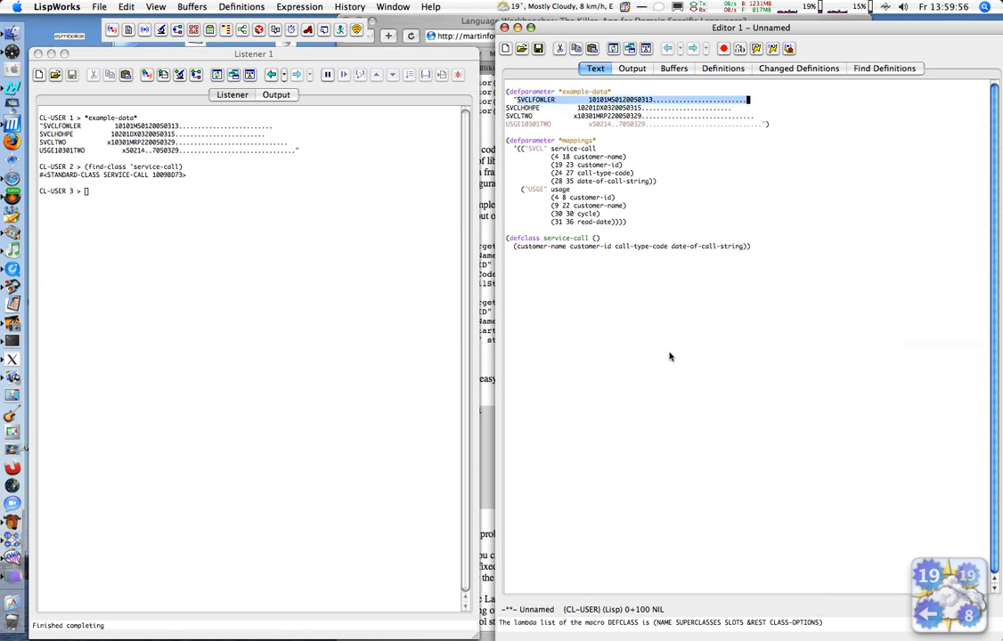
Write the sample call (parse-line-for-class "SVCLFOWLER…" 'service-call) in the editor.
type("(parse-line \"SVCLFOWLER         10101MS0120050313.........................")
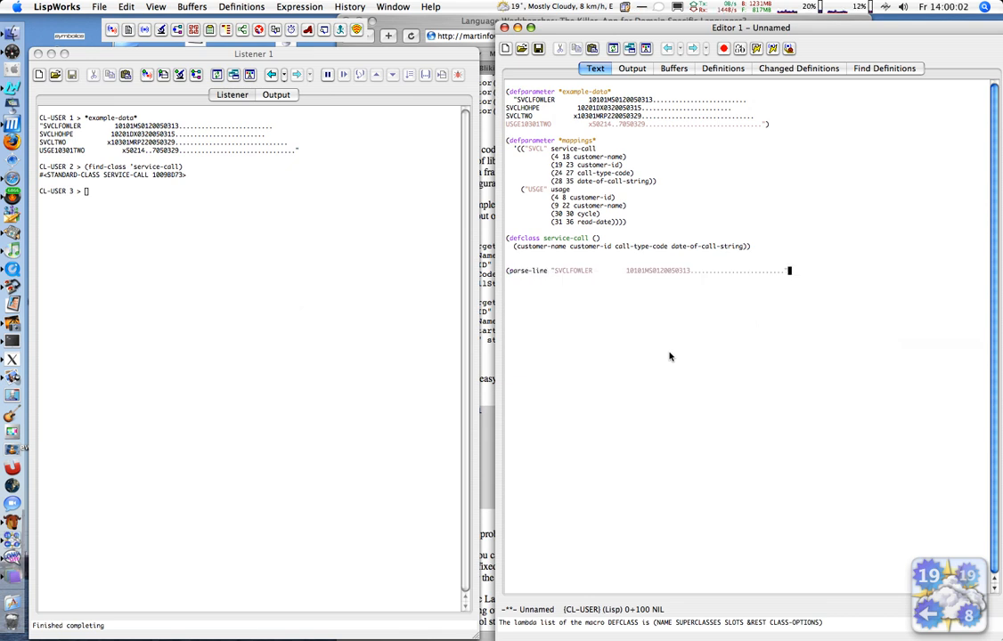
type("\"")
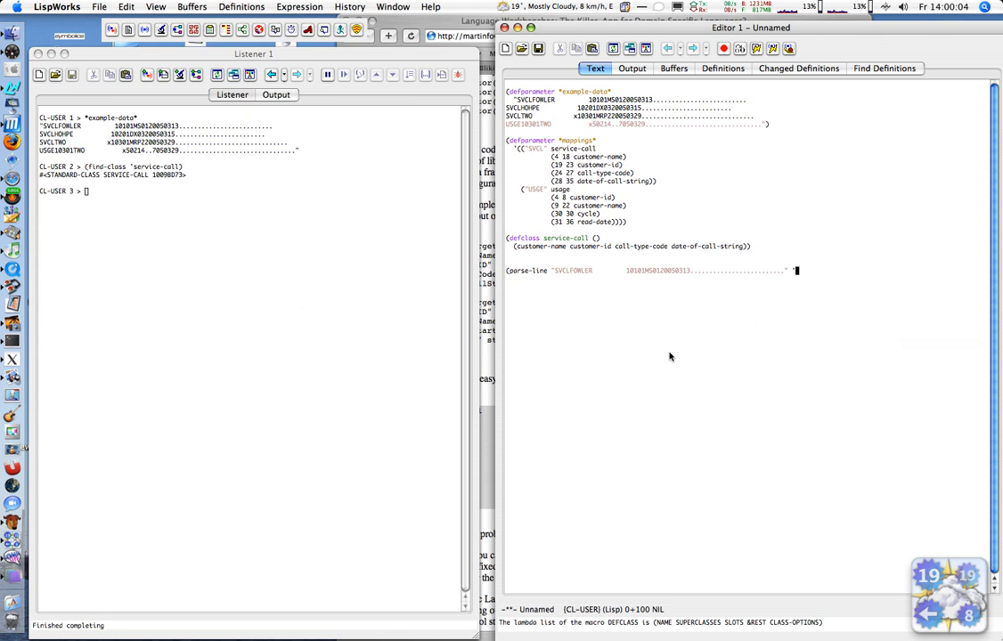
type("service-call")
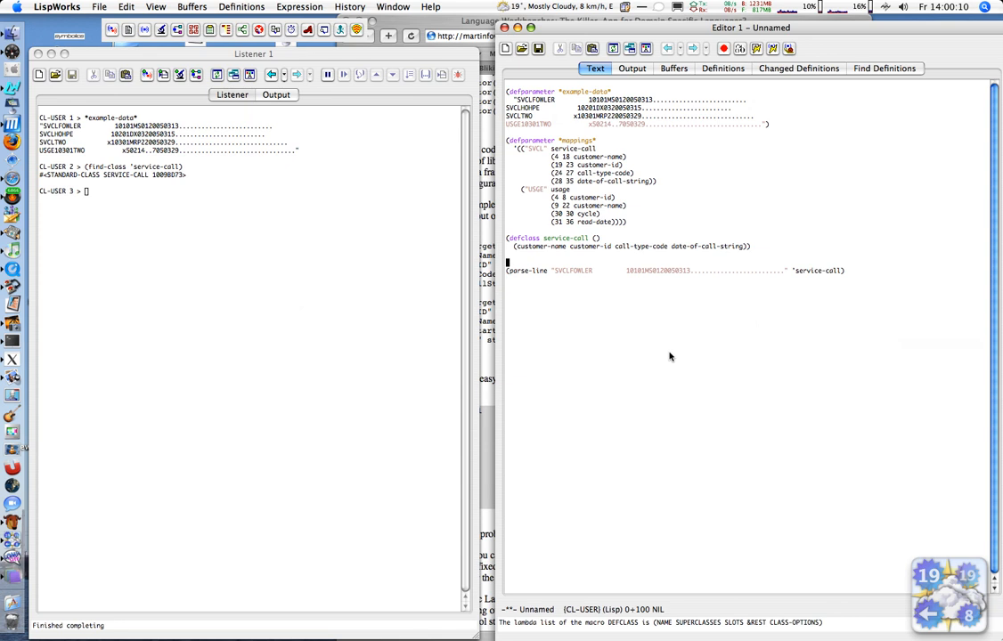
Begin typing (defmethod parse-line-for-class above the sample call.
type("defn")
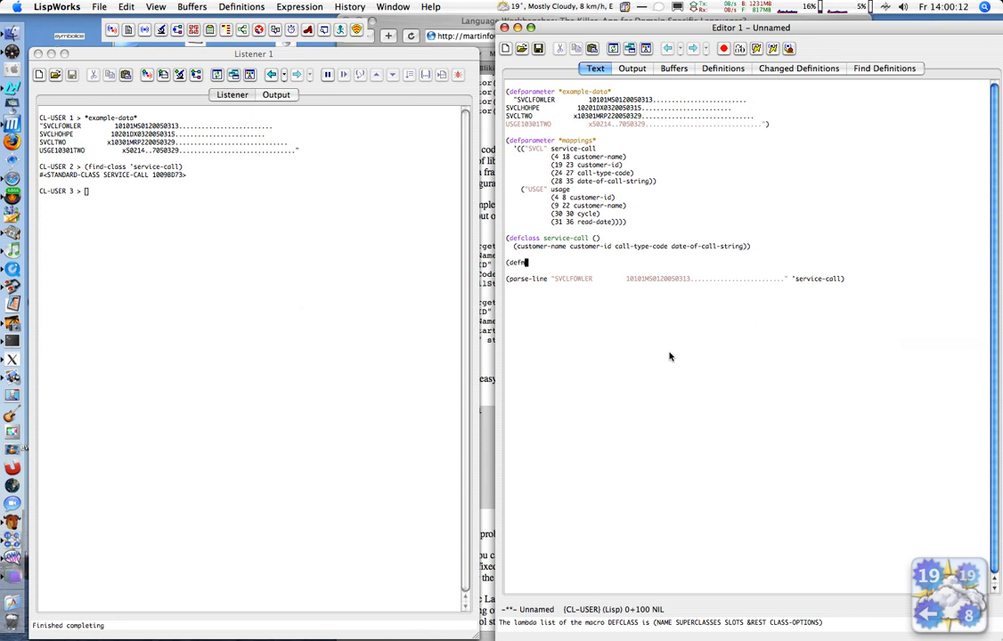
type("ethod")
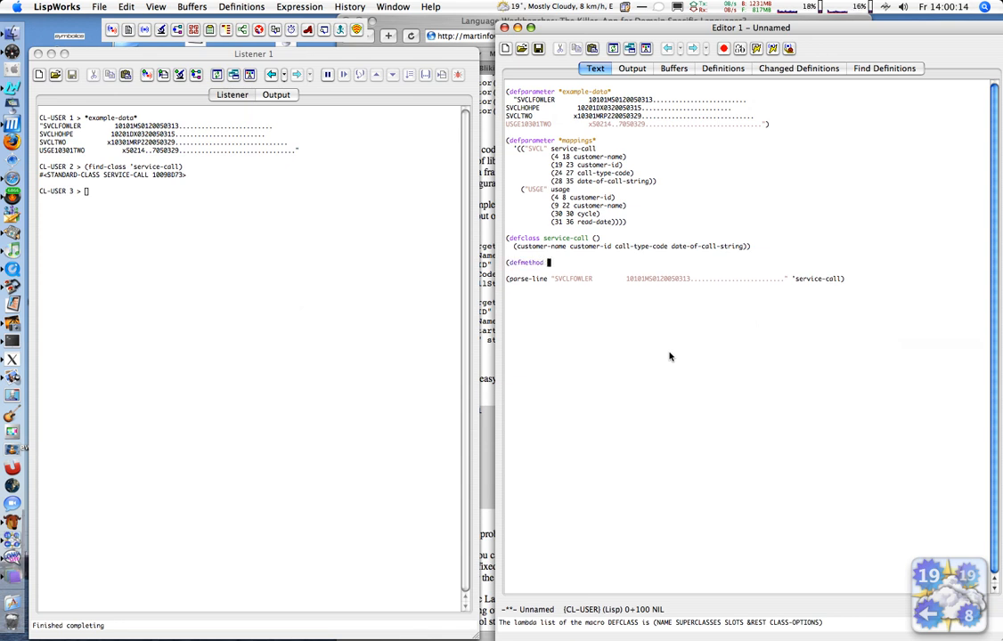
type("parse-line-for")
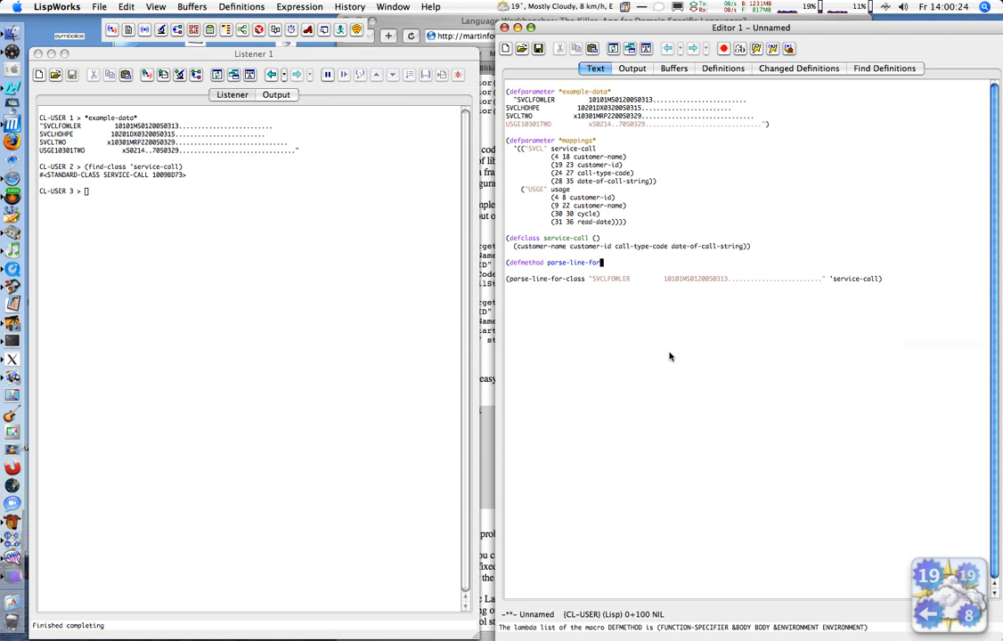
Give the method the lambda list (line (class (eql 'service-call))).
type("class")
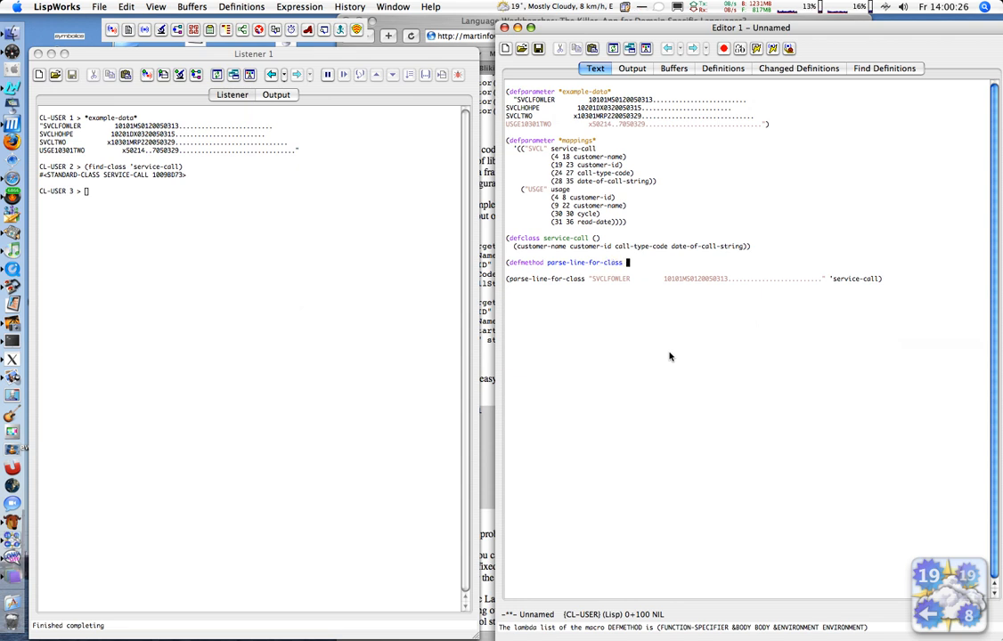
type("(line (")
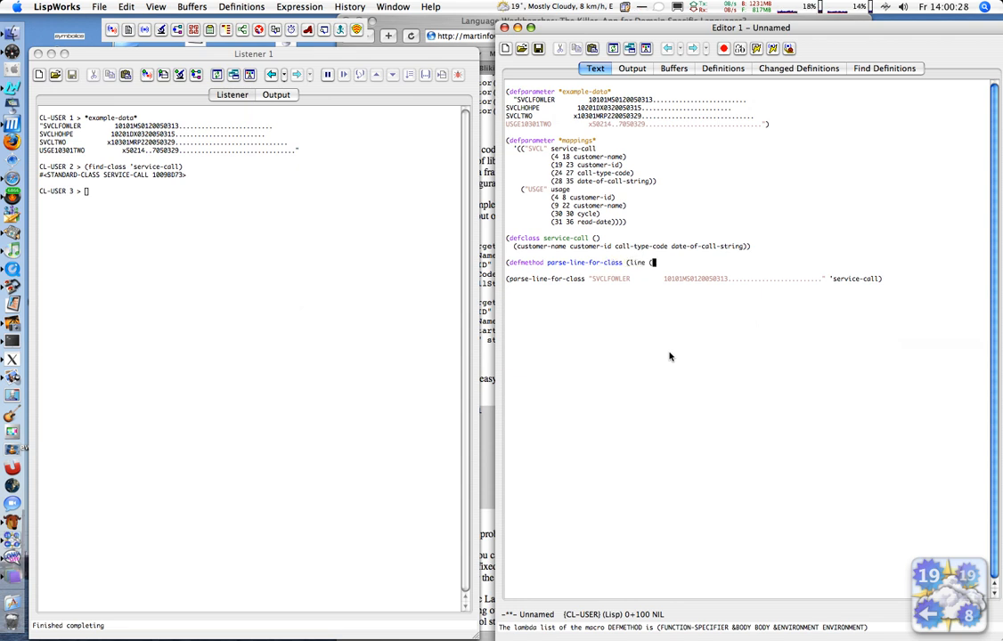
type("class")
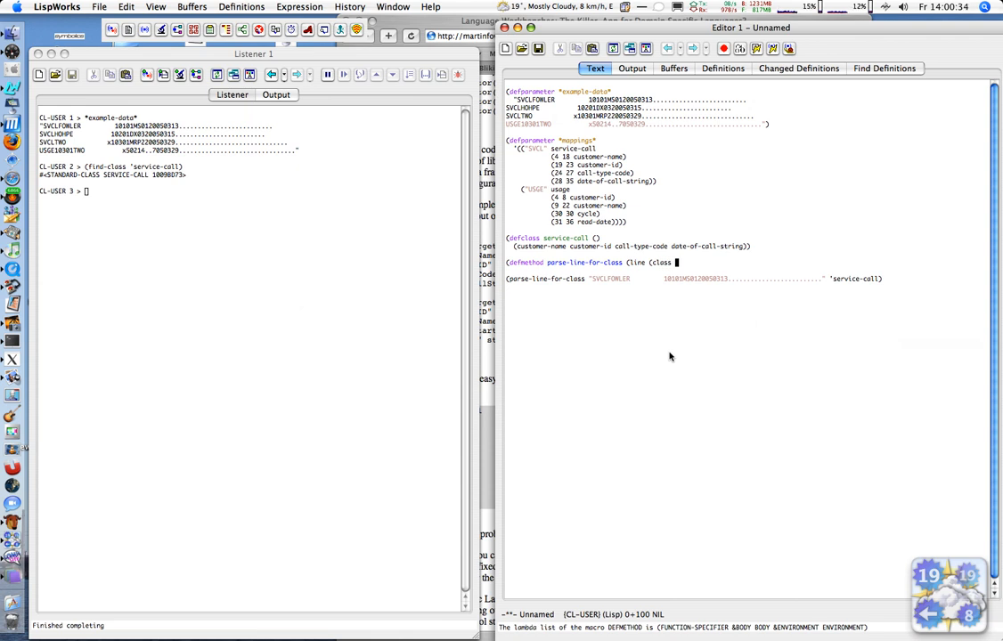
type("(eql 'service-c")
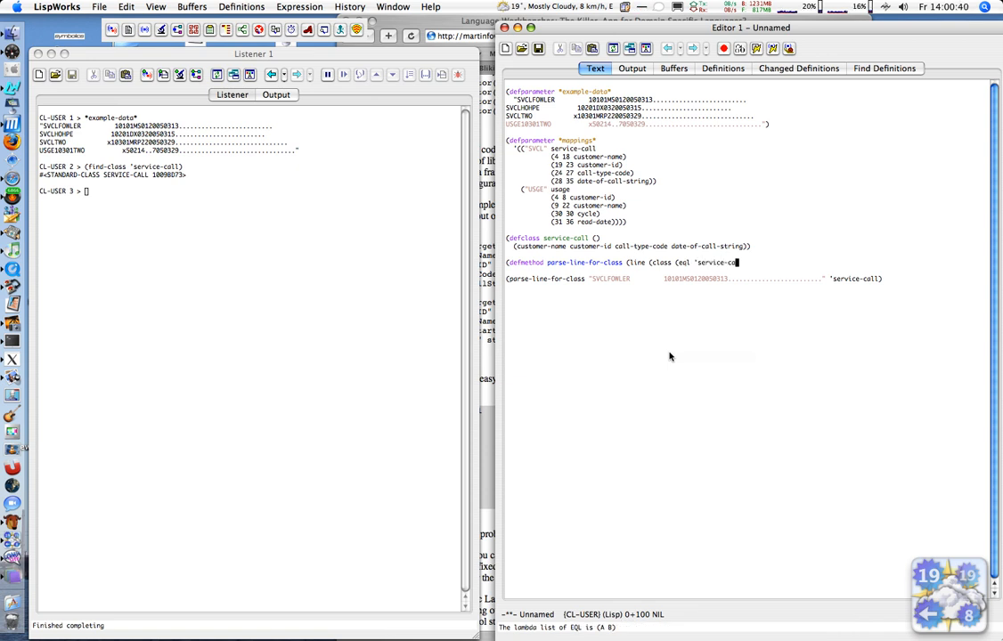
type("all)))")
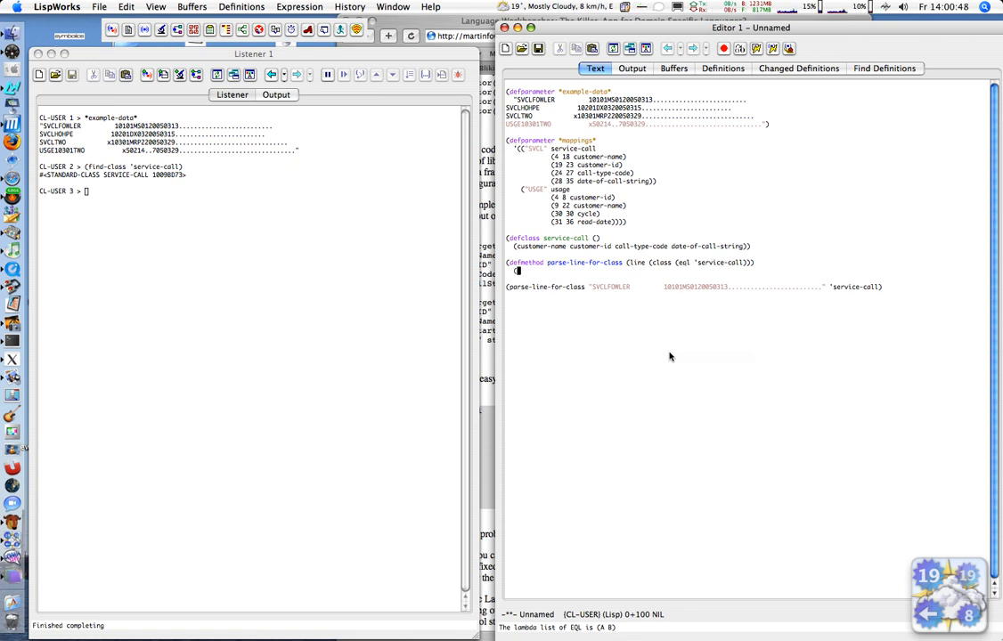
Add (loop for (start end slot) in …) and select the SVCL field entries to paste in as its list.
type("(loop for")
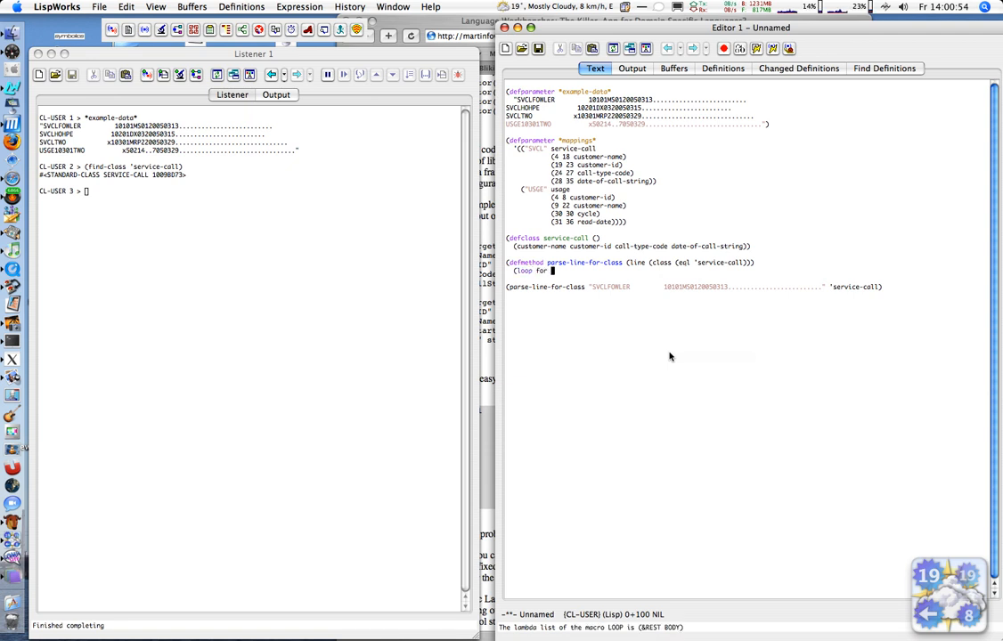
type("(start")
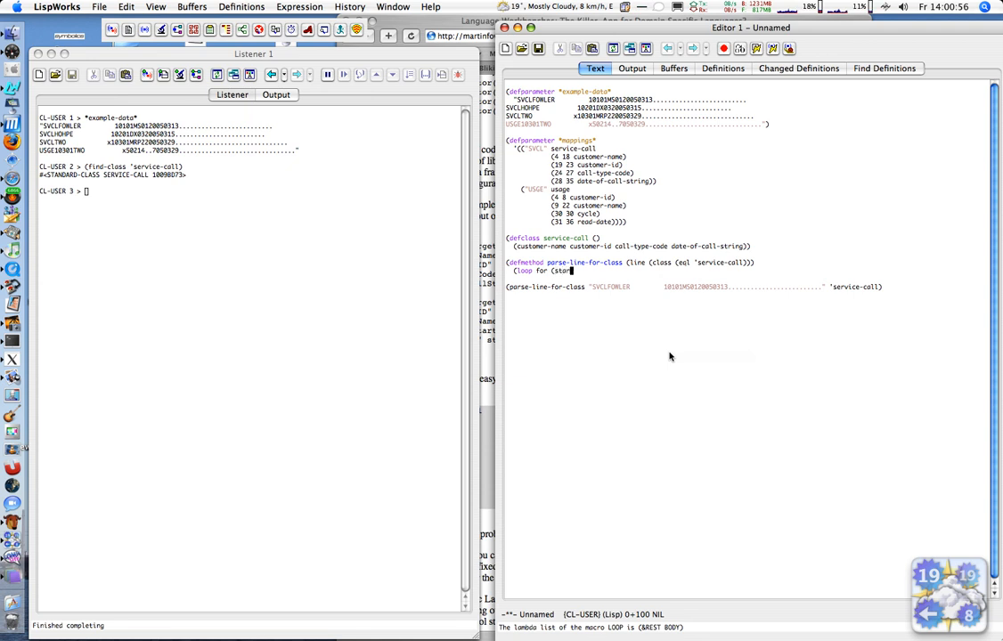
type("end")
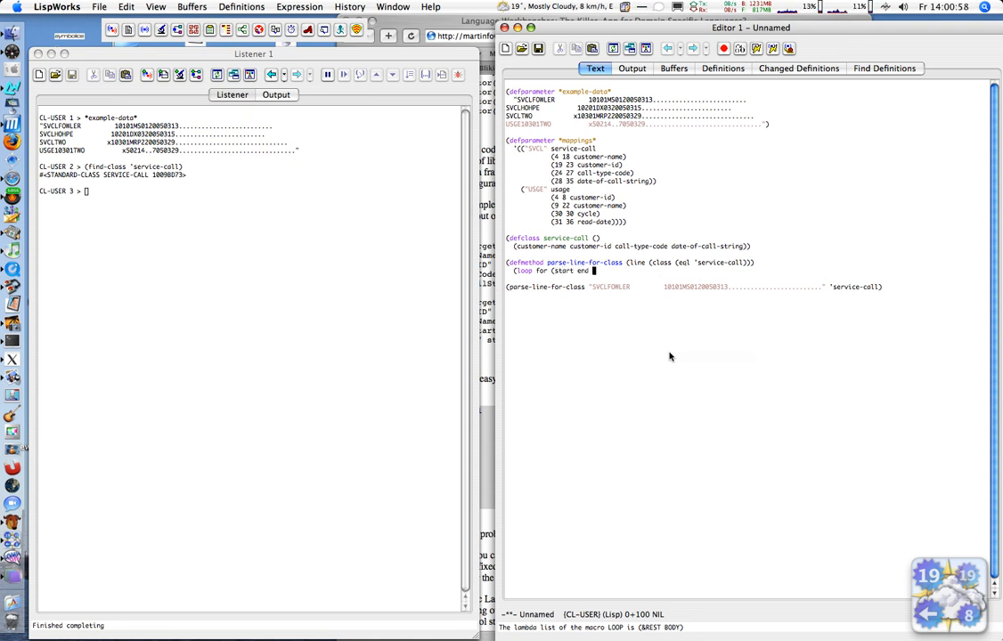
type("slot)")
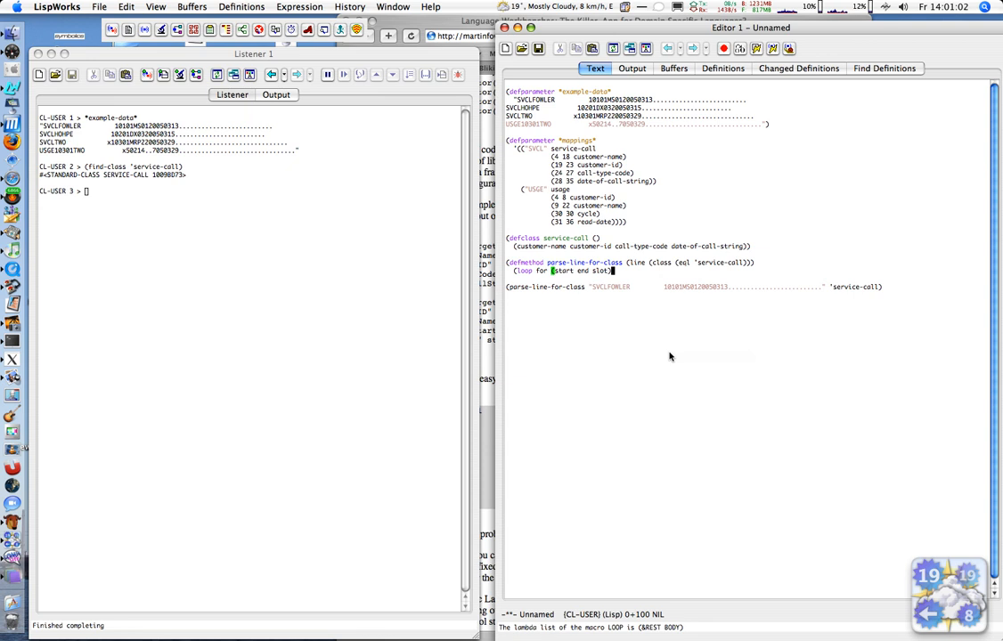
type("in")
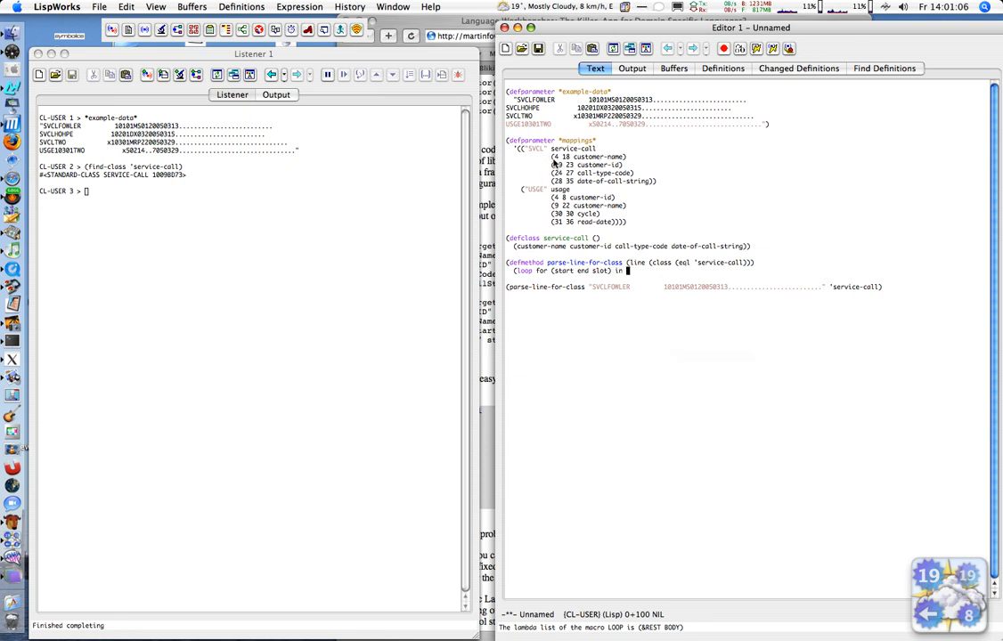
left_click_drag(549, 156, 659, 182)
type("do")
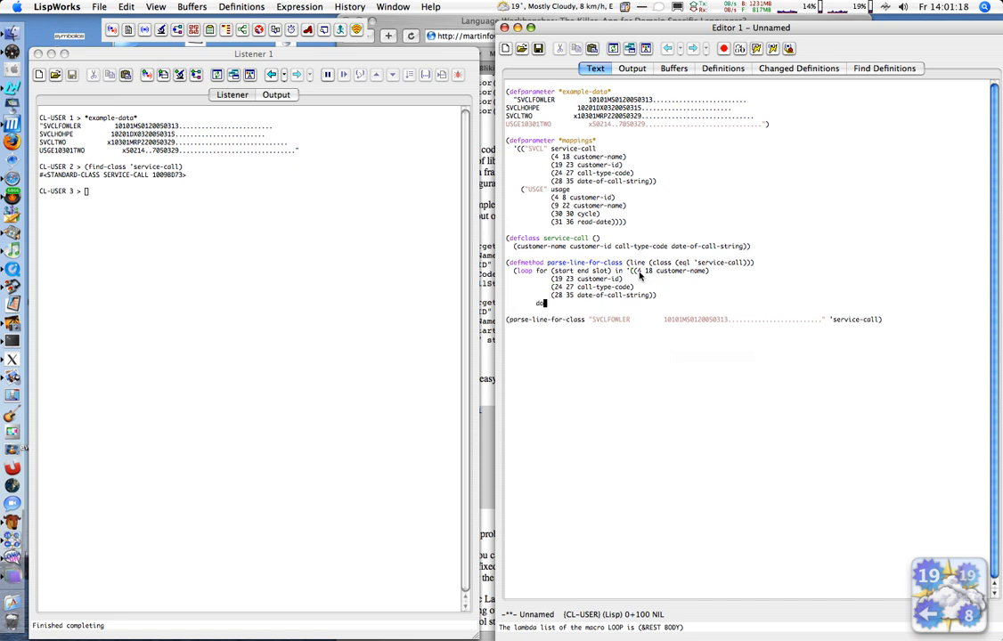
Set each field with (setf (slot-value object slot) (subseq line start (1+ end))).
type("(setf")
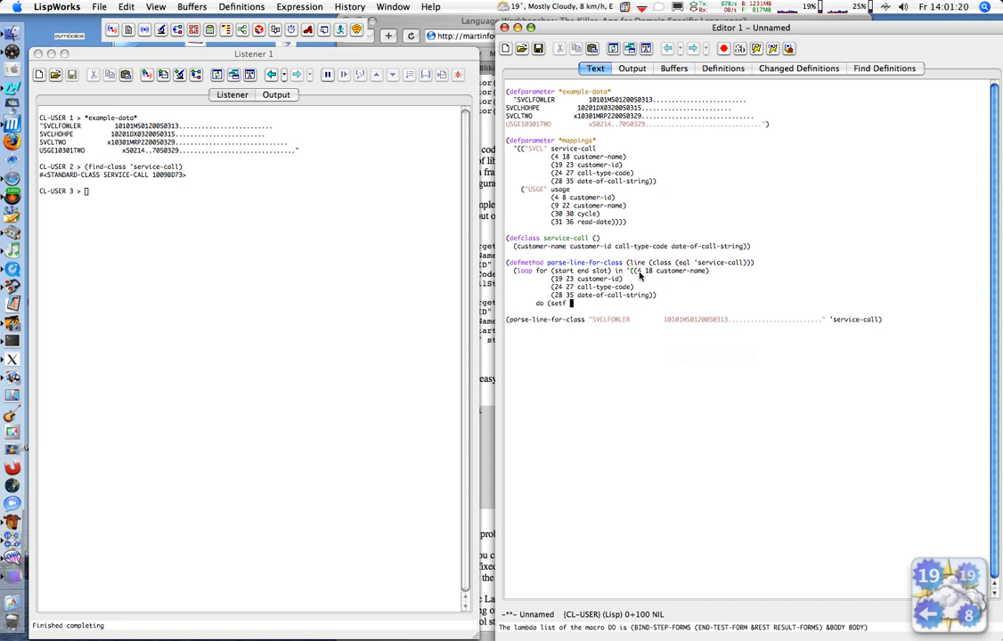
type("slot-")
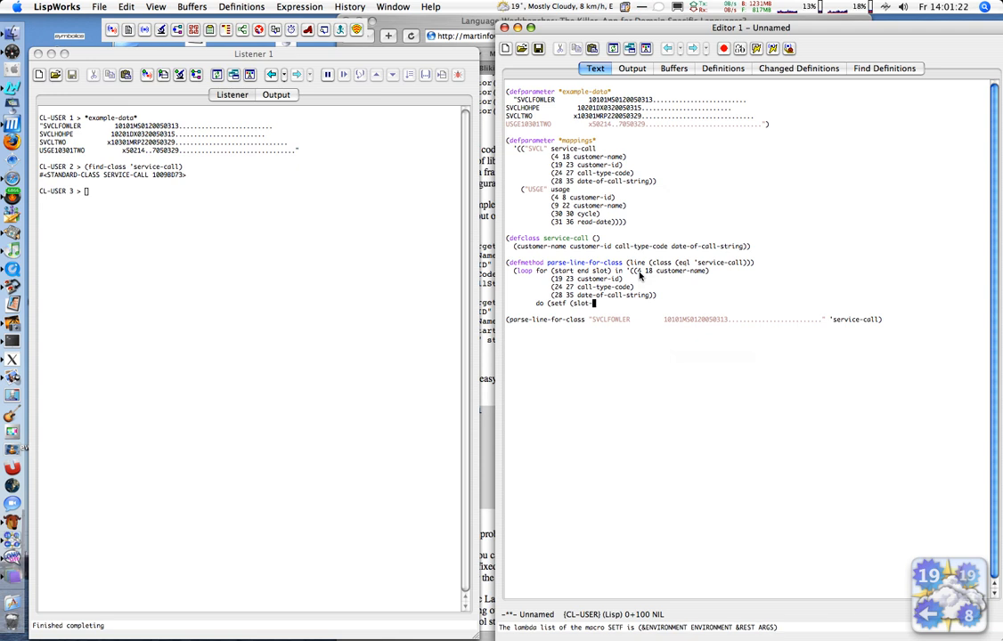
type("value ob")
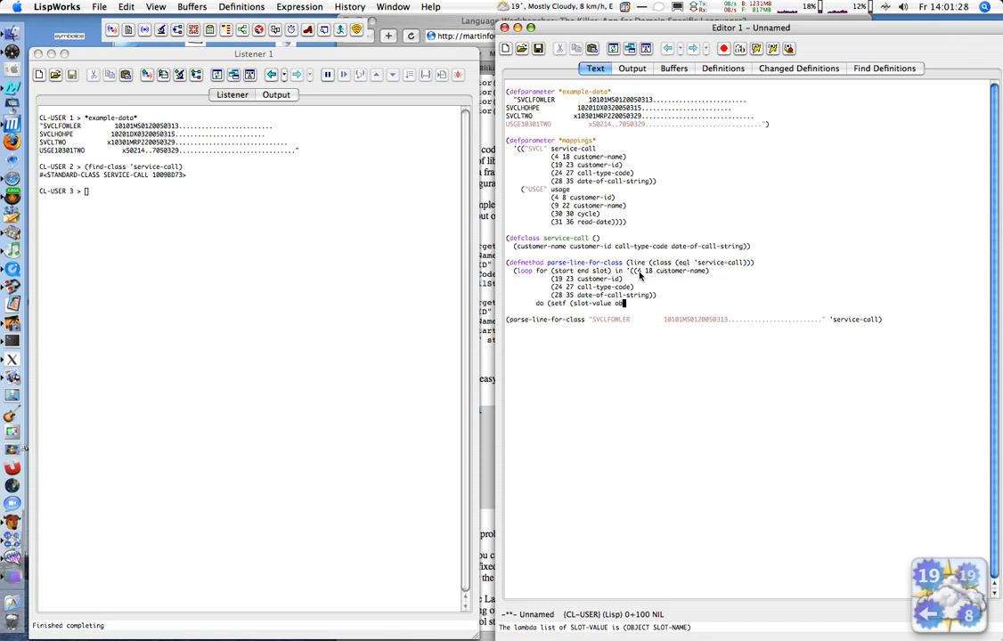
type("ject")
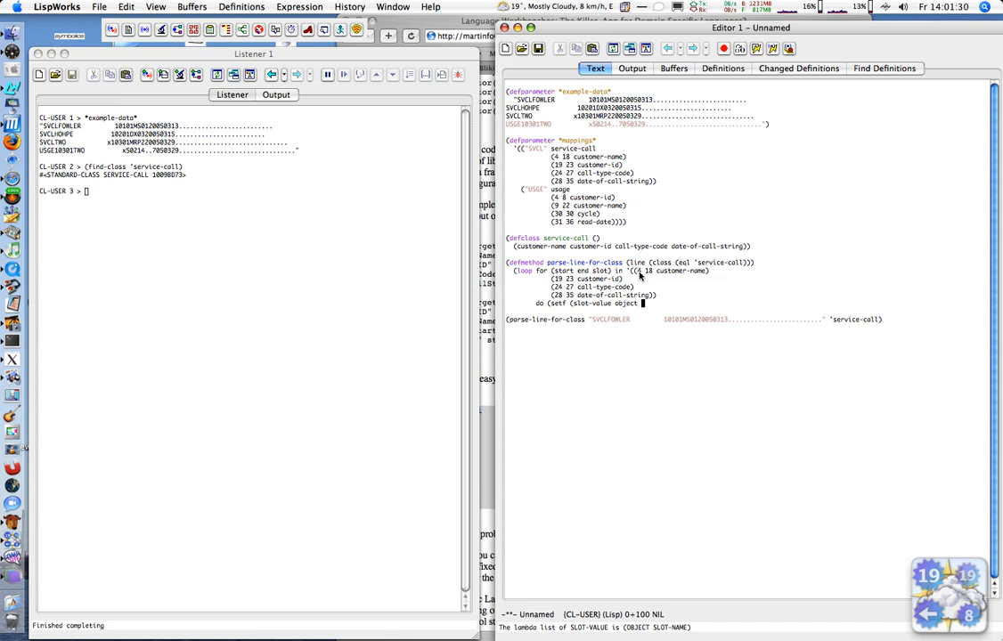
type("slot")
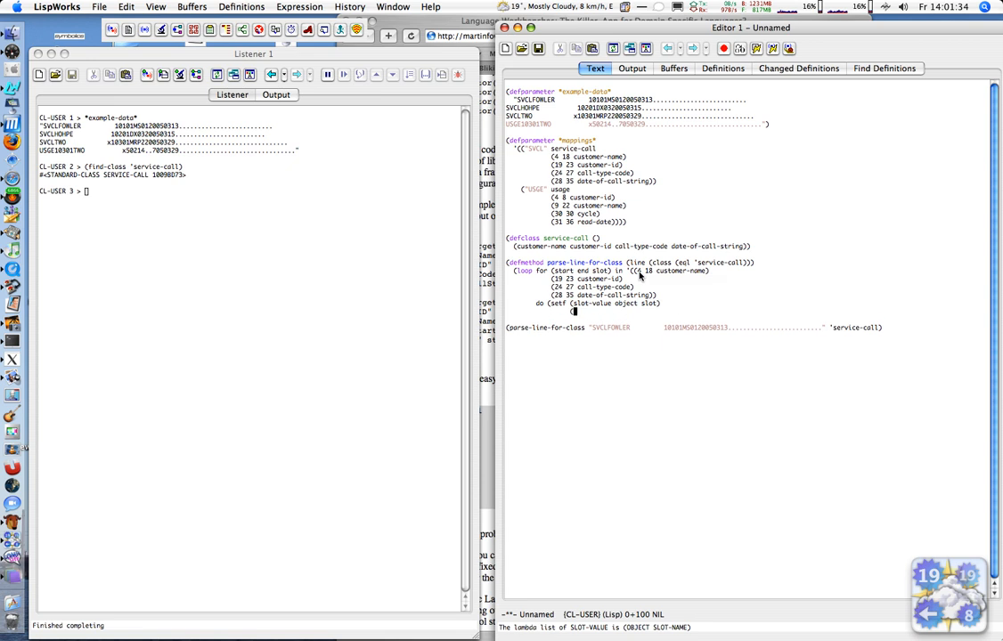
type("(subseq")
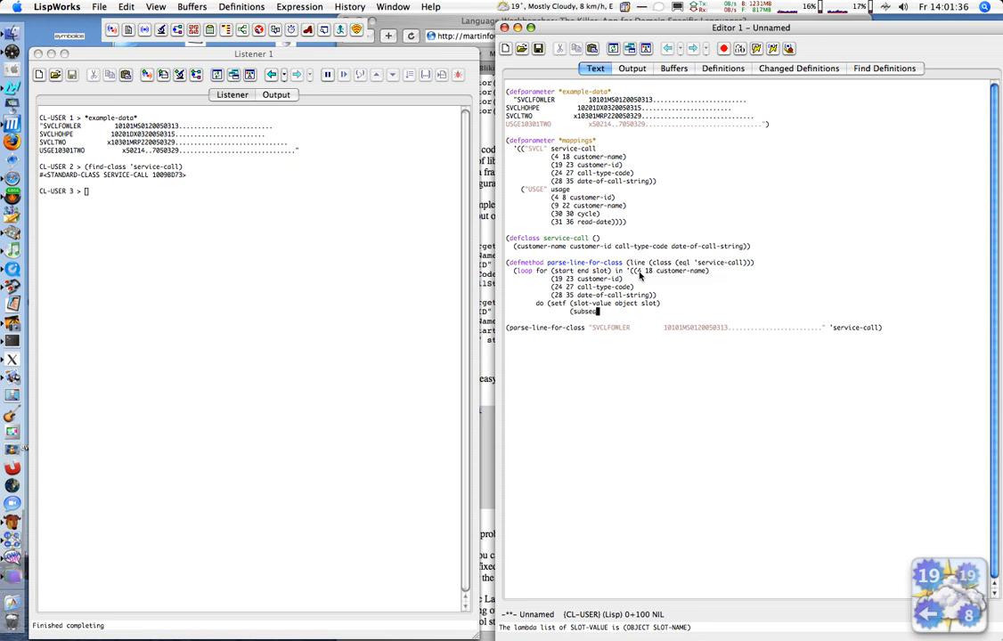
type("line start (1+ end))))")
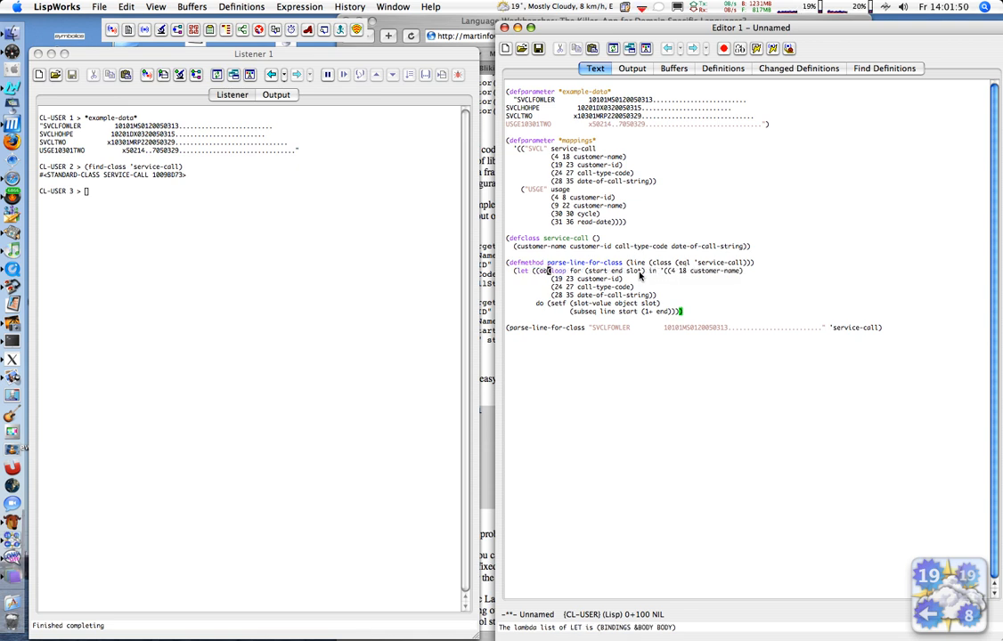
Wrap the loop in (let ((object (make-instance class))) …) and return object.
type("(make-instance class")
type("object")
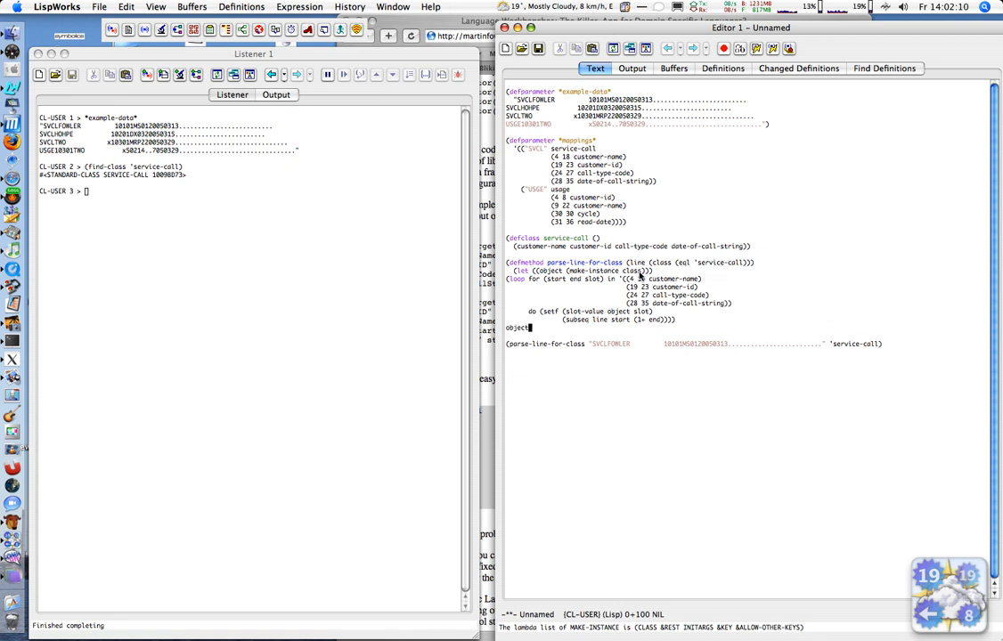
Close the remaining parens of the parse-line-for-class defmethod so it can be compiled.
type(")")
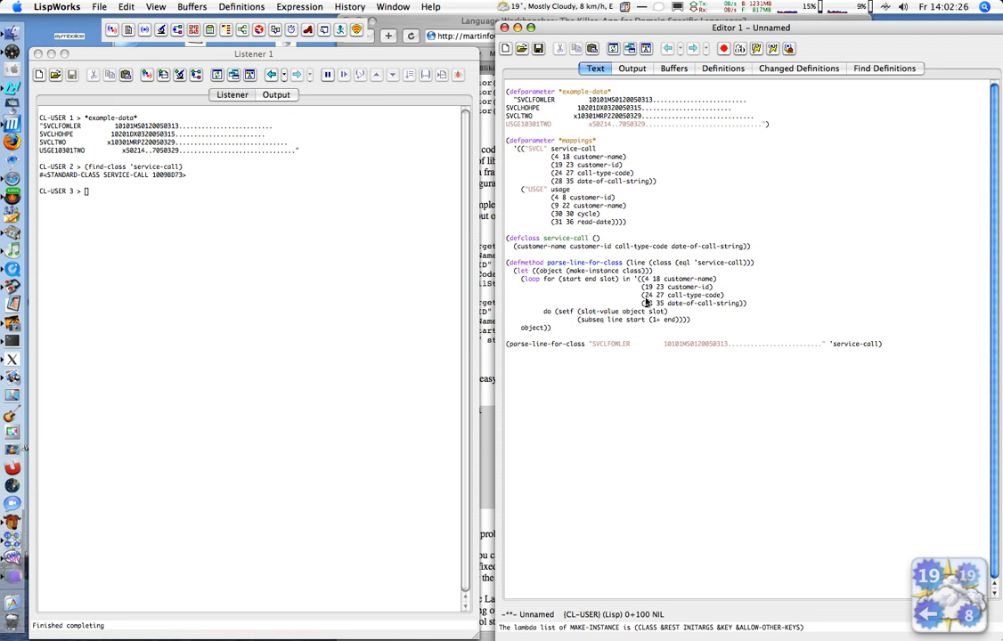
mouse_move(566, 286)
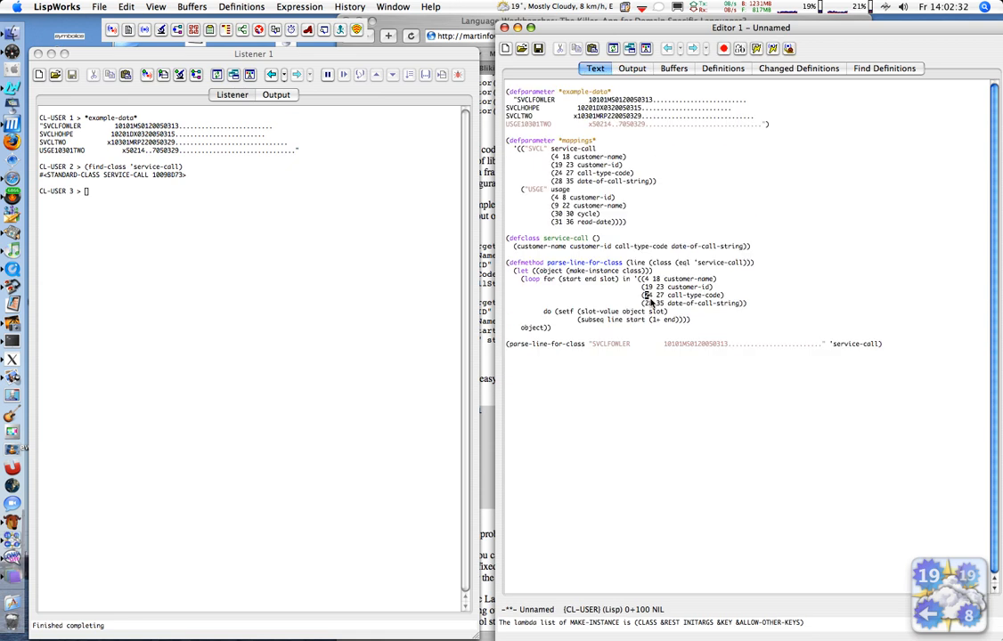
mouse_move(642, 271)
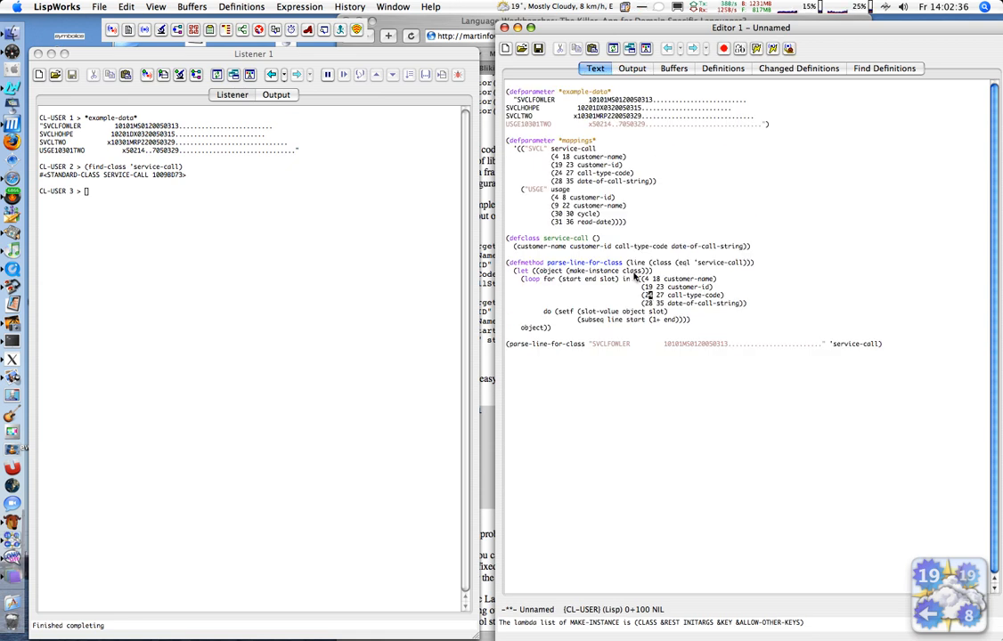
mouse_move(601, 304)
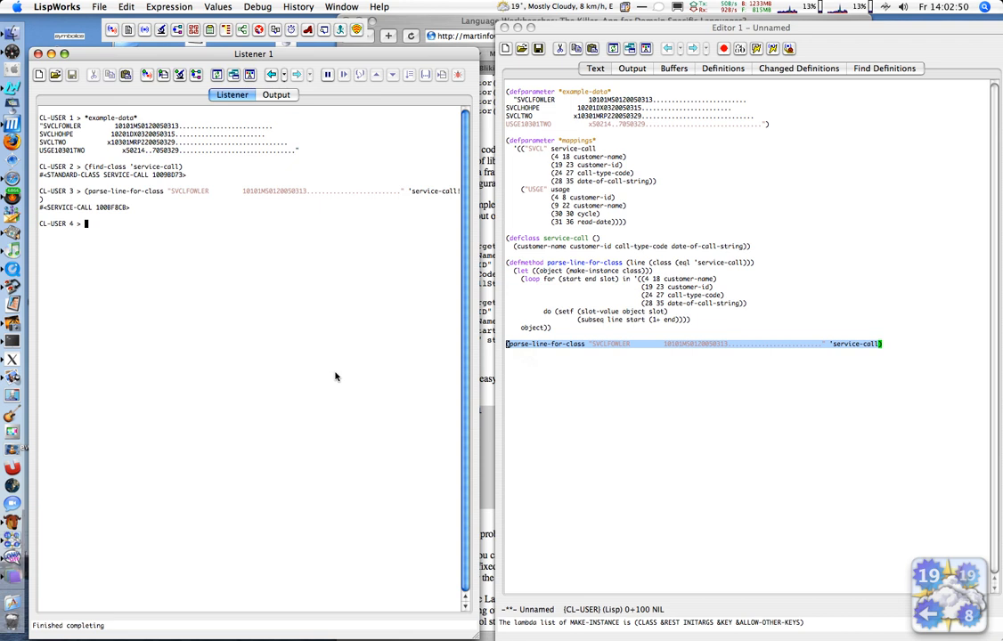
Describe the returned service-call object in the Listener to show its parsed FOWLER slot values.
type("(describe *")
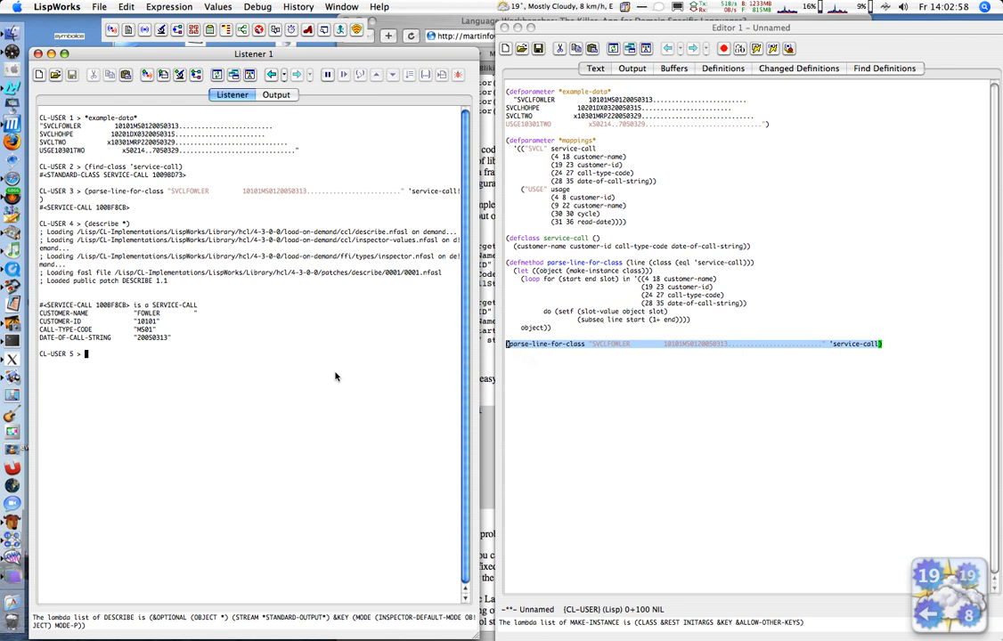
type("(inspect *")
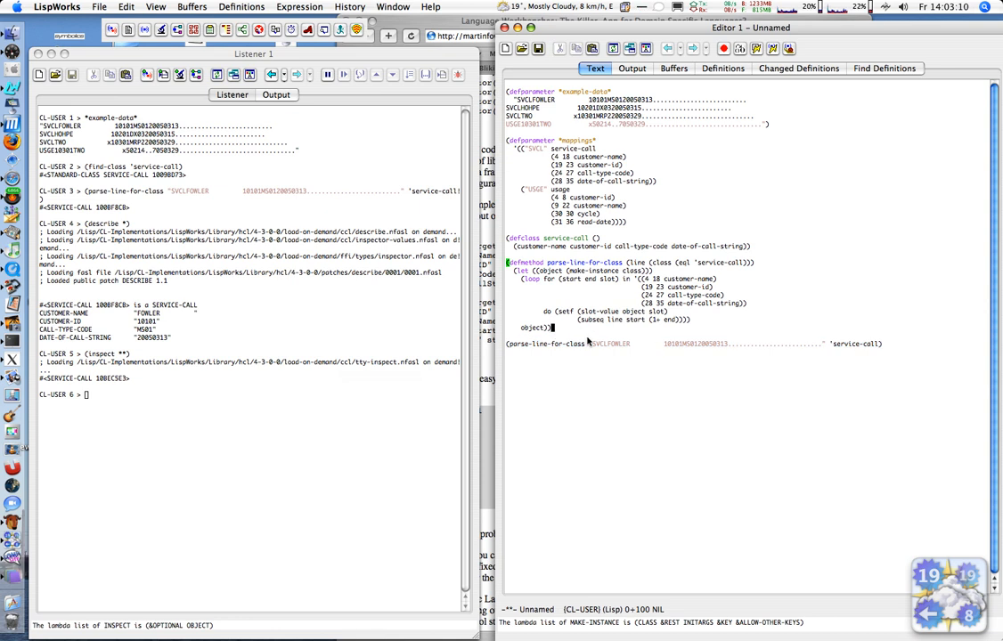
mouse_move(586, 342)
type("(")
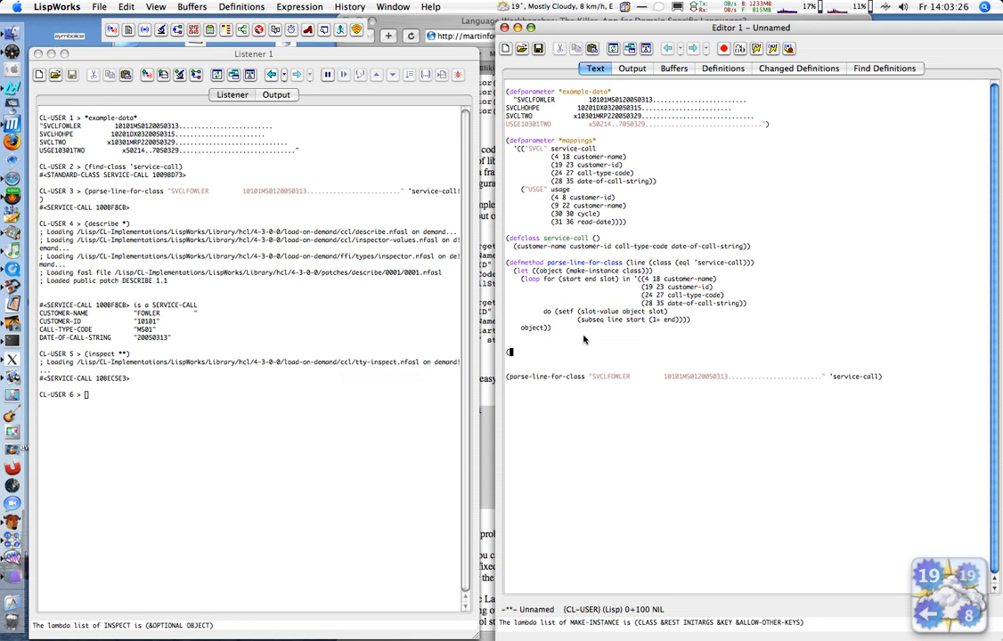
Write the defmapping macro header with lambda list (name type &body description).
type("defmacro defma")
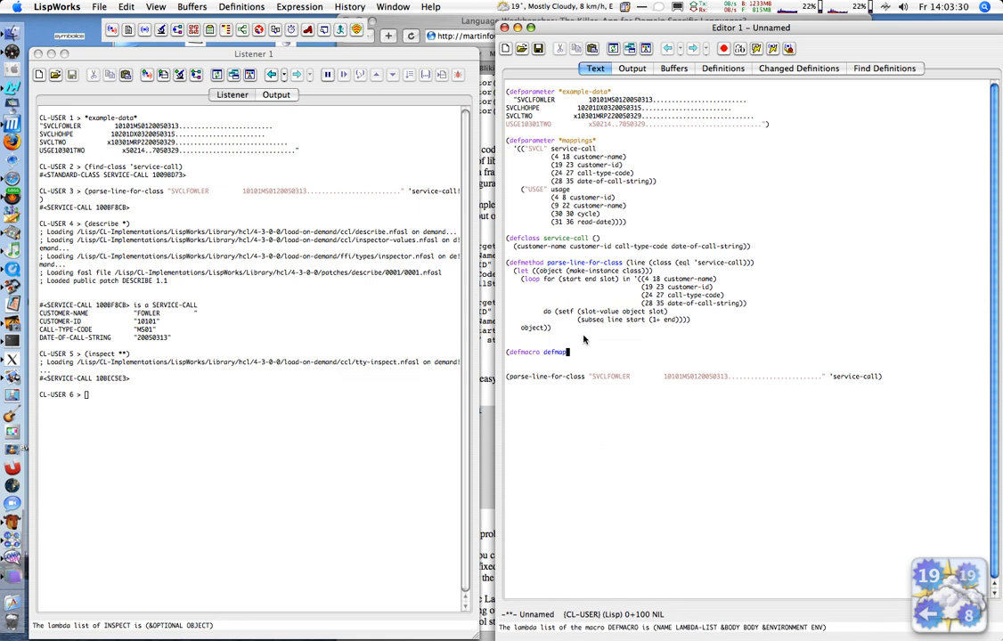
type("ping")
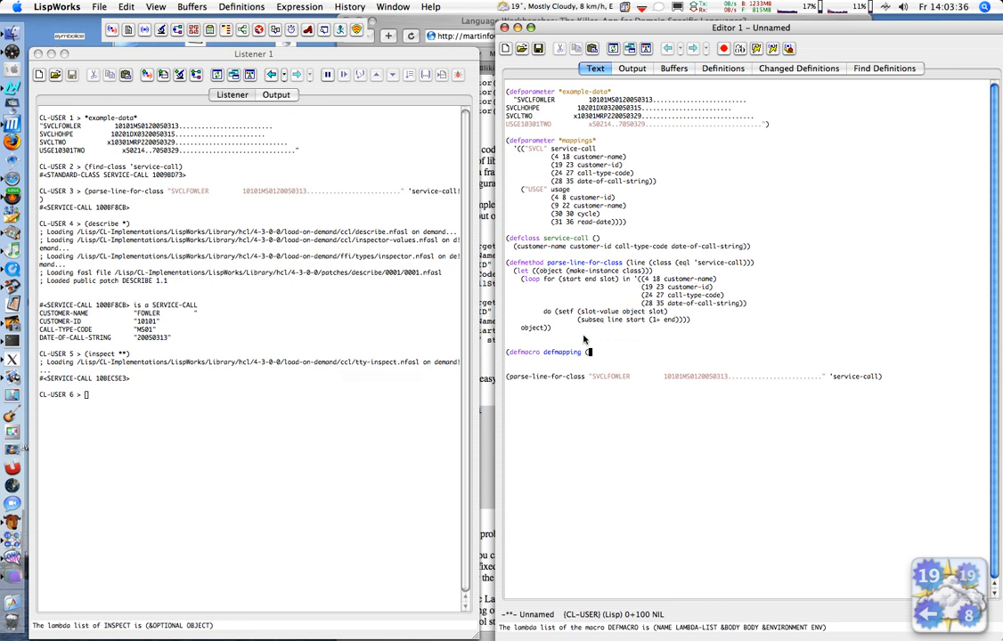
type("(name")
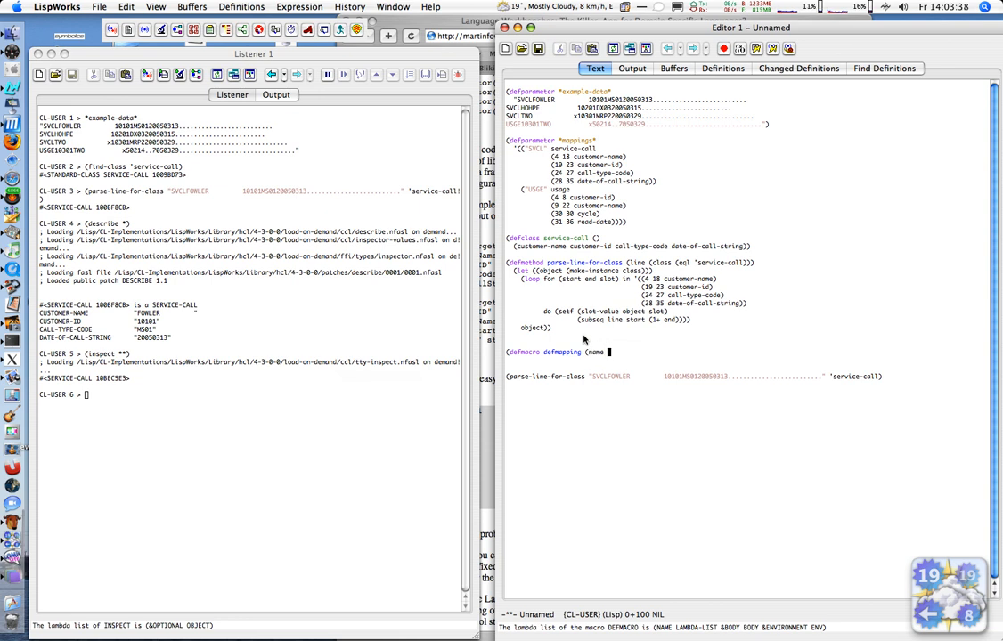
type("type")
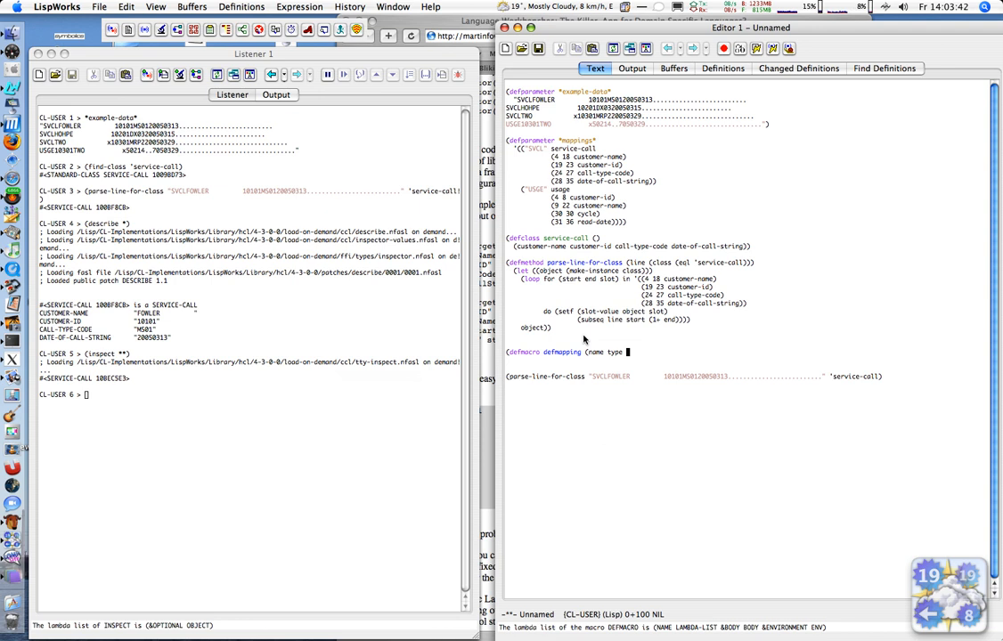
type("&body")
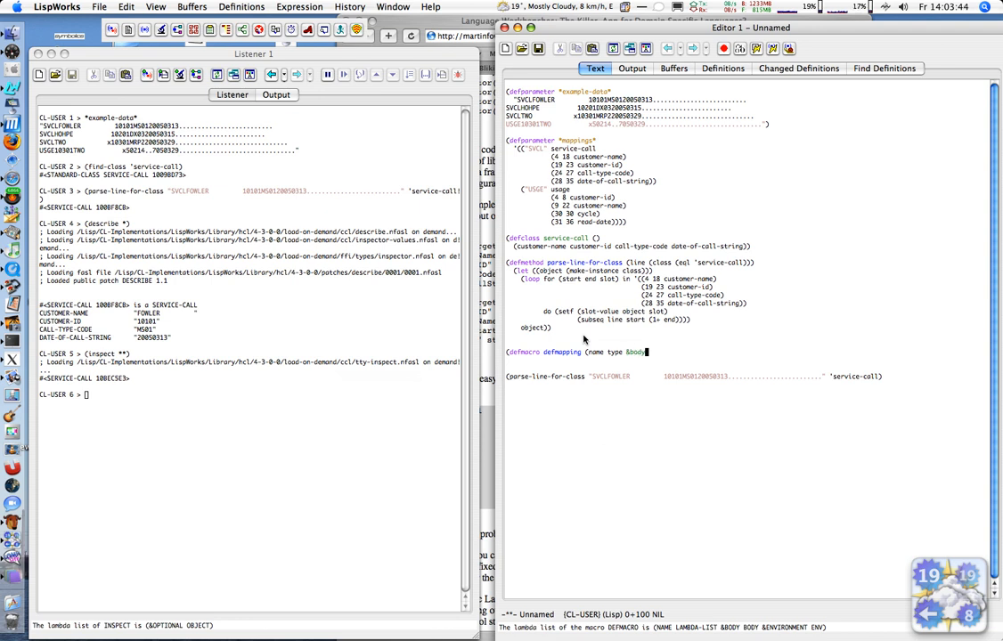
type("desc")
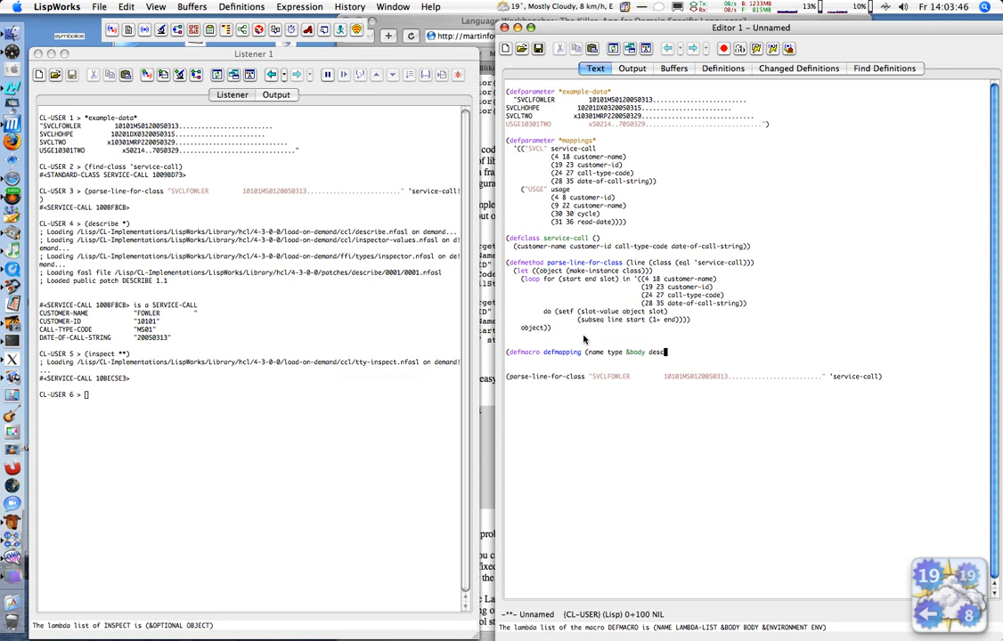
type("ri")
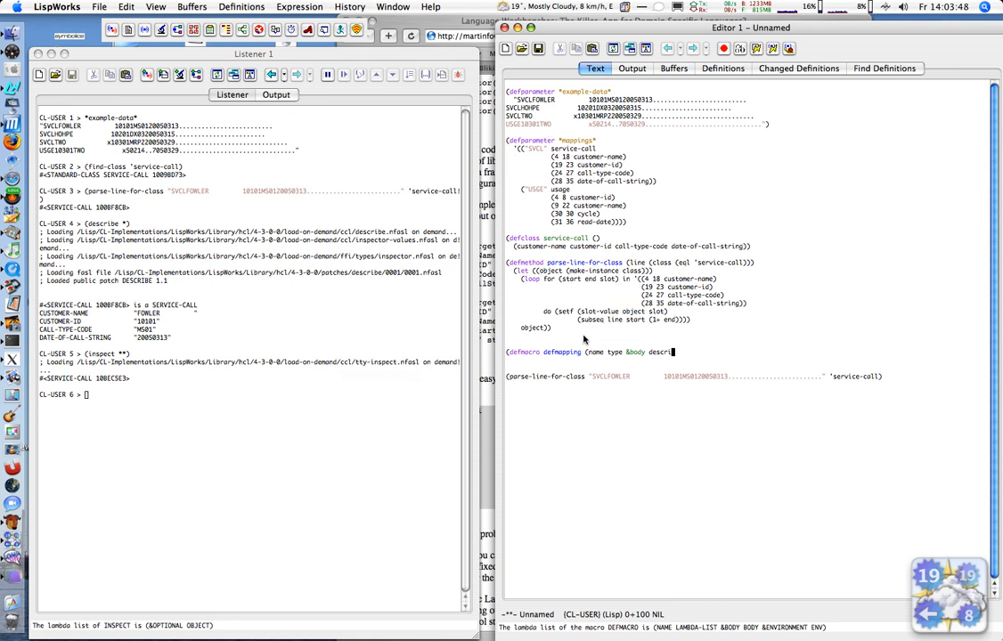
type("ption")
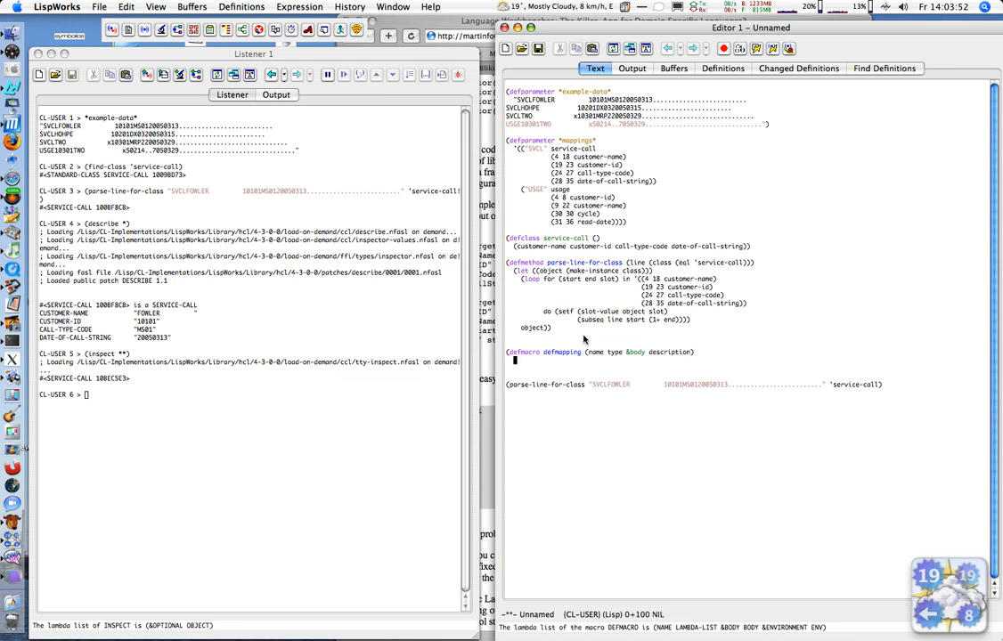
mouse_move(554, 322)
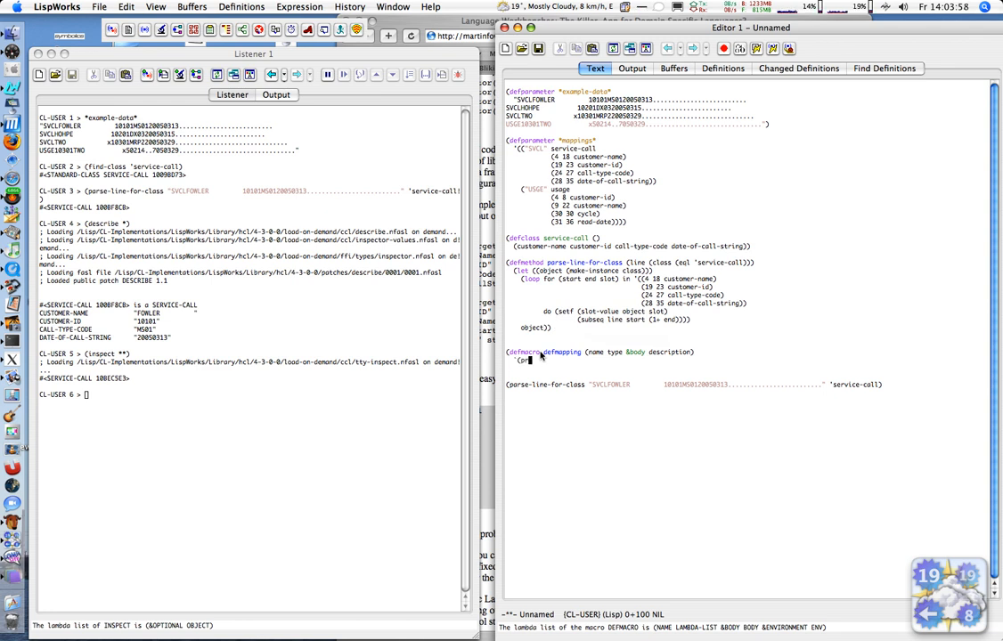
Start the macro body as a quasiquoted progn that will define the class.
type("(progn")
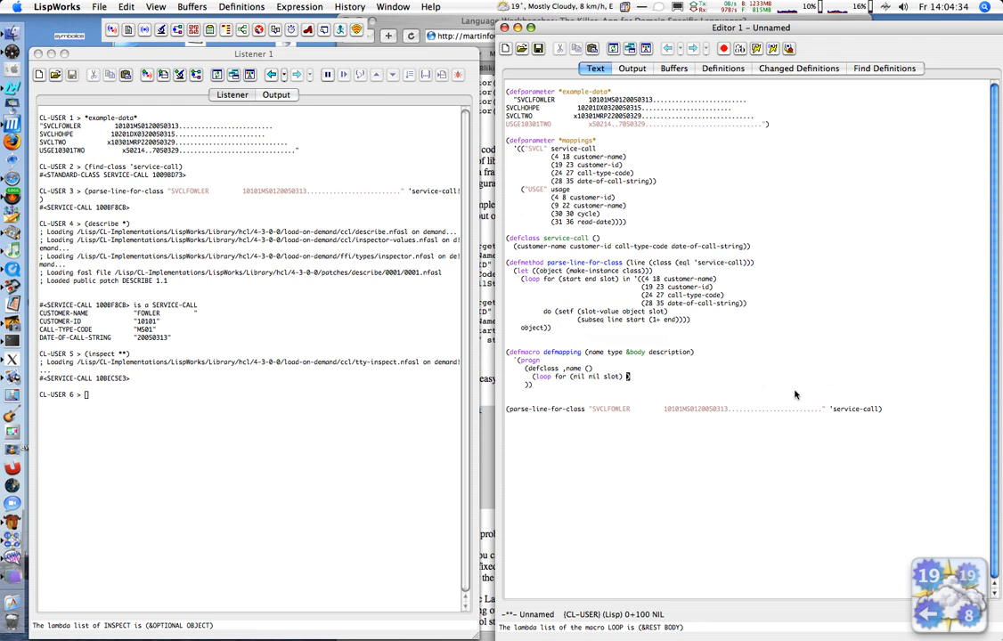
Loop over ,description collecting each slot, replacing the hard-coded slot list in the generated method.
type("in '")
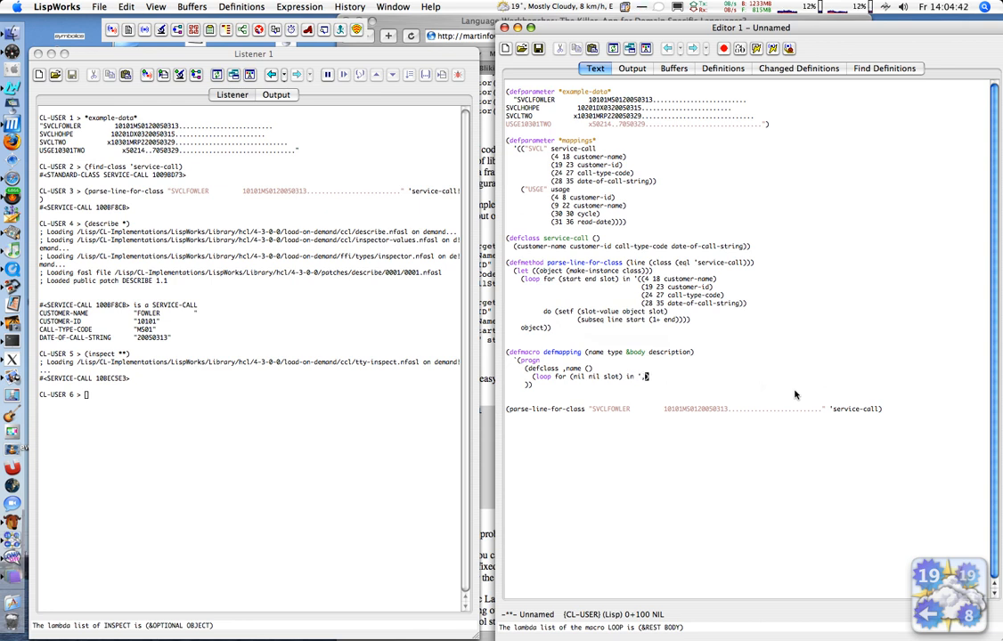
type(",description")
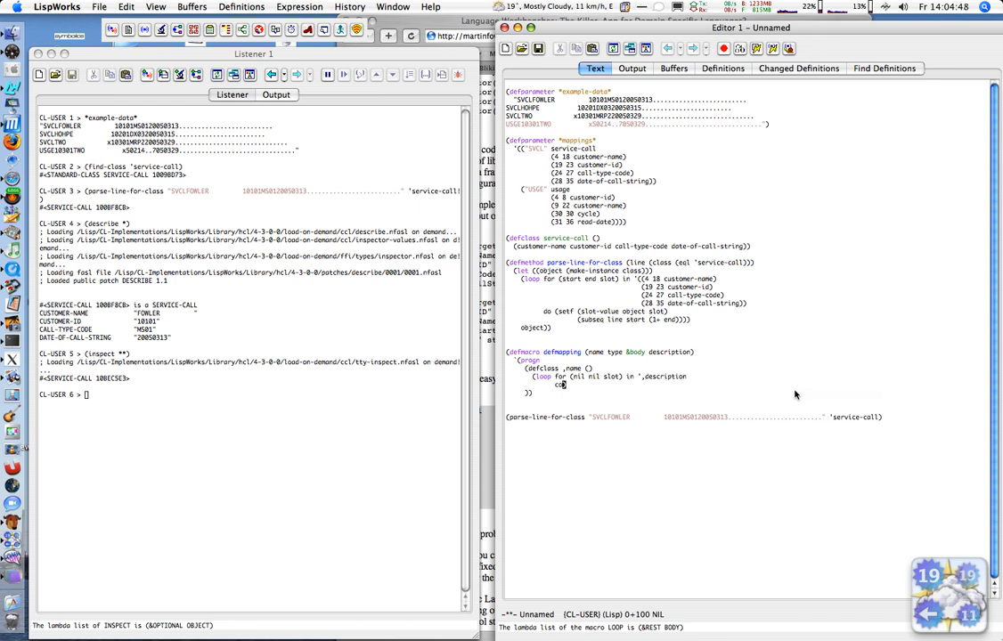
type("collect slot))")
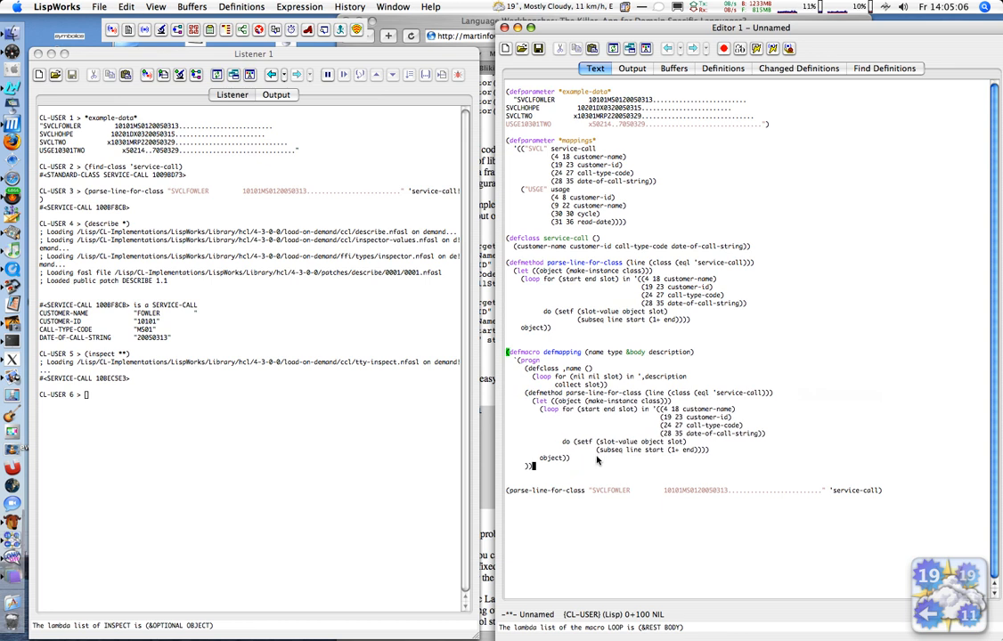
mouse_move(730, 402)
type(",nam")
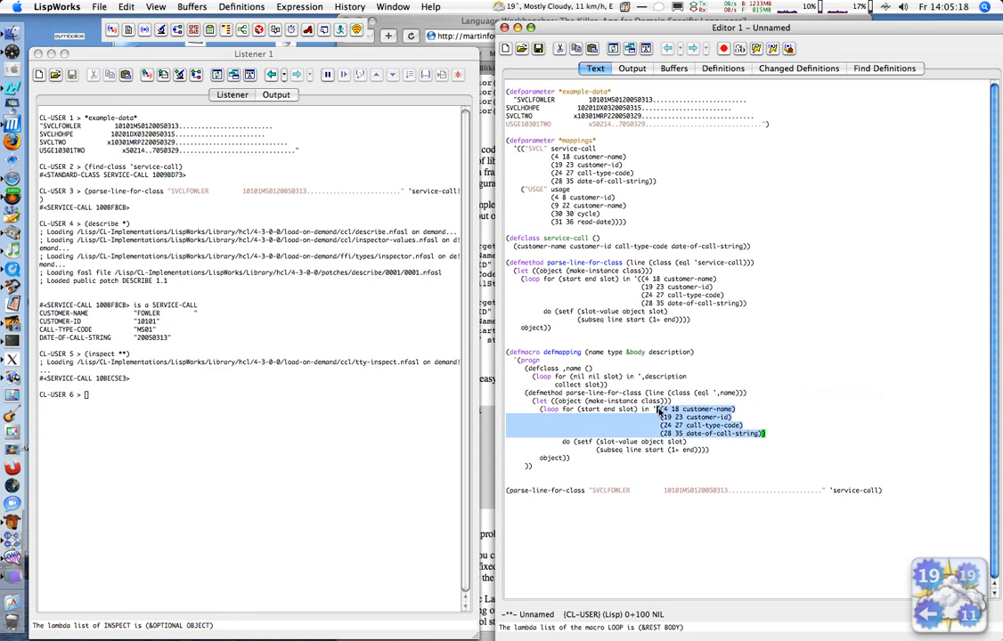
mouse_move(759, 461)
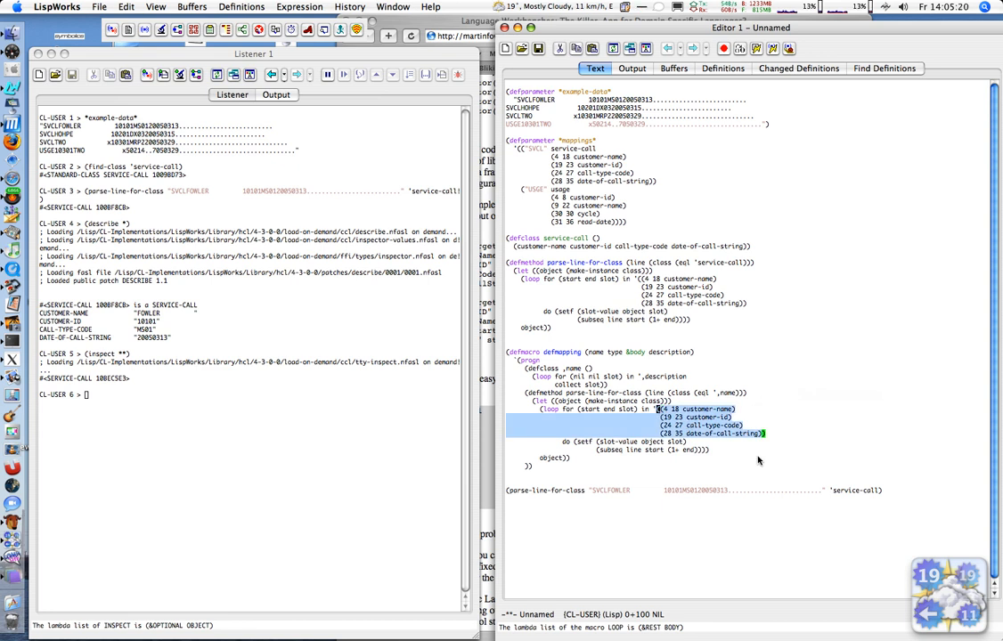
left_click(686, 408)
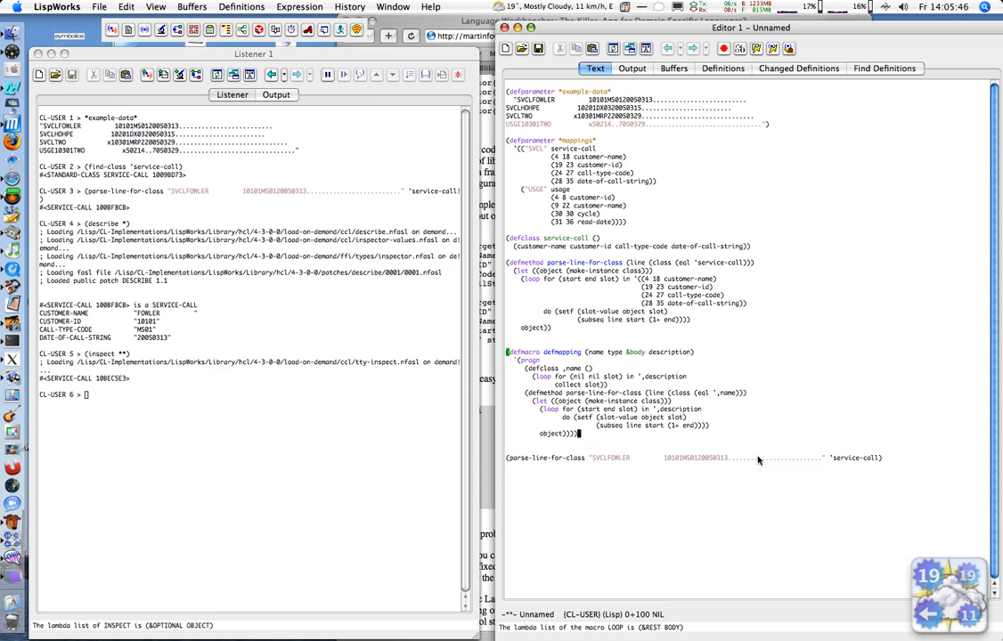
Compile the buffer with the new defmapping macro and switch back to the Listener.
left_click(631, 68)
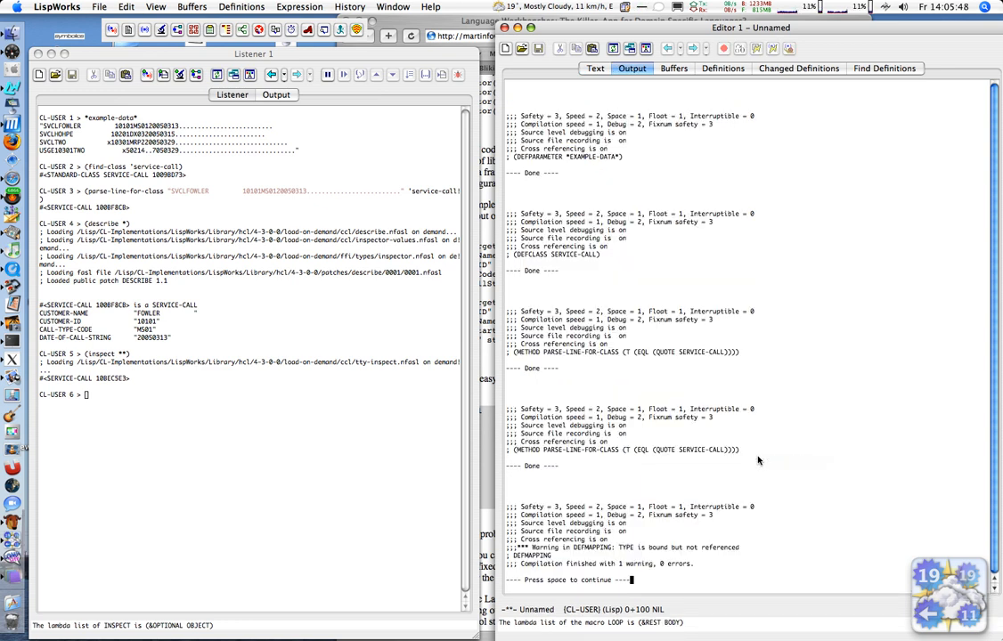
left_click(595, 67)
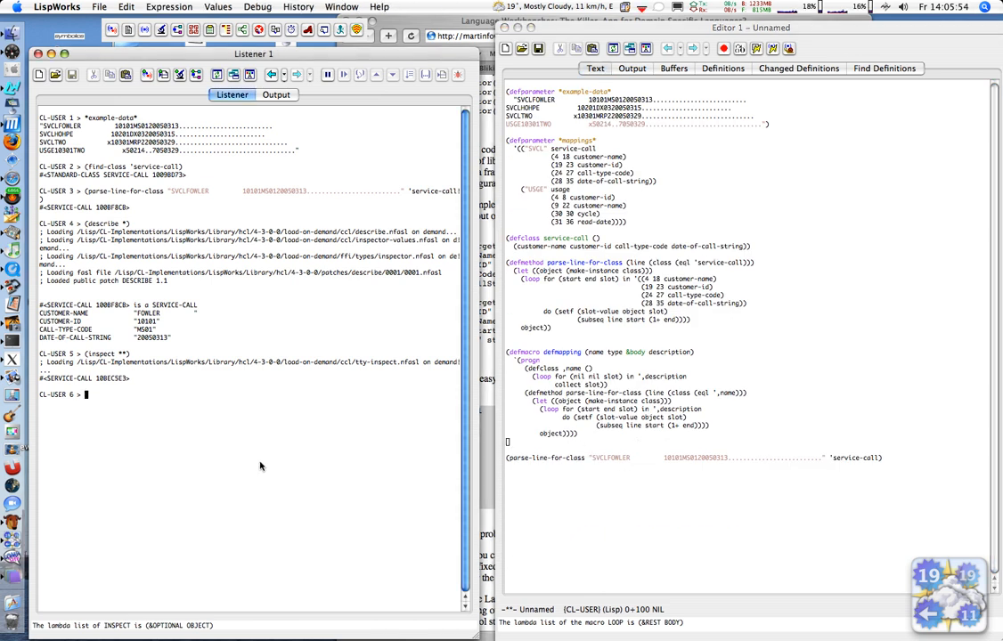
Enter a (pprint (macroexpand '(defmapping service-call ...))) call in the Listener.
type("pprint")
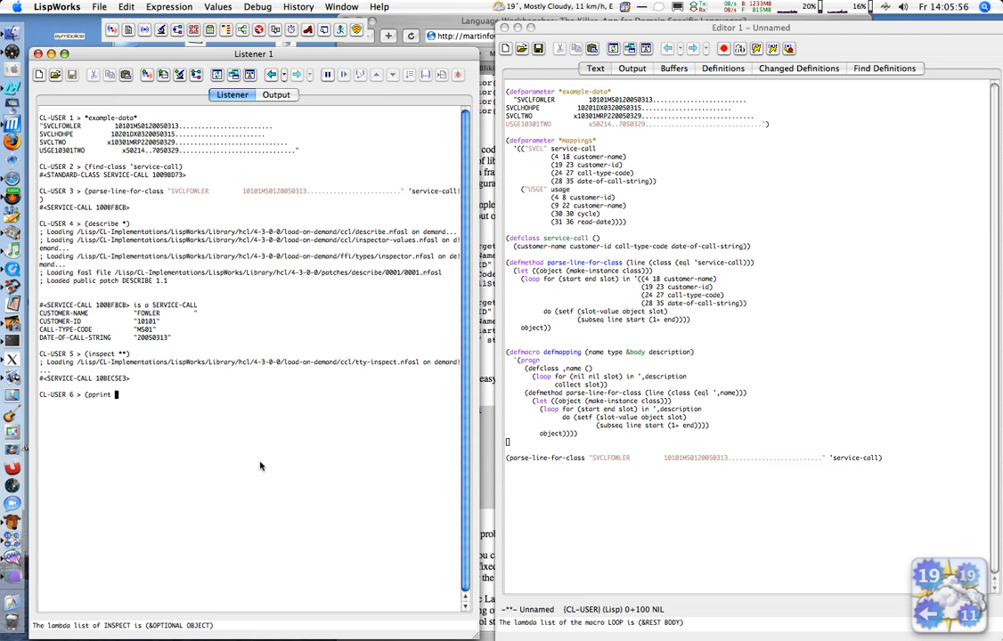
type("(mac")
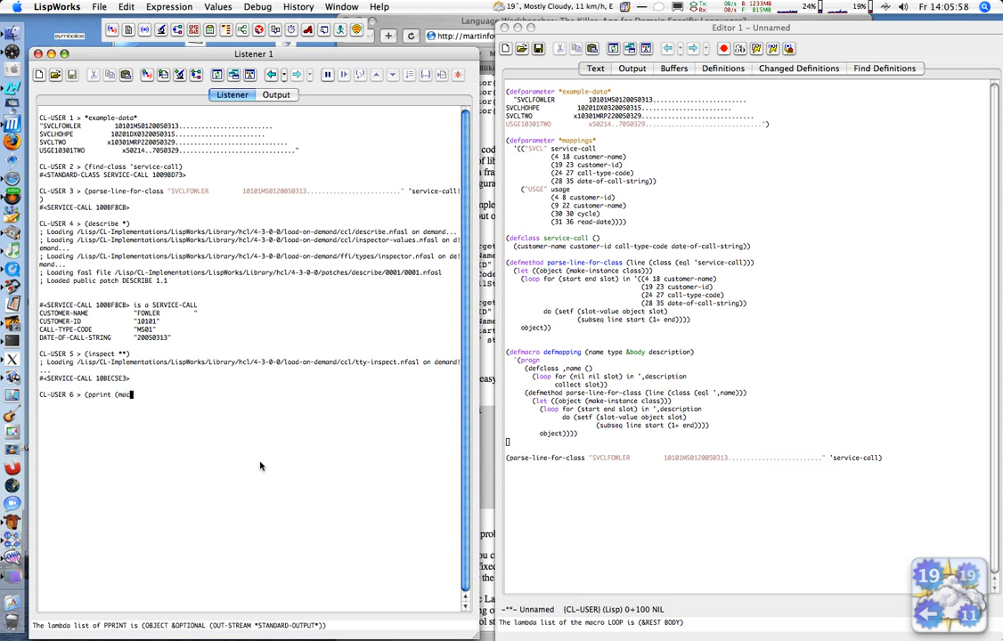
type("ro")
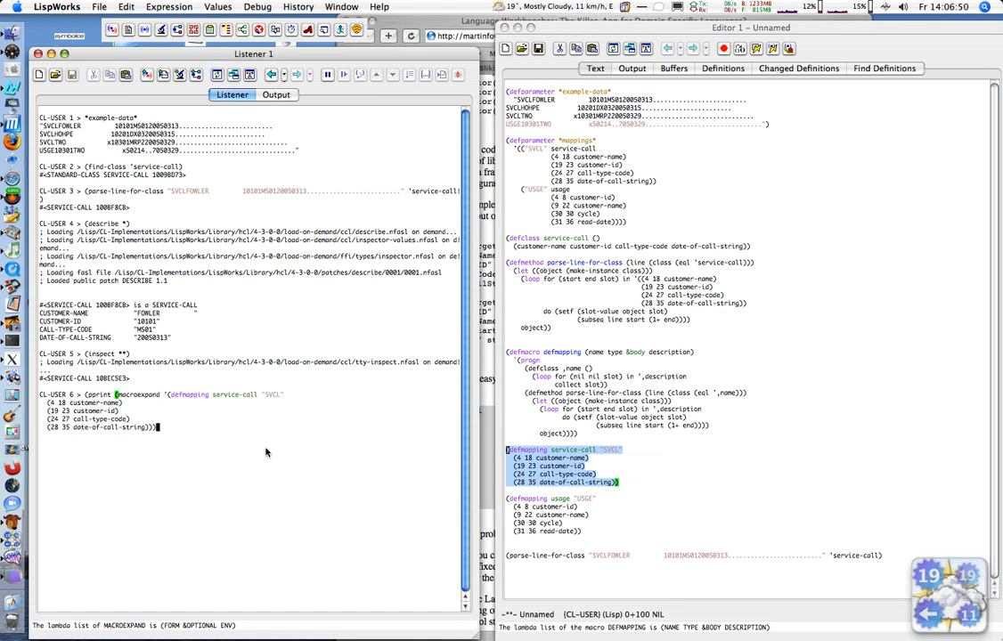
Evaluate the macroexpand to print the PROGN with DEFCLASS SERVICE-CALL and the parse DEFMETHOD.
key("Return")
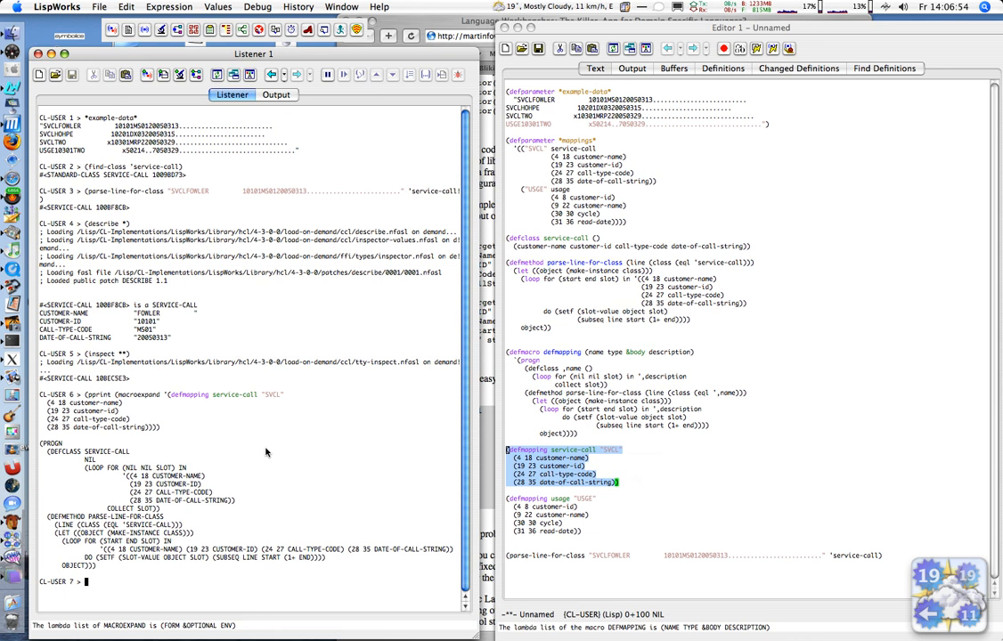
mouse_move(89, 479)
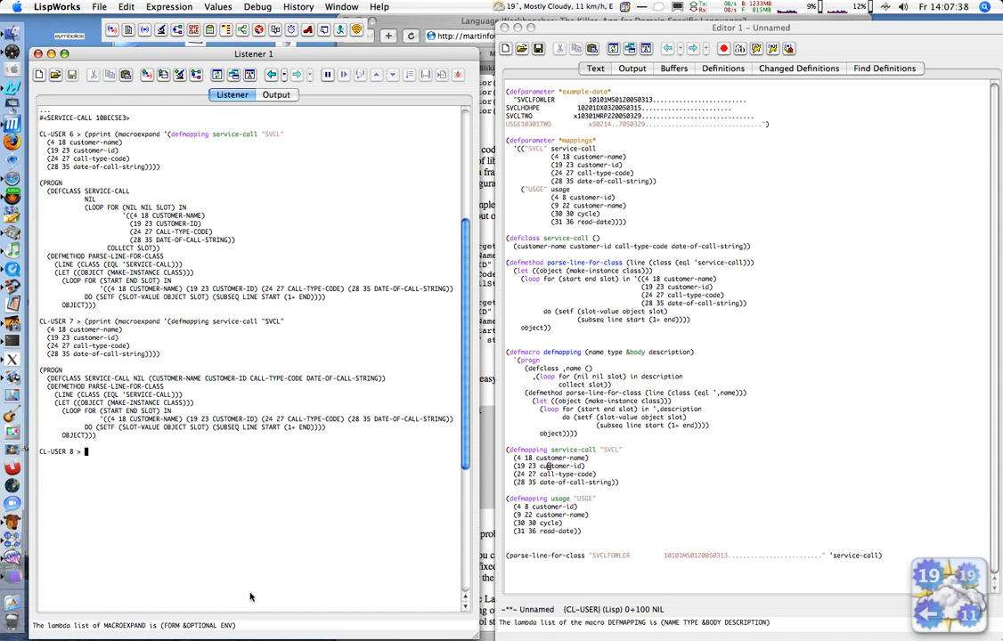
mouse_move(153, 552)
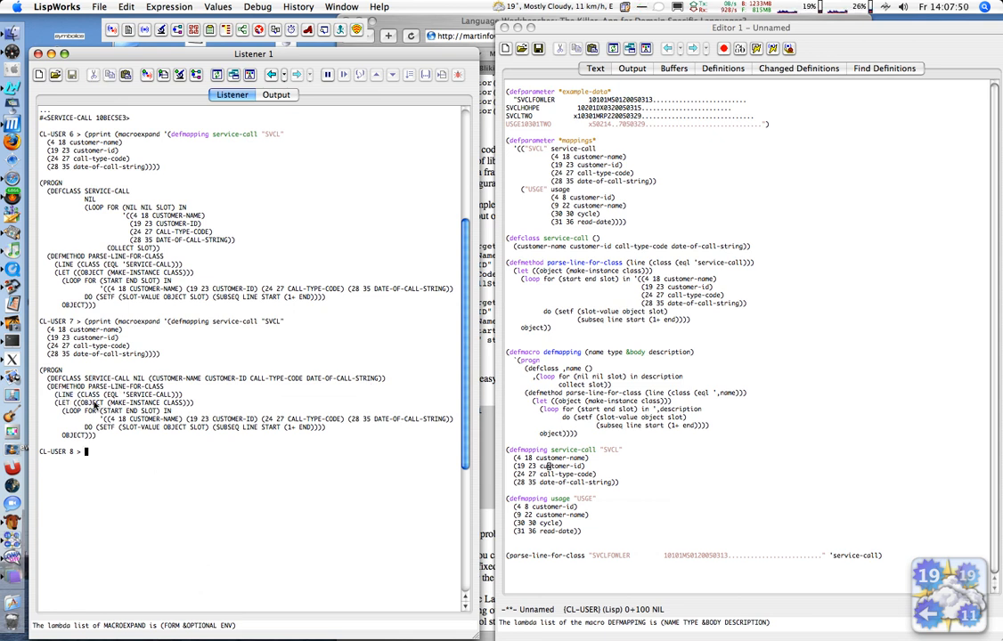
mouse_move(164, 484)
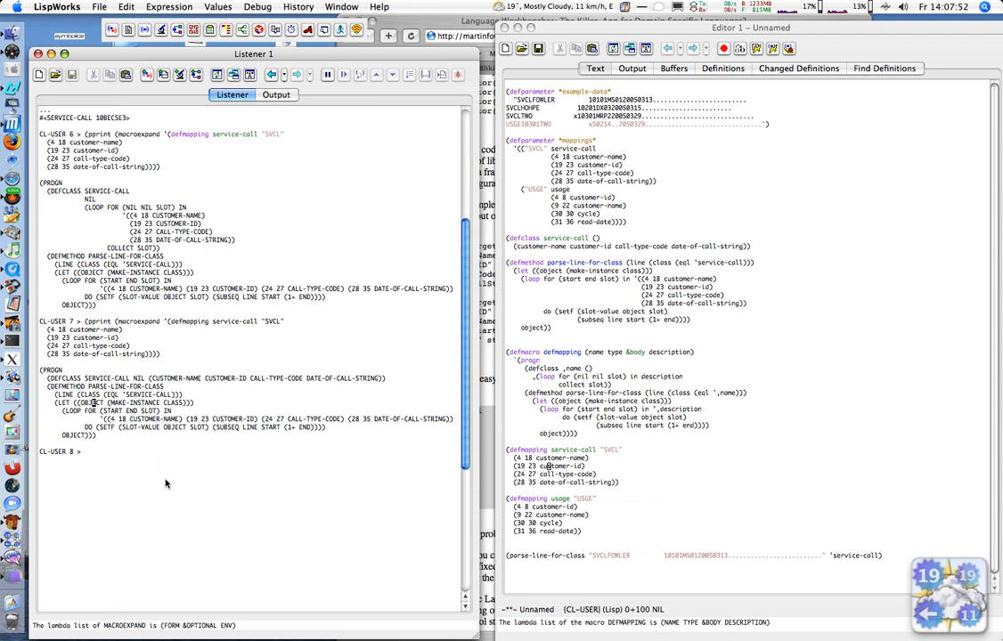
mouse_move(94, 409)
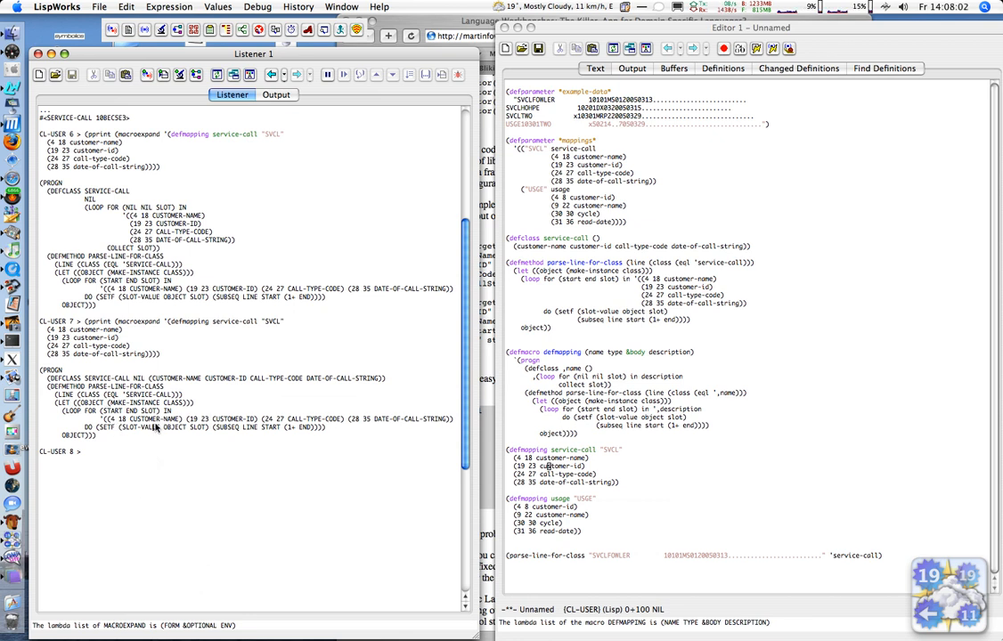
mouse_move(200, 434)
type("(describe *)")
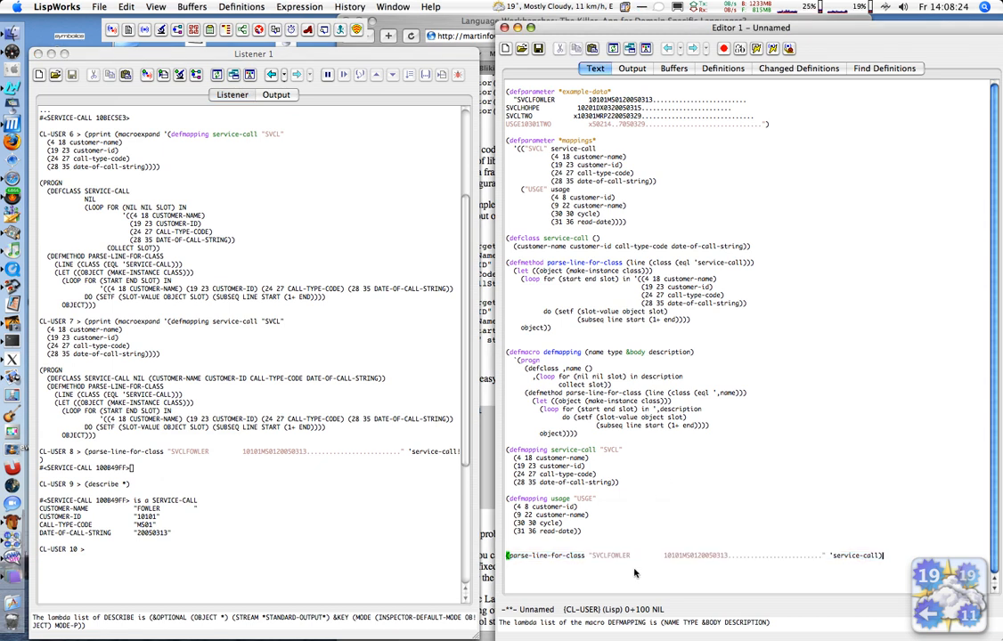
mouse_move(751, 488)
type("(parse-line-for-class 'service-call)")
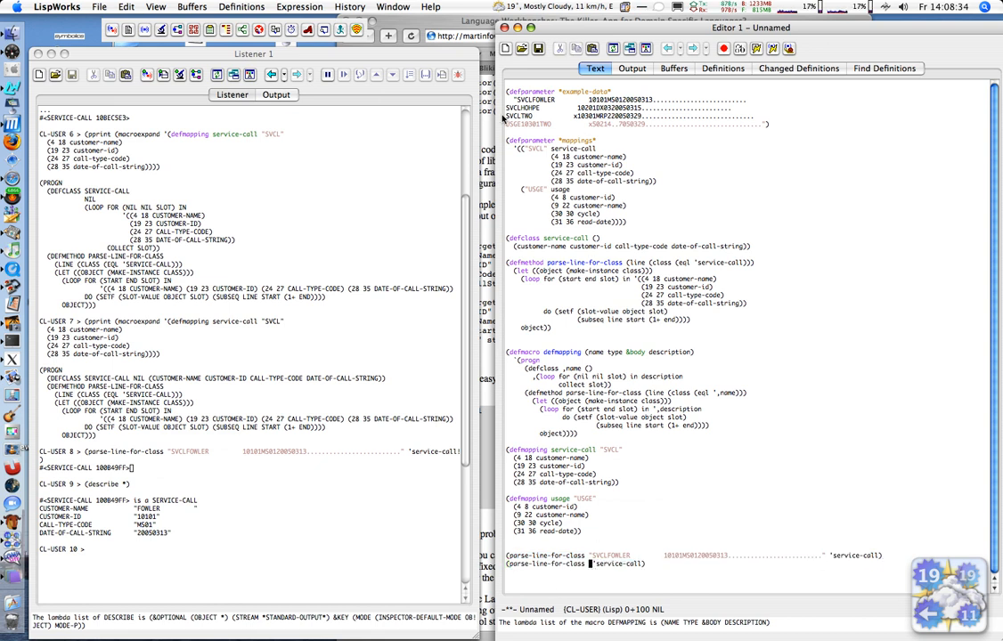
Copy the USGE example line to parse, then abort the no-applicable-method error with :top.
left_click_drag(506, 125, 757, 124)
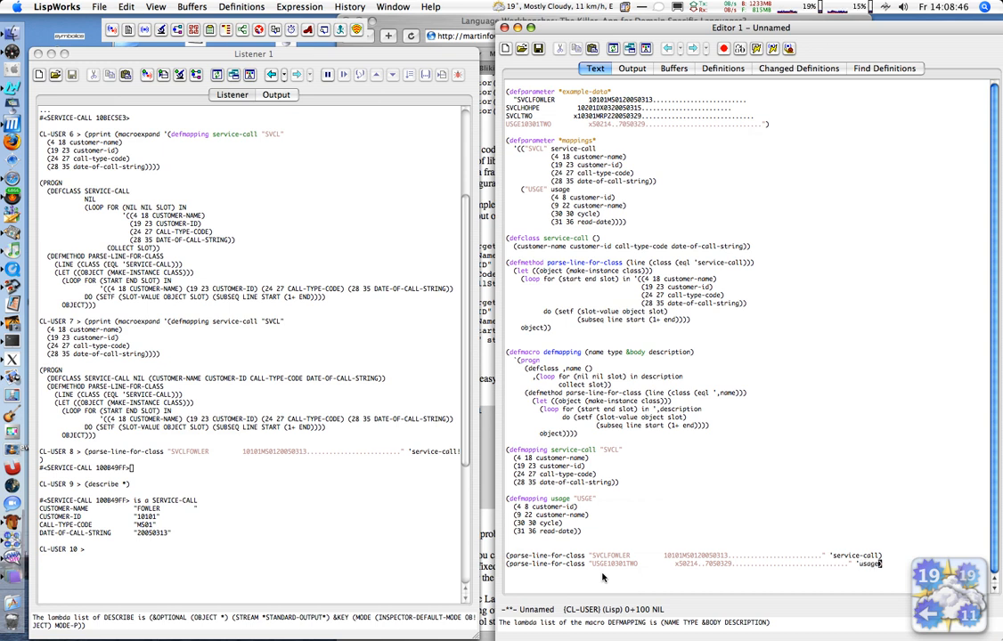
mouse_move(428, 599)
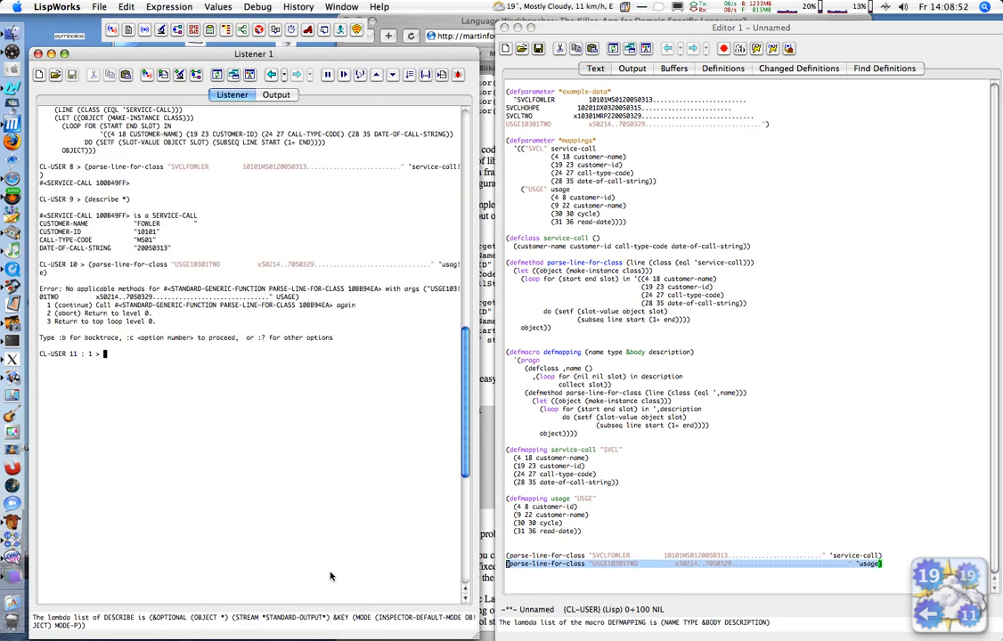
mouse_move(295, 529)
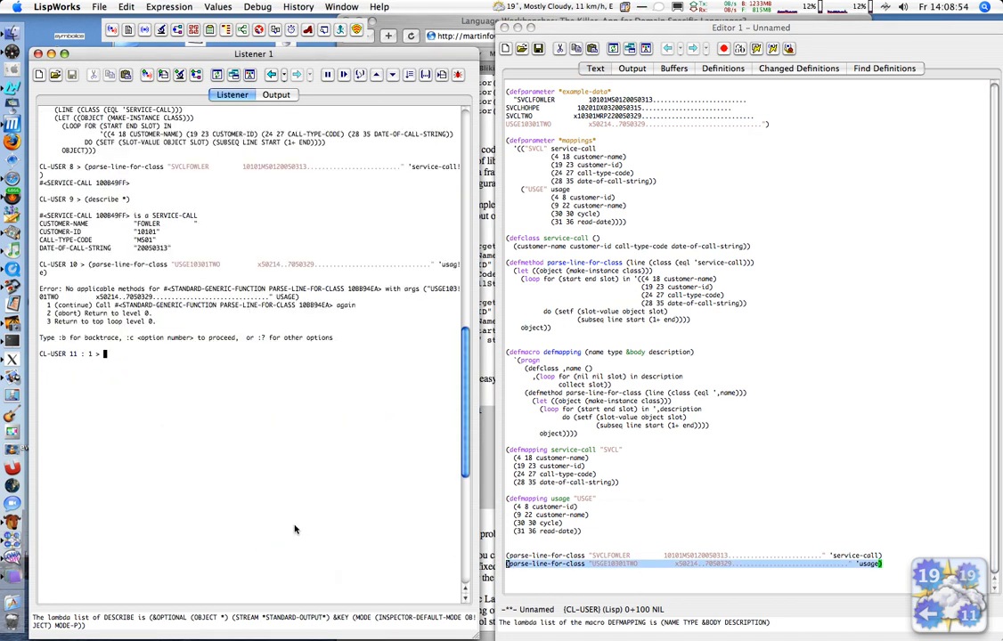
mouse_move(147, 388)
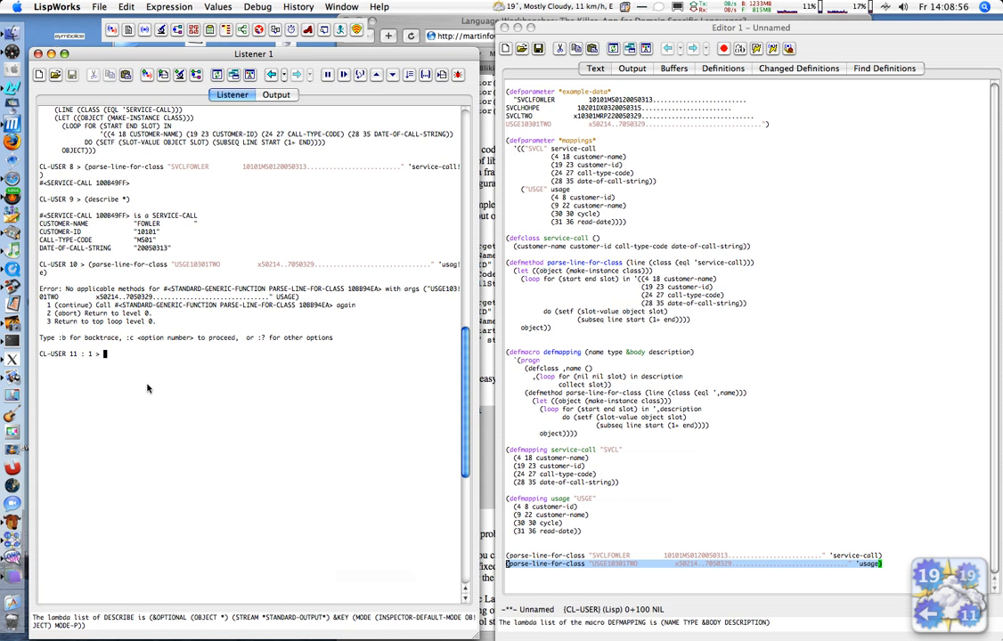
type(":top")
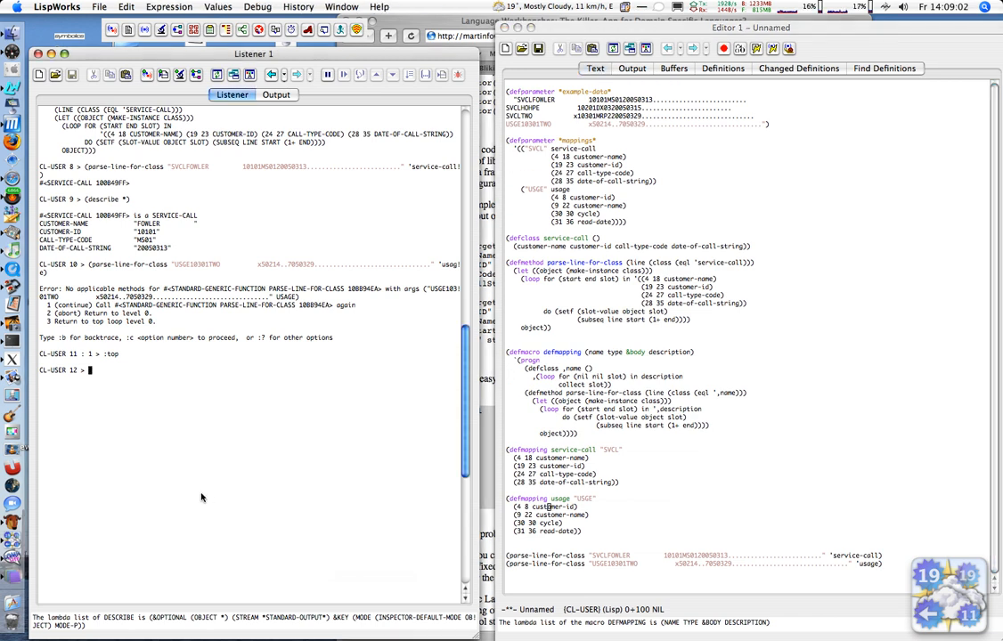
key("Return")
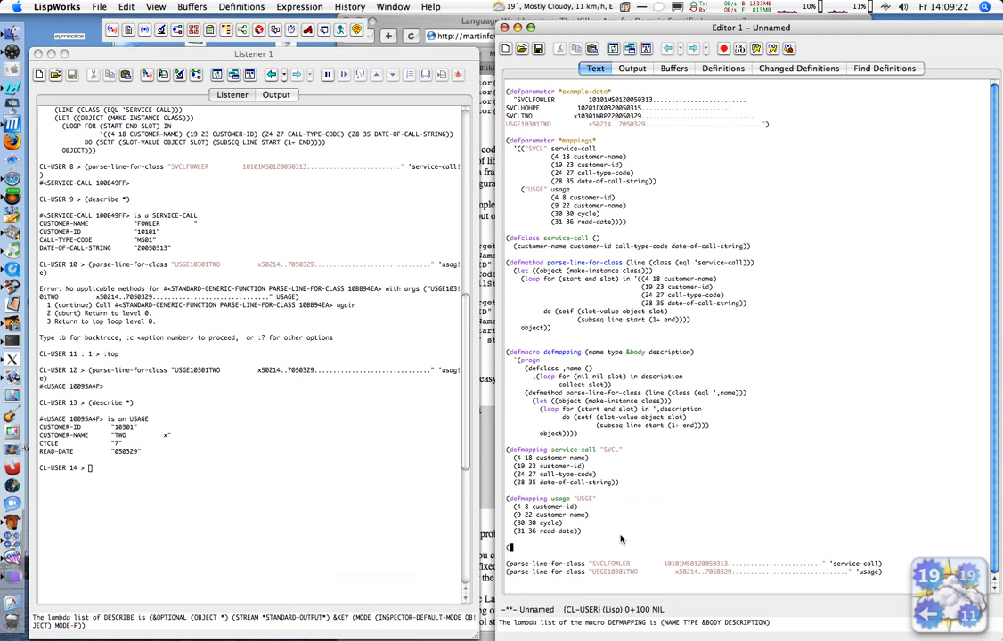
Write a with-input-from-string loop over *example-data* reading each line and collecting its parse result.
type("(with-l")
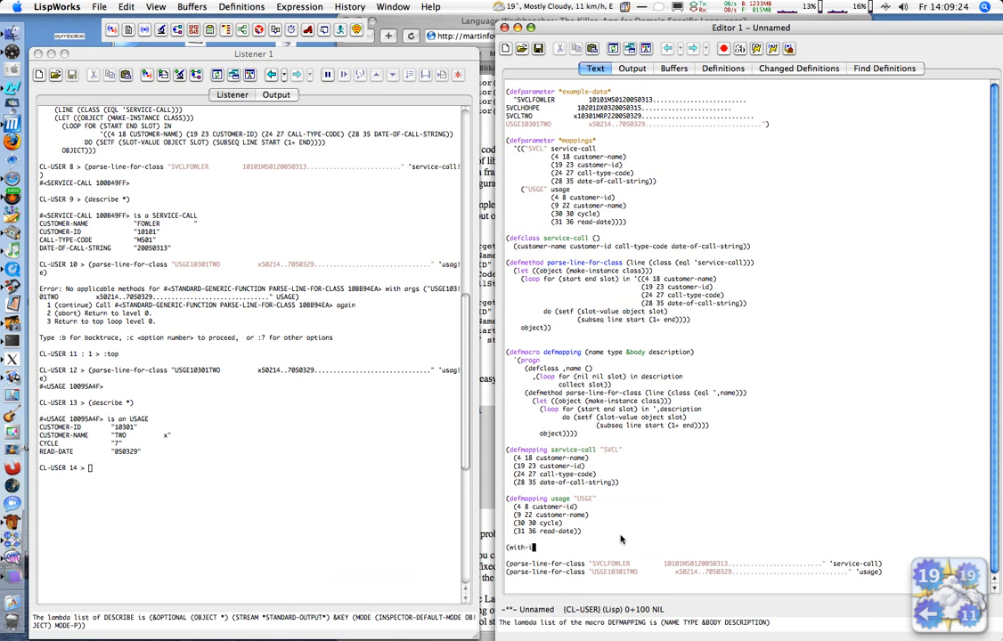
type("nput-from-string (stream")
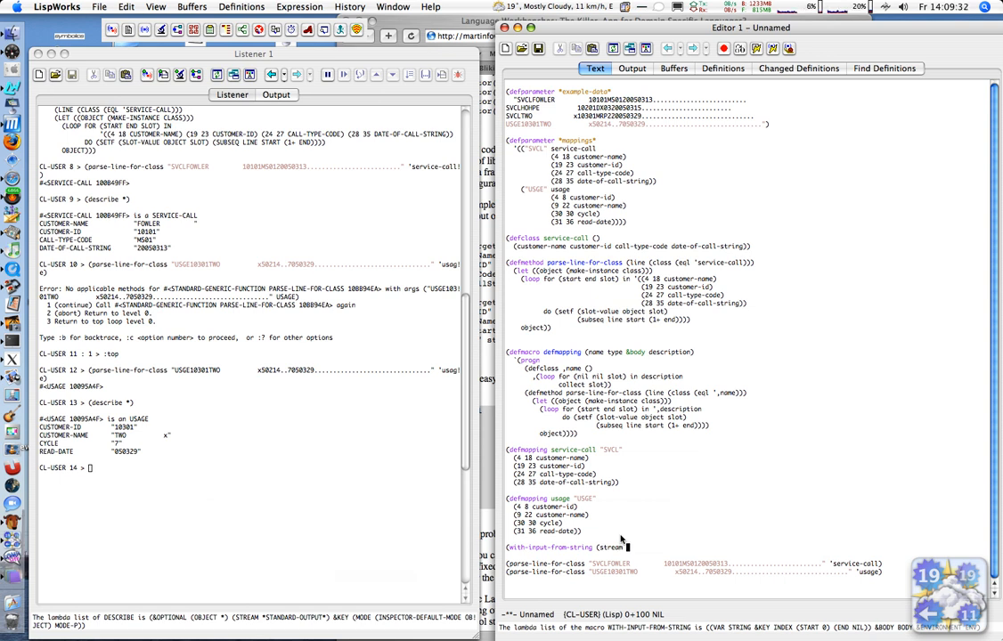
type("*example-data*")
type("(")
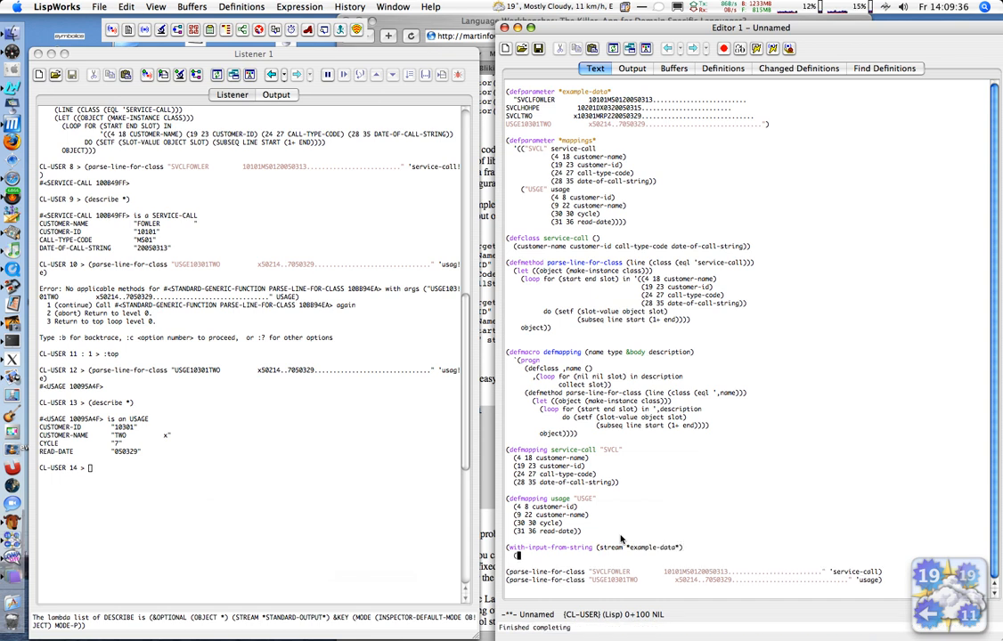
type("loop for line =")
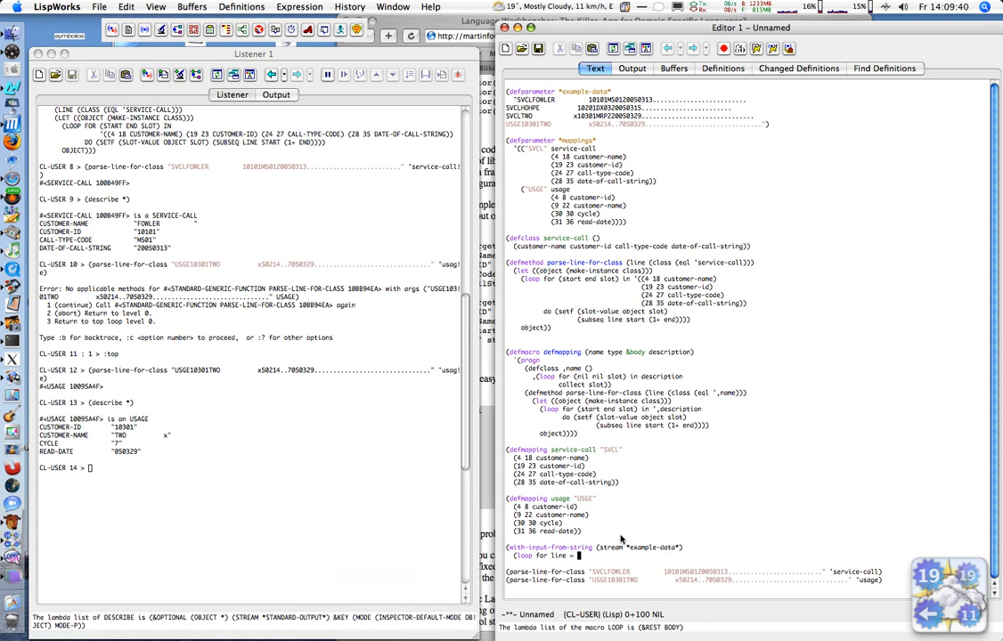
type("(read-line stream nil nil")
type("while line")
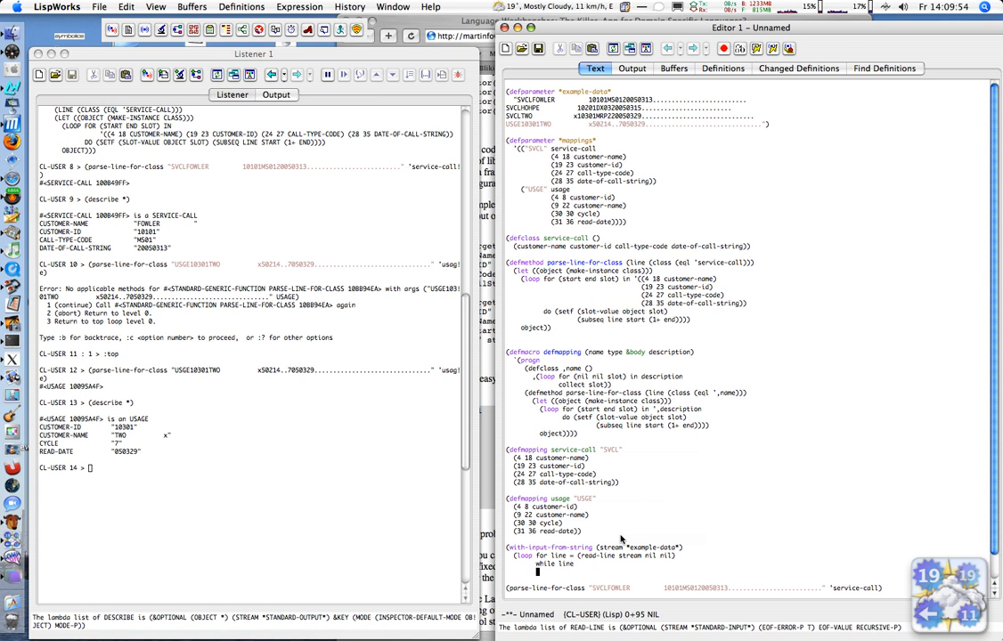
type("collect")
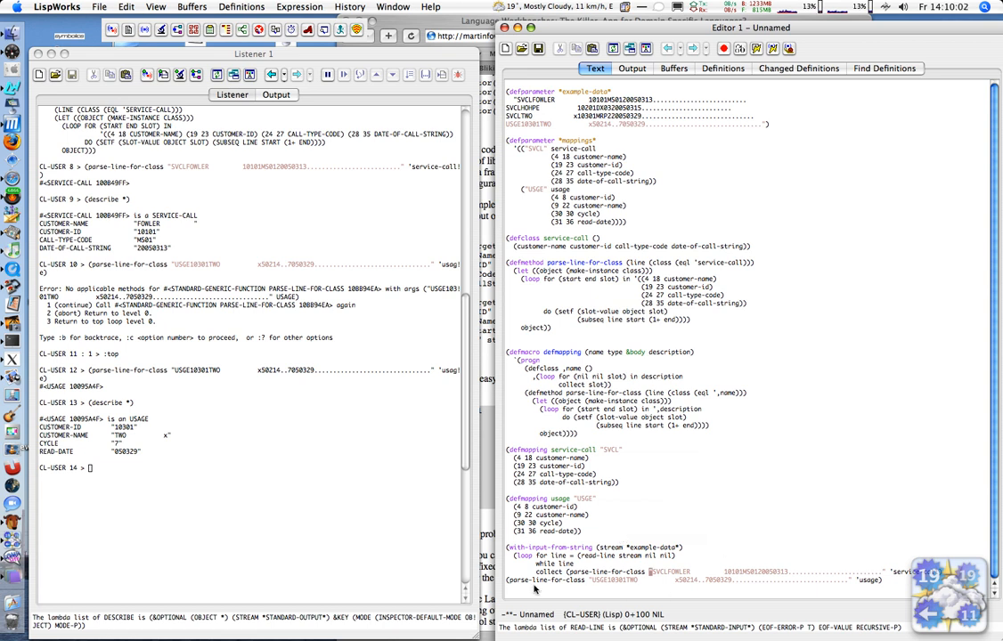
scroll("down", 3)
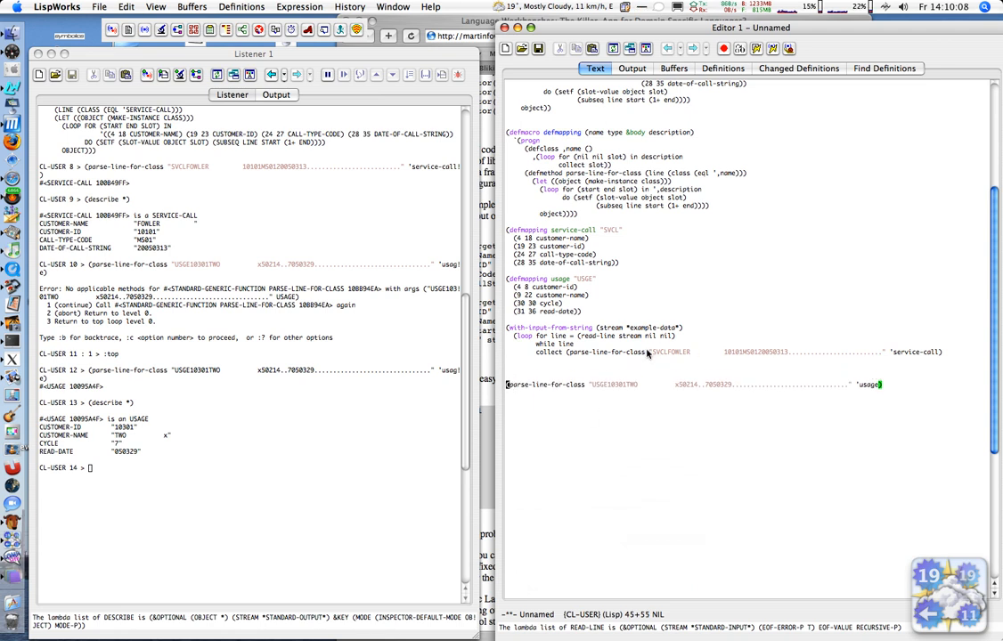
Pass (find-class-for-parser (intern (subseq line 0 4))) as the class argument for each line.
left_click_drag(650, 353, 882, 353)
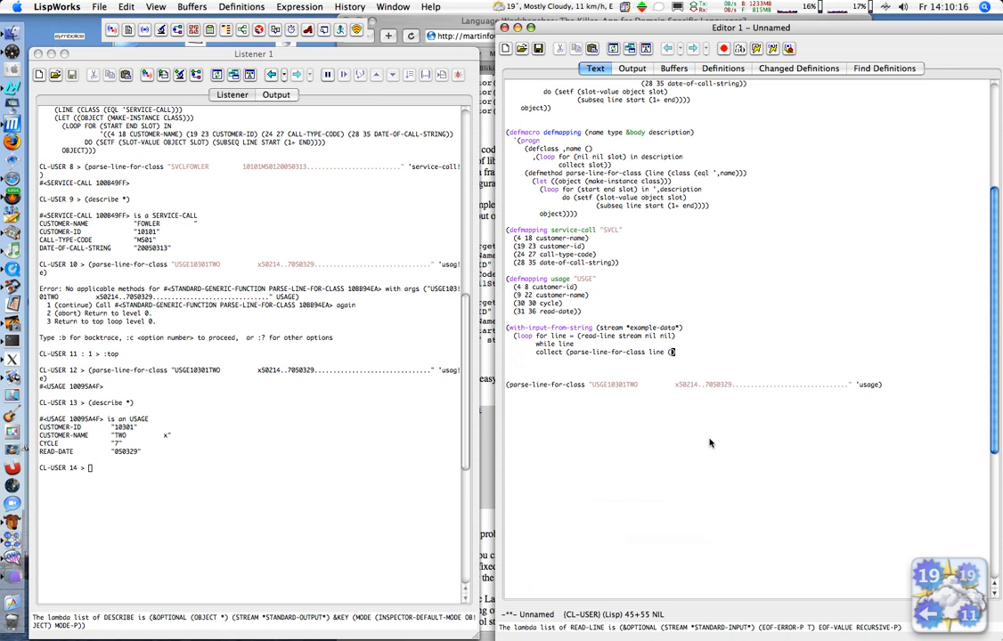
type("(find-class-for-p")
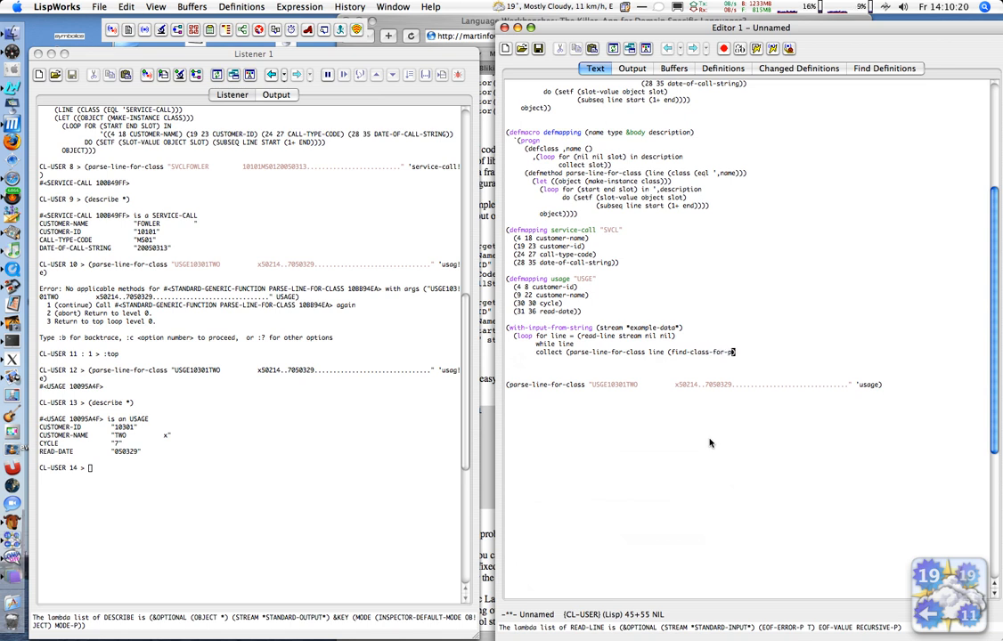
type("arser (")
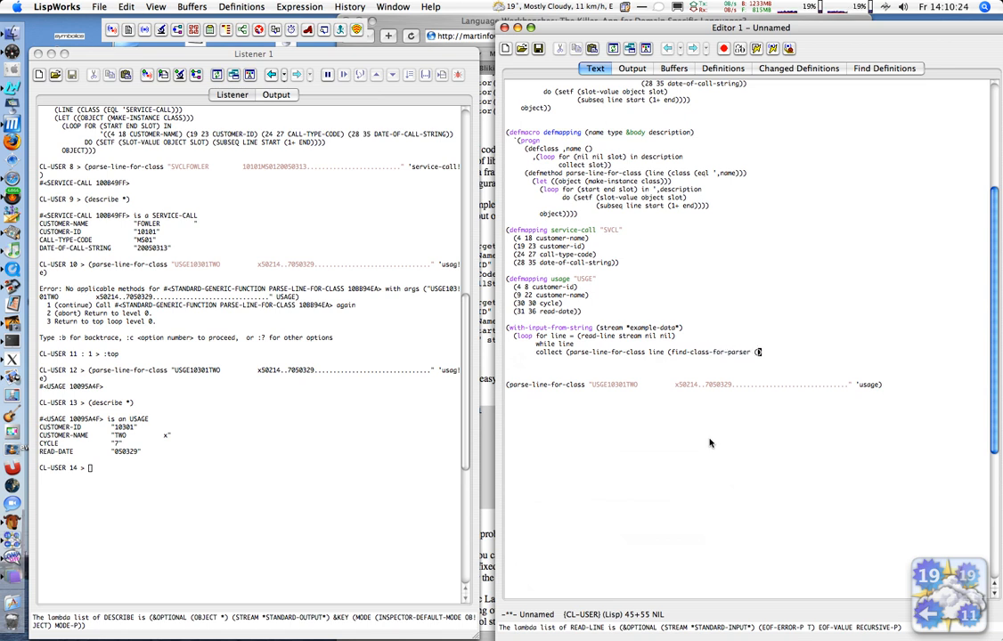
type("subseq line 0 4))))))")
type("(defmethod")
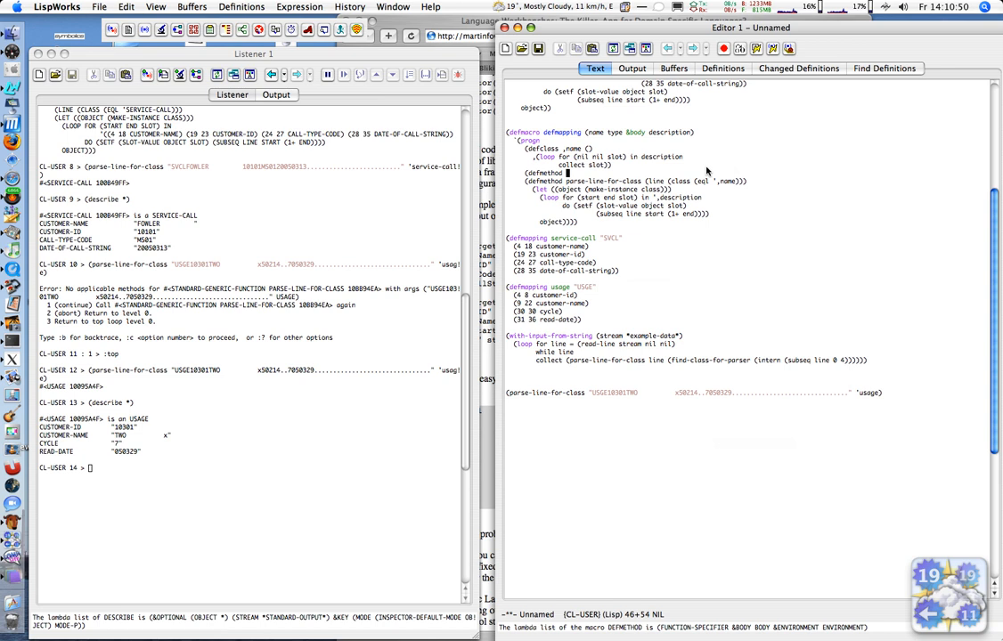
Have defmapping generate a find-class-for-parser method returning ',name, then compile the buffer.
double_click(709, 359)
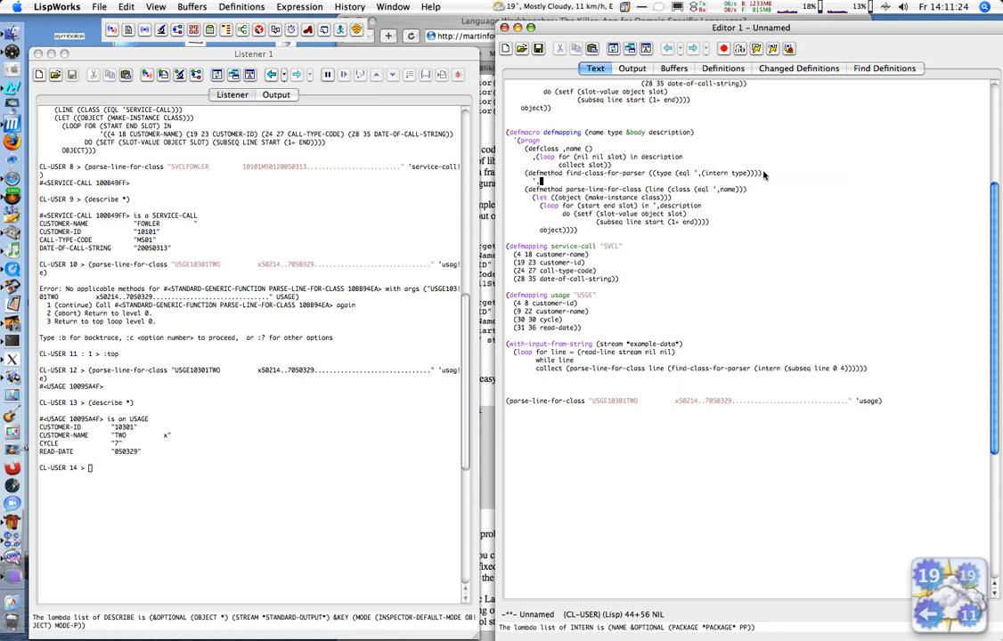
type("name")
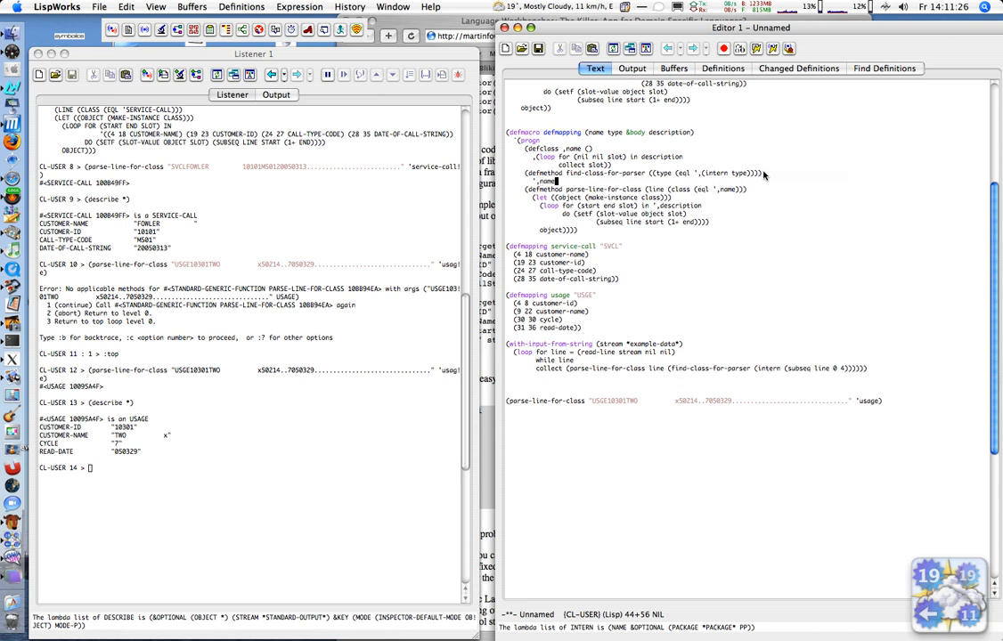
left_click(630, 67)
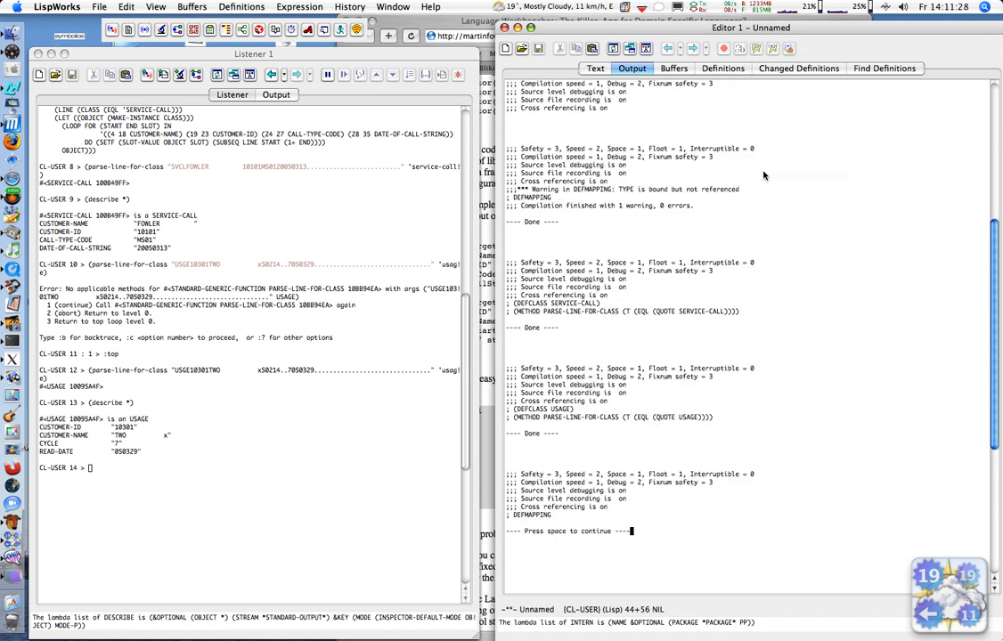
left_click(595, 68)
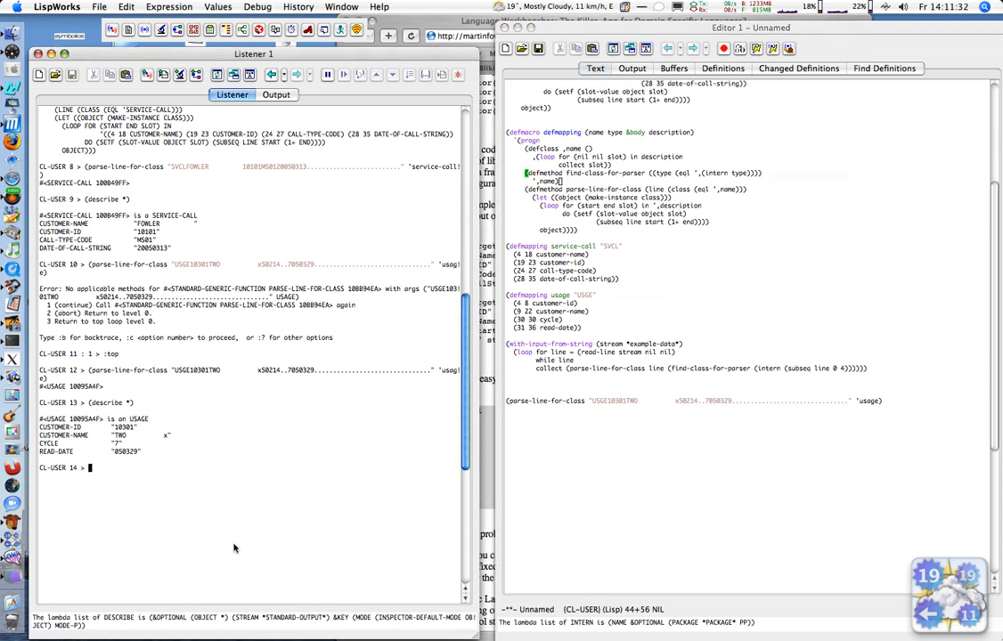
Evaluate the service-call macroexpansion in the Listener and recompile the mapping definitions.
type("(describe *)")
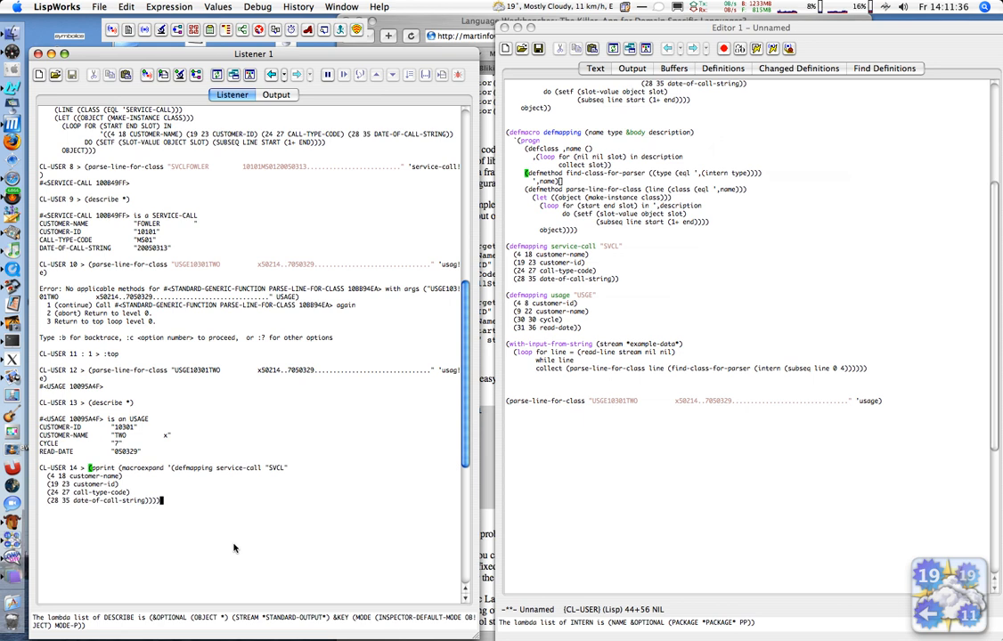
key("Return")
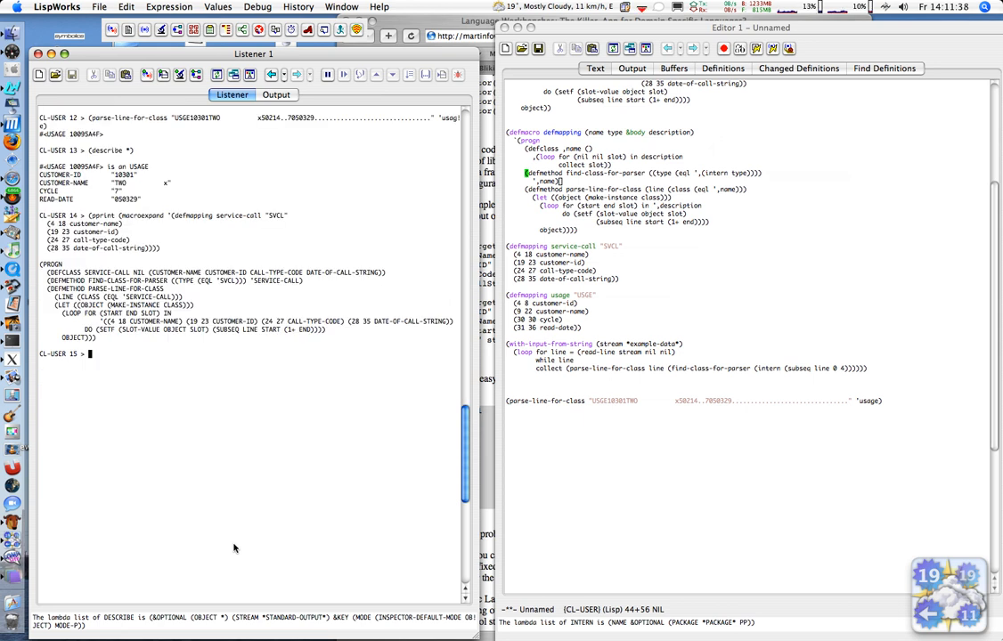
mouse_move(50, 285)
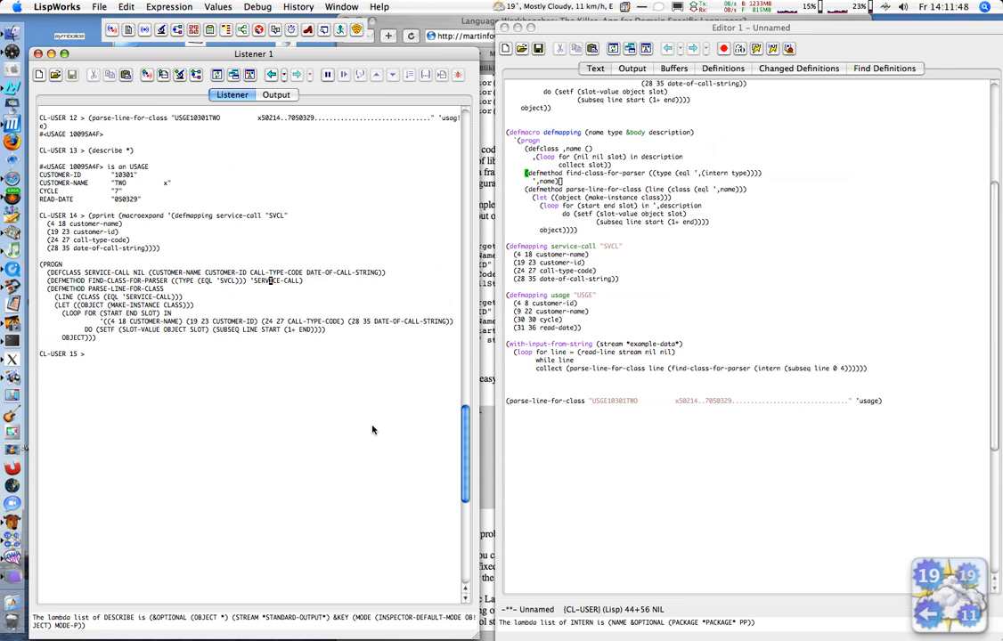
mouse_move(704, 422)
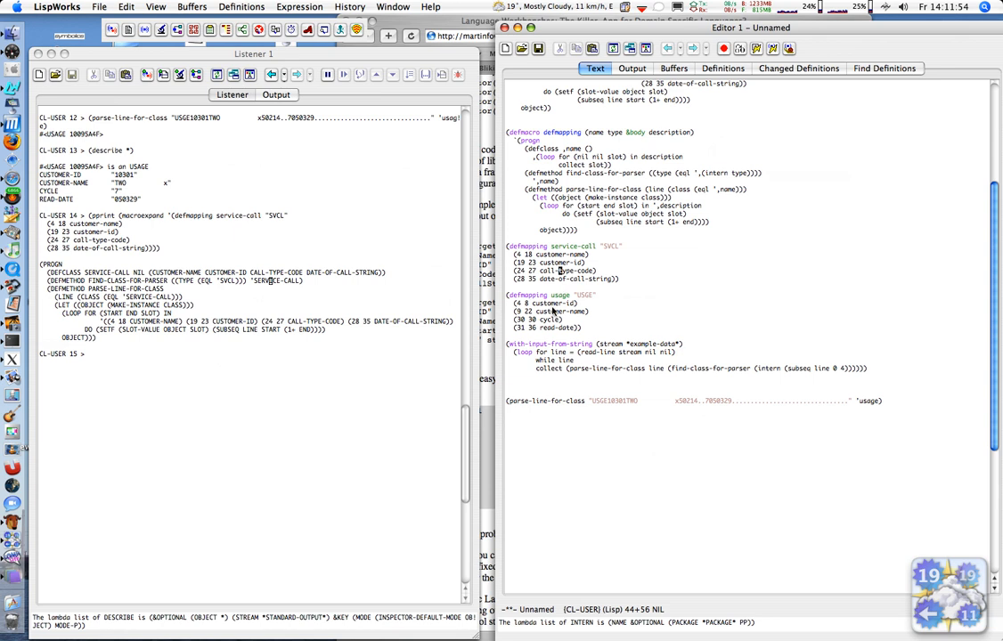
left_click(630, 68)
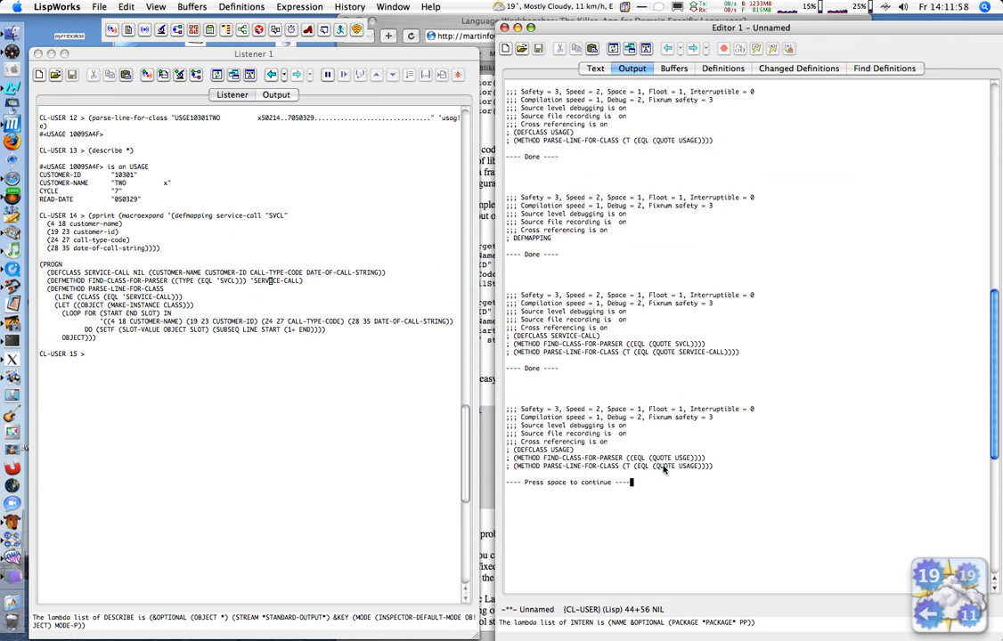
left_click(595, 68)
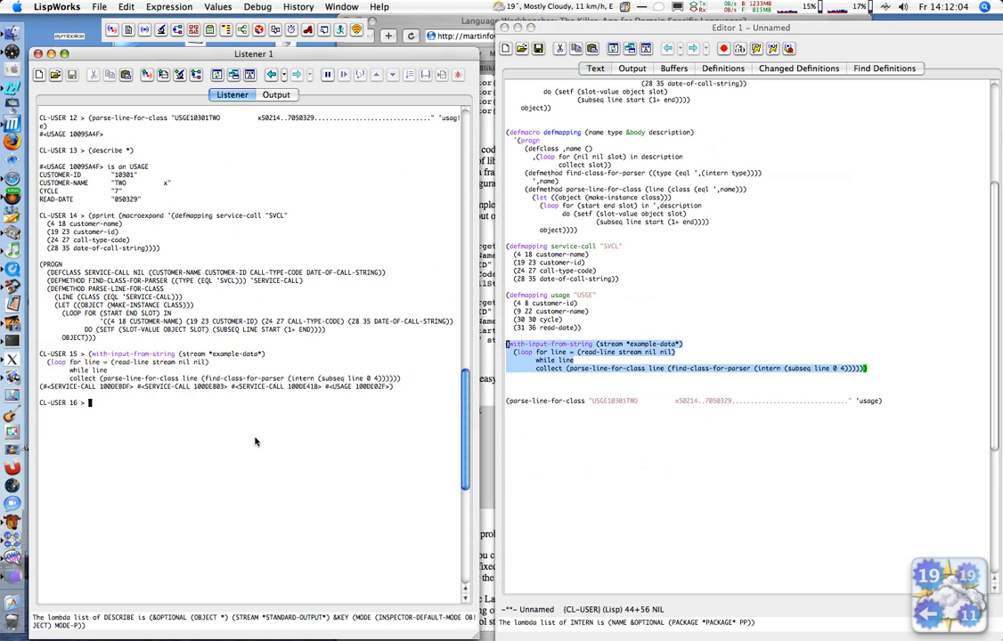
mouse_move(79, 381)
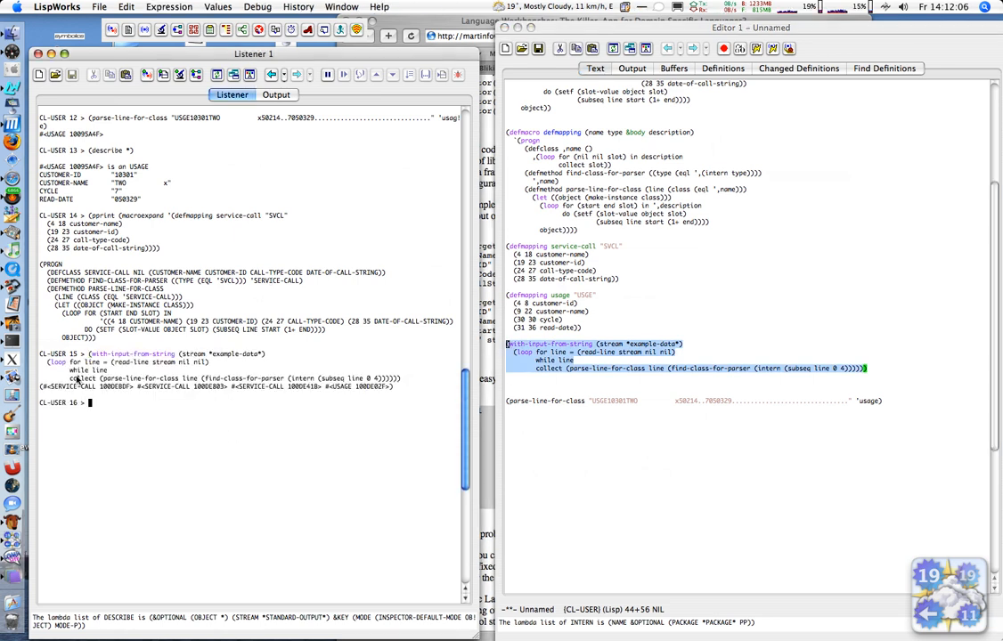
mouse_move(356, 442)
type("(")
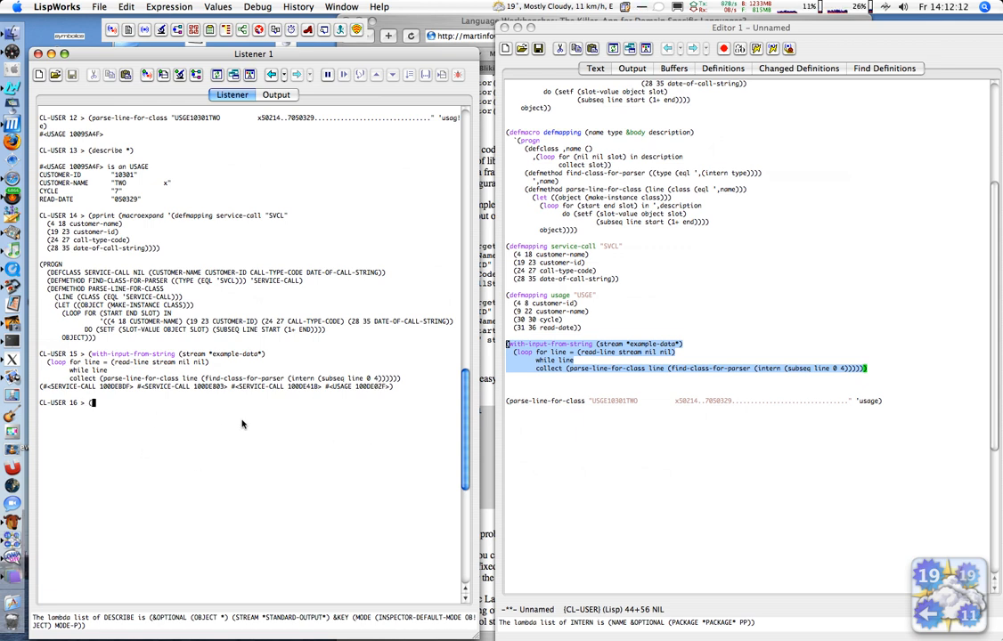
Describe (first *) and (second **) to show the FOWLER and HOHPE service-call objects.
type("describe (")
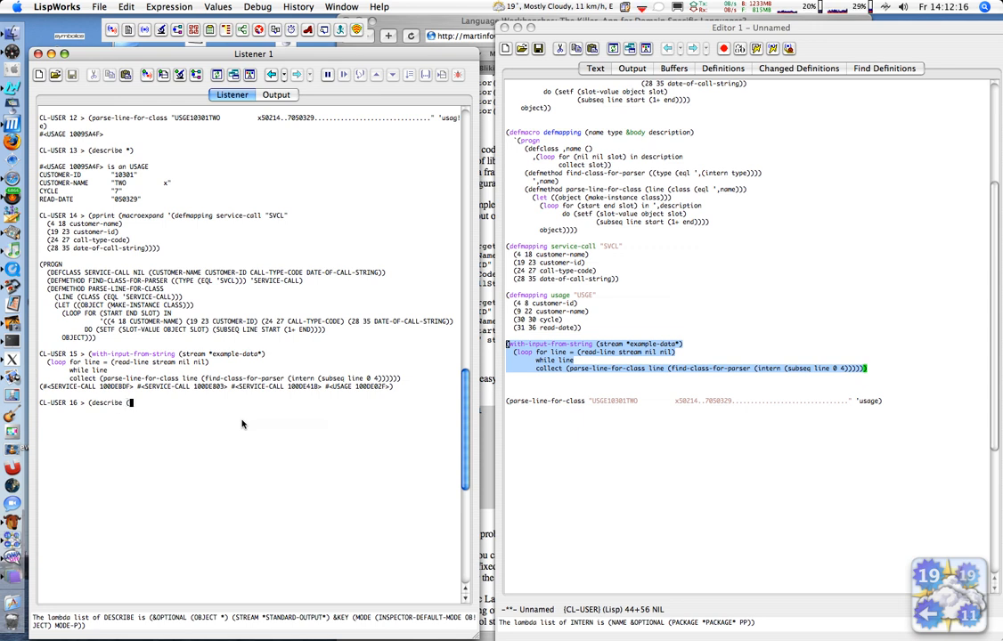
type("first *))")
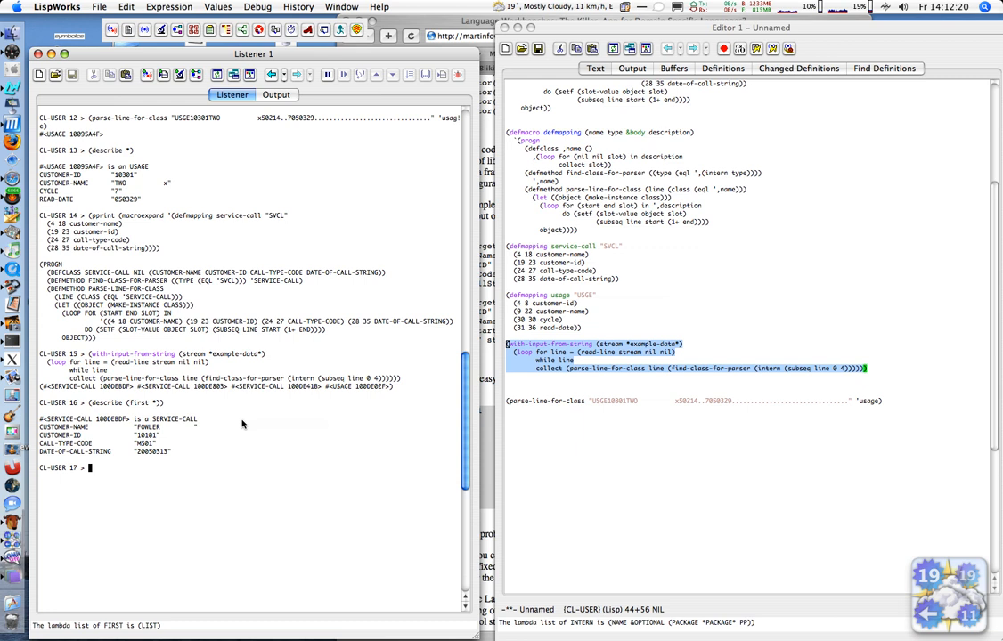
type("(describe (first *))")
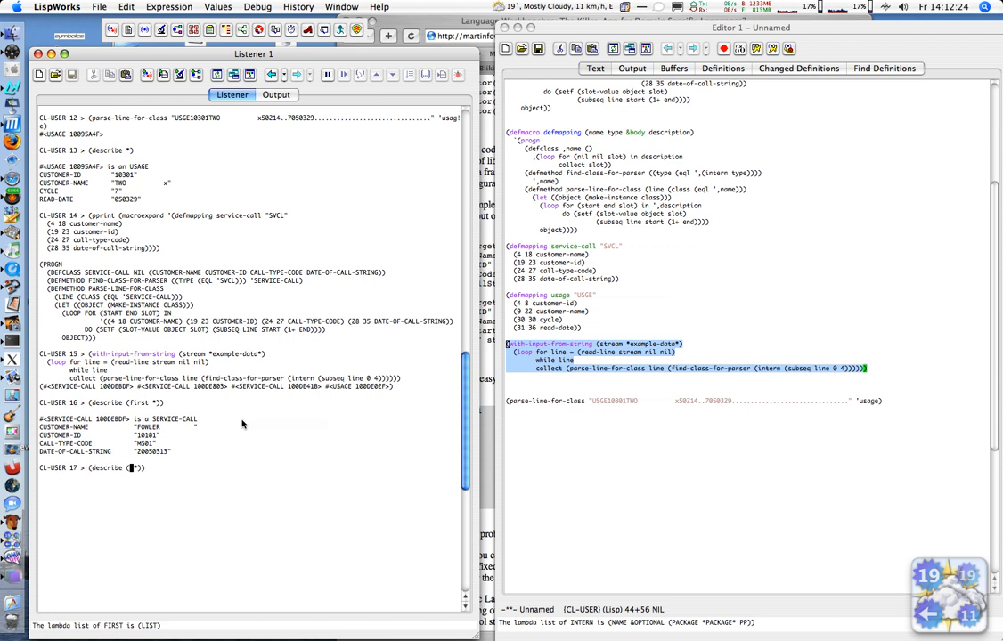
type("(second")
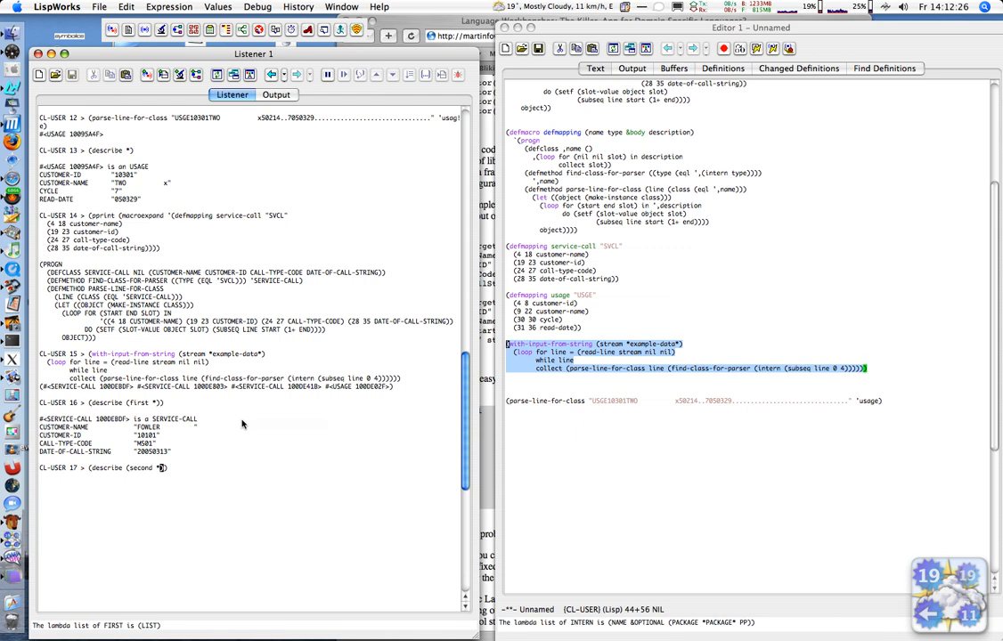
key("Return")
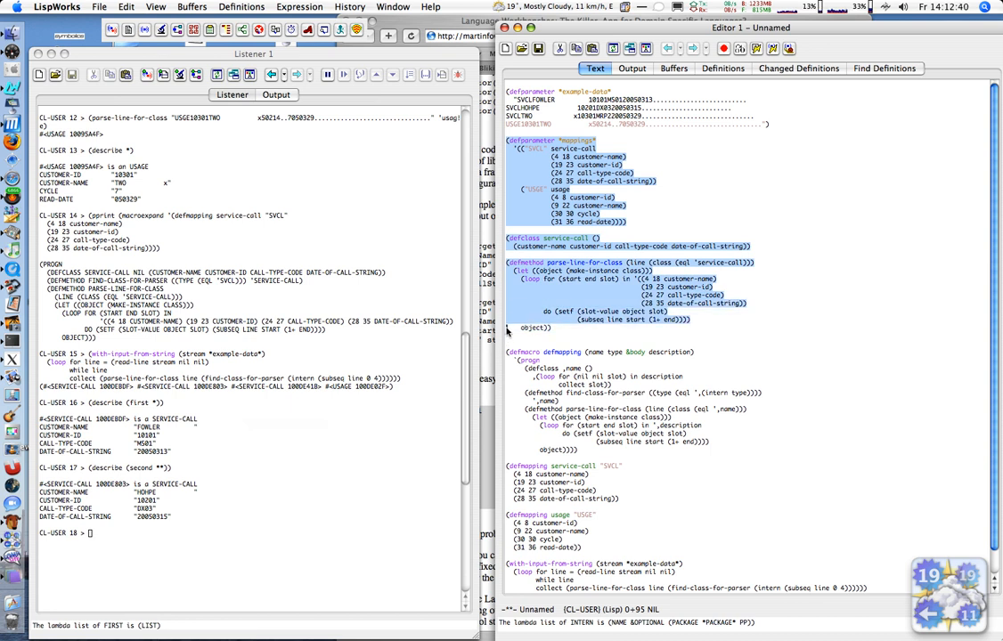
mouse_move(507, 337)
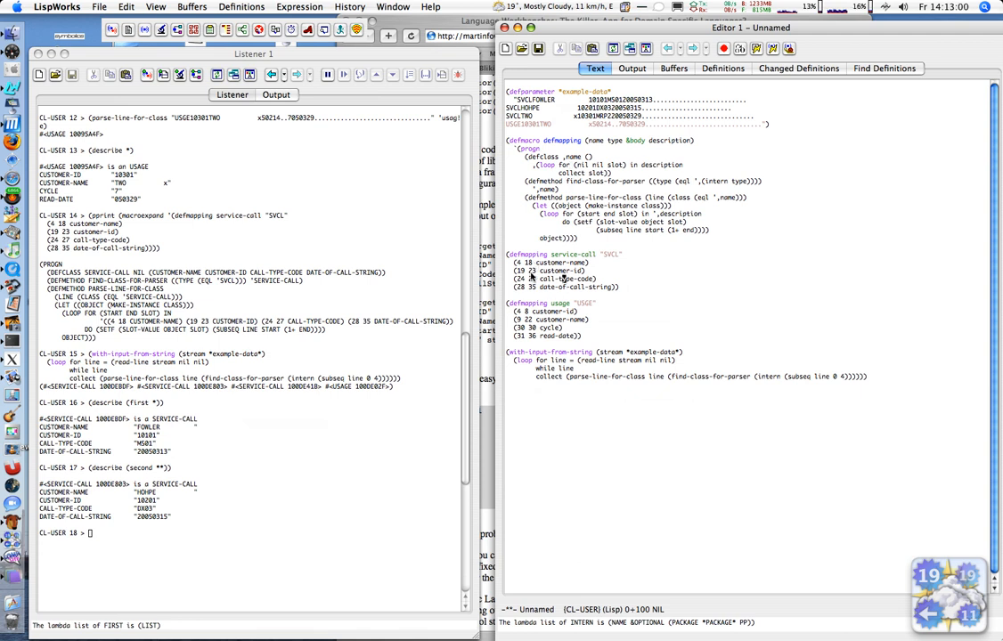
mouse_move(529, 331)
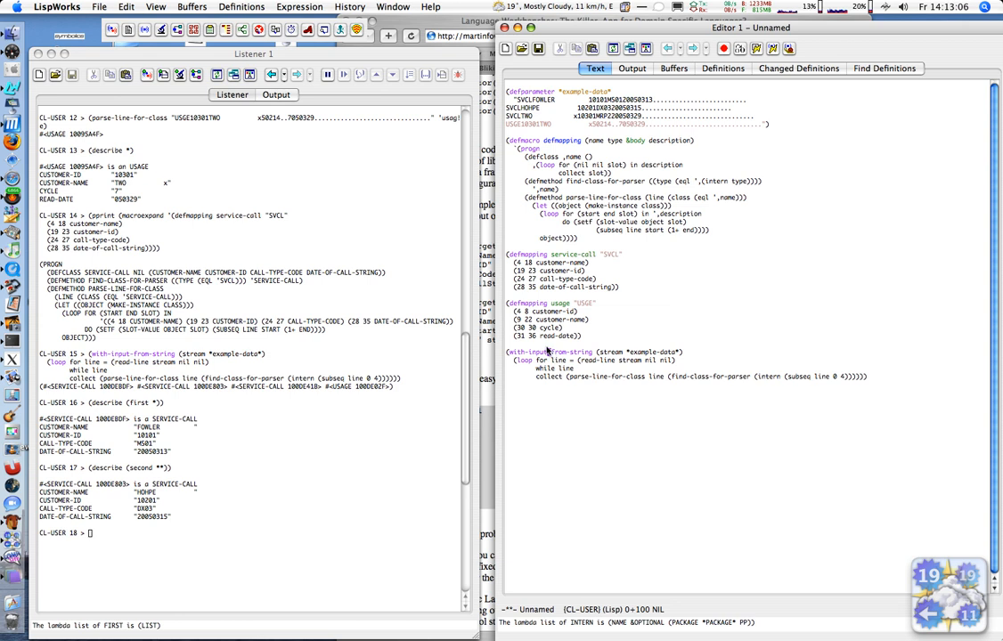
mouse_move(580, 407)
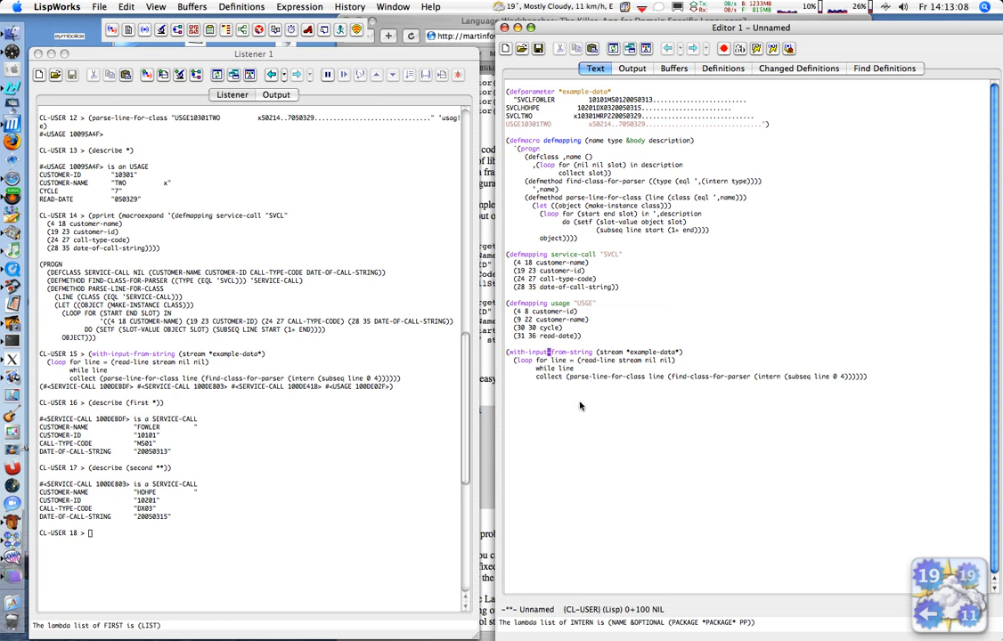